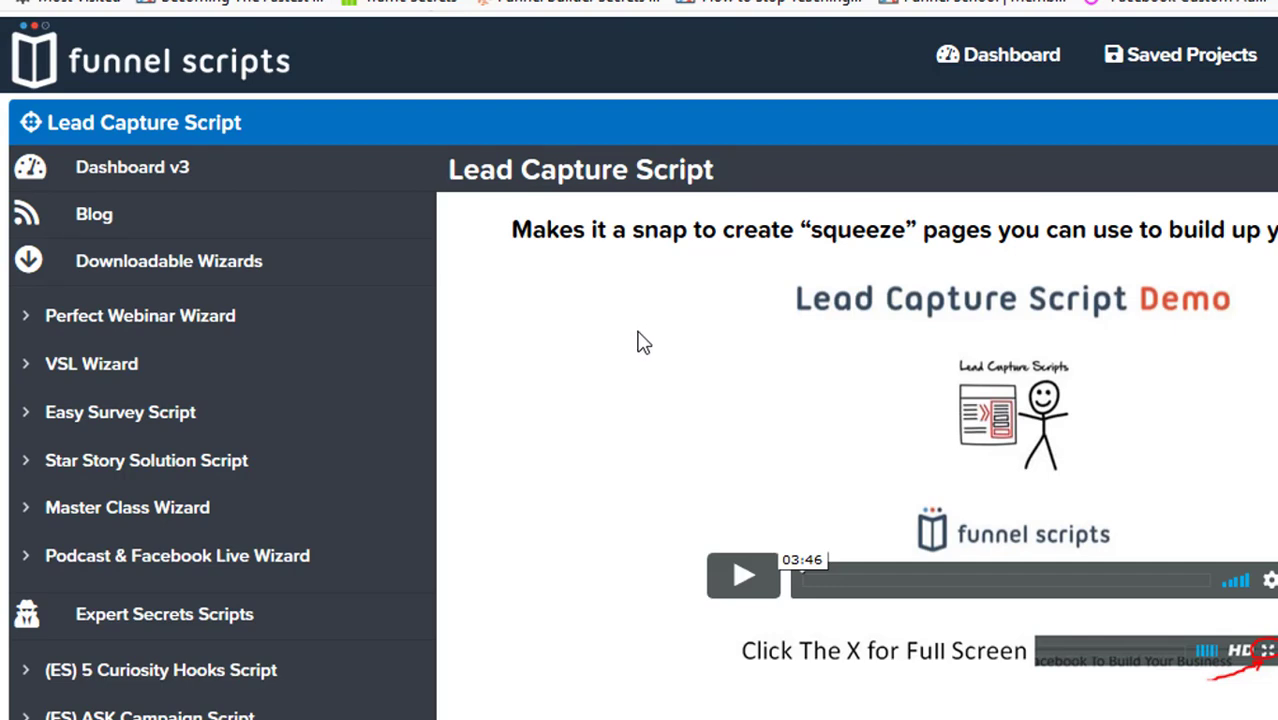
{"action": "mouse_move", "coordinate": [640, 364]}
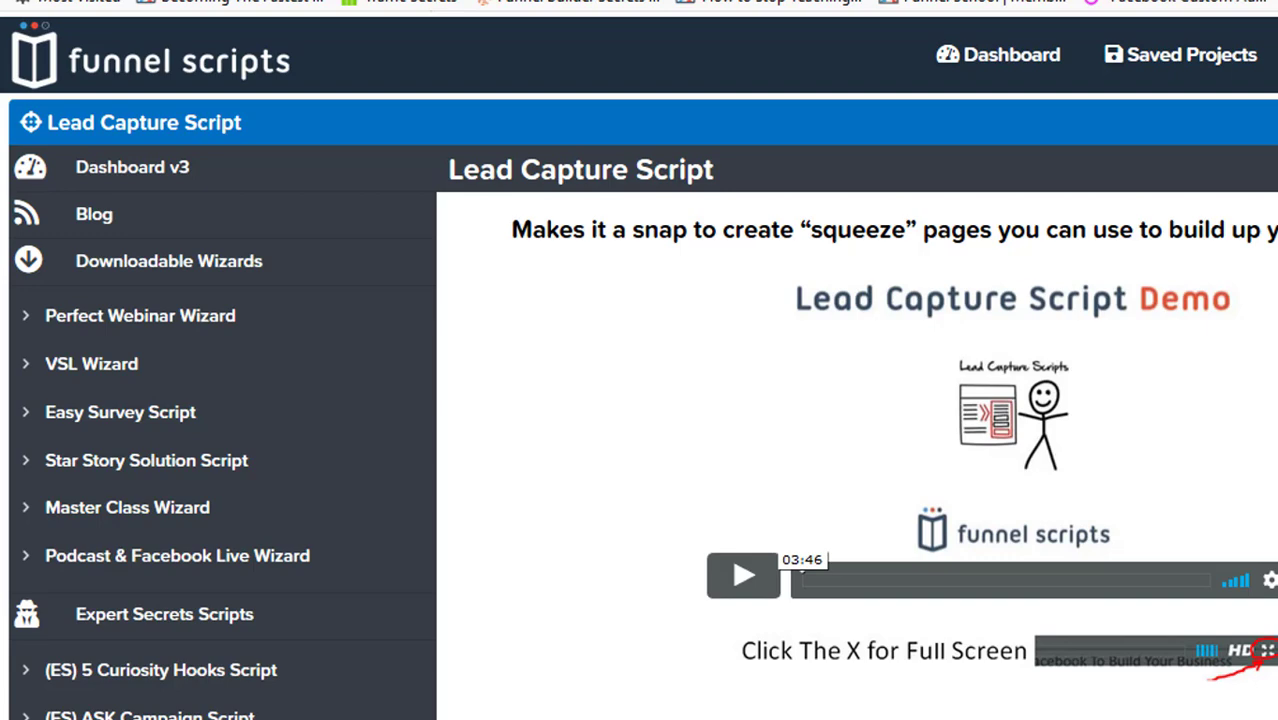
{"action": "mouse_move", "coordinate": [1092, 336]}
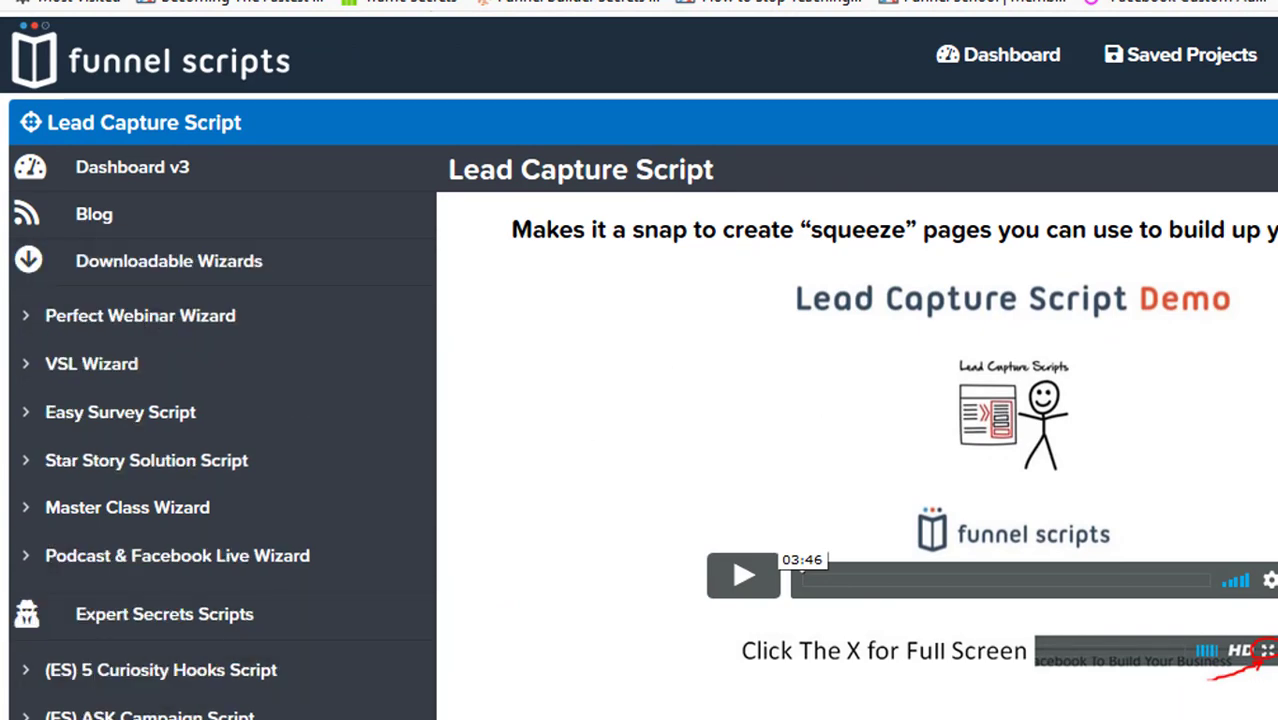
Load the 'Audience: For Sale By Owner Sellers' example project from Example Projects.
{"action": "scroll", "scroll_direction": "down", "scroll_amount": 3}
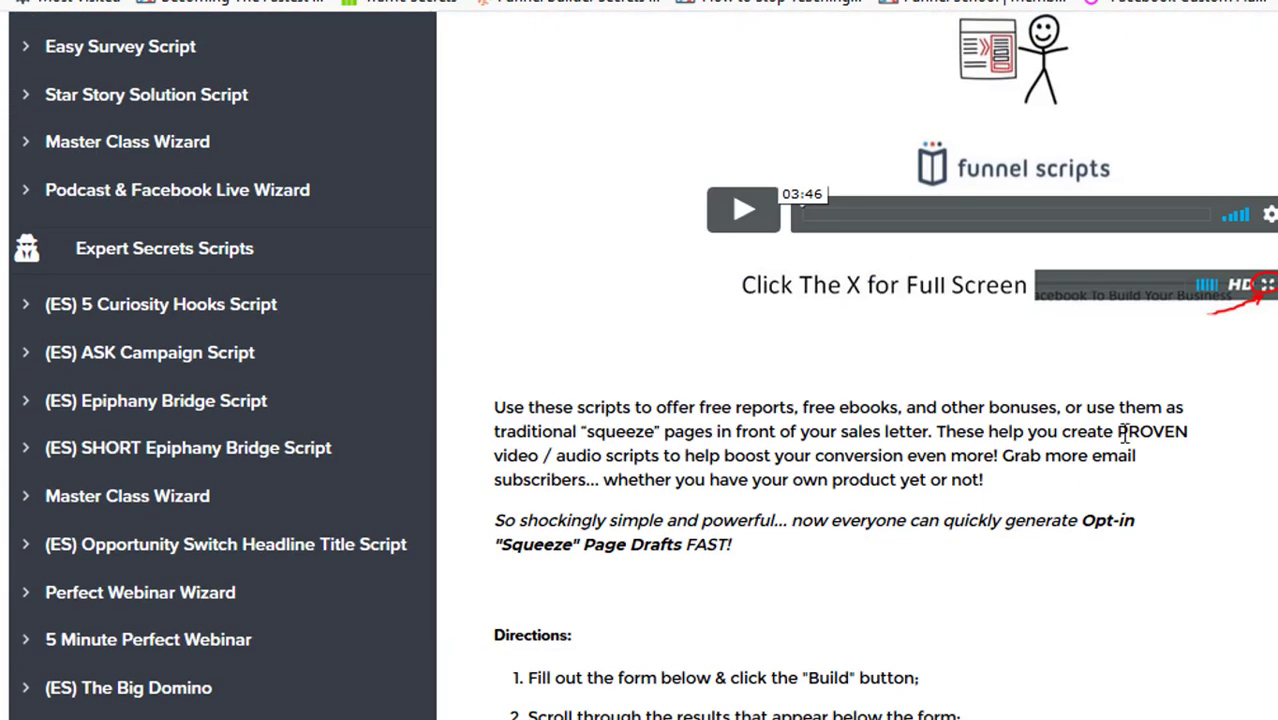
{"action": "scroll", "scroll_direction": "down", "scroll_amount": 3}
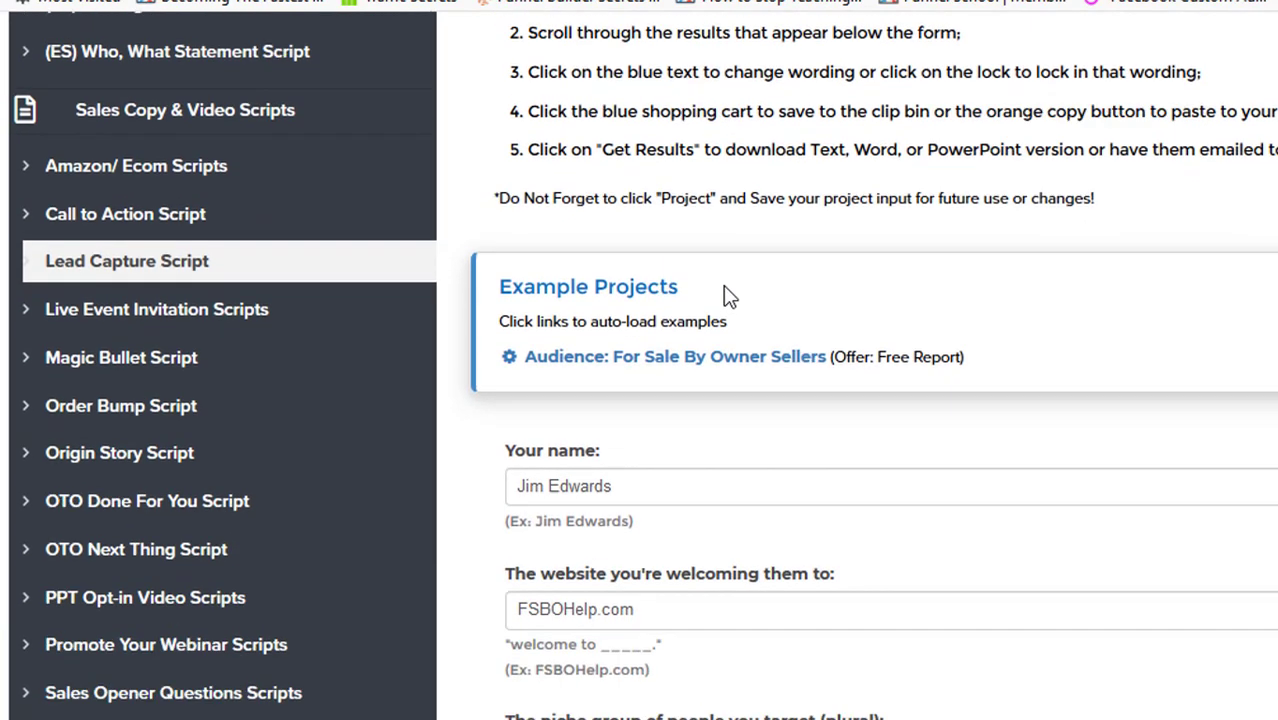
{"action": "scroll", "scroll_direction": "down", "scroll_amount": 3}
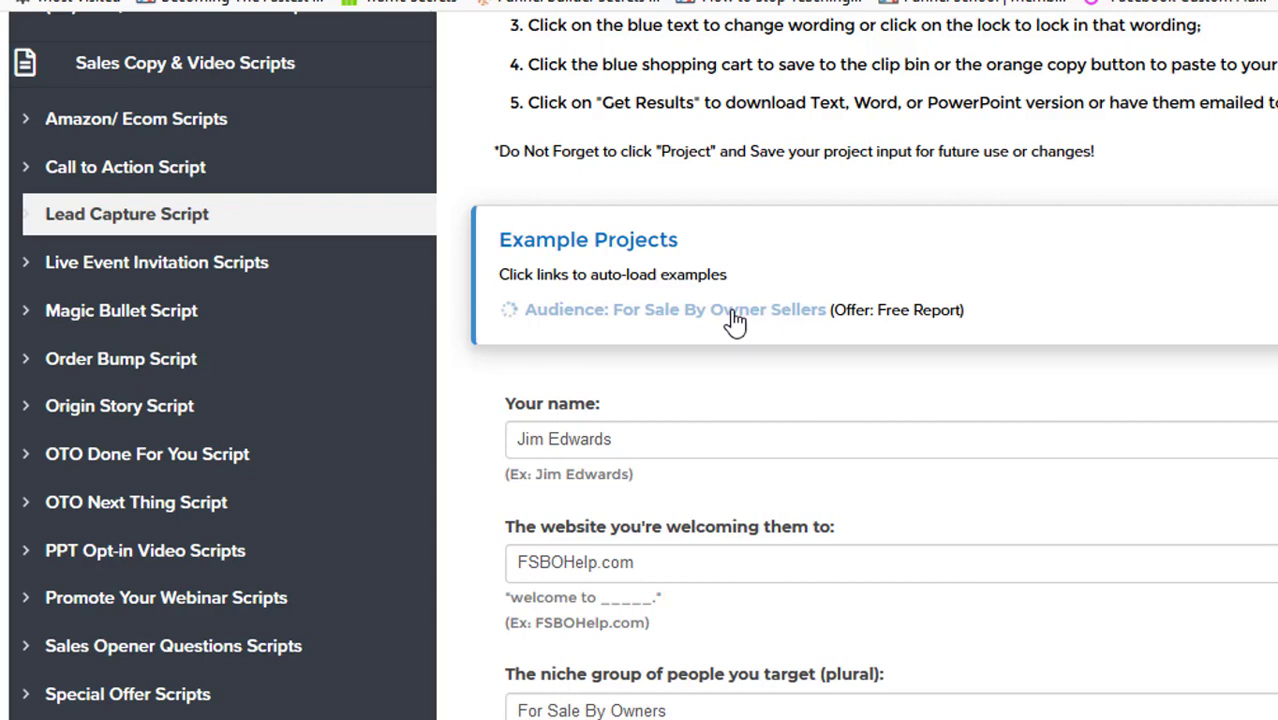
{"action": "left_click", "coordinate": [720, 308]}
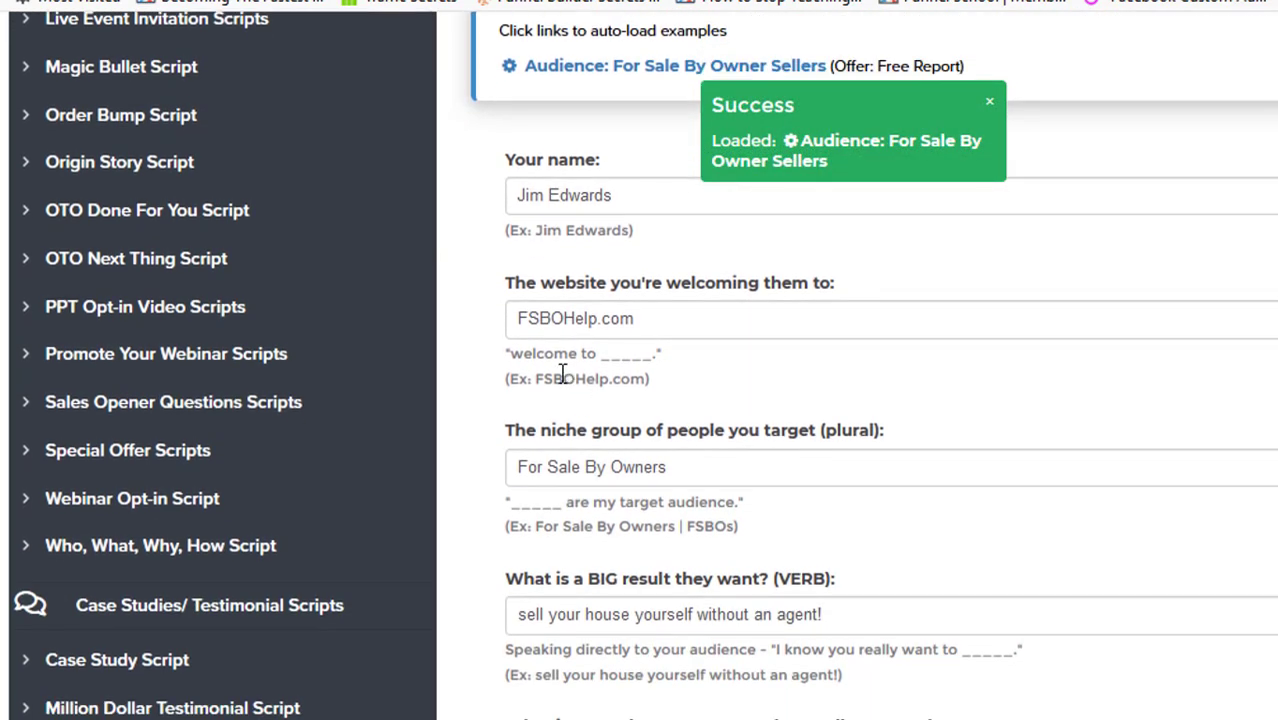
{"action": "mouse_move", "coordinate": [656, 252]}
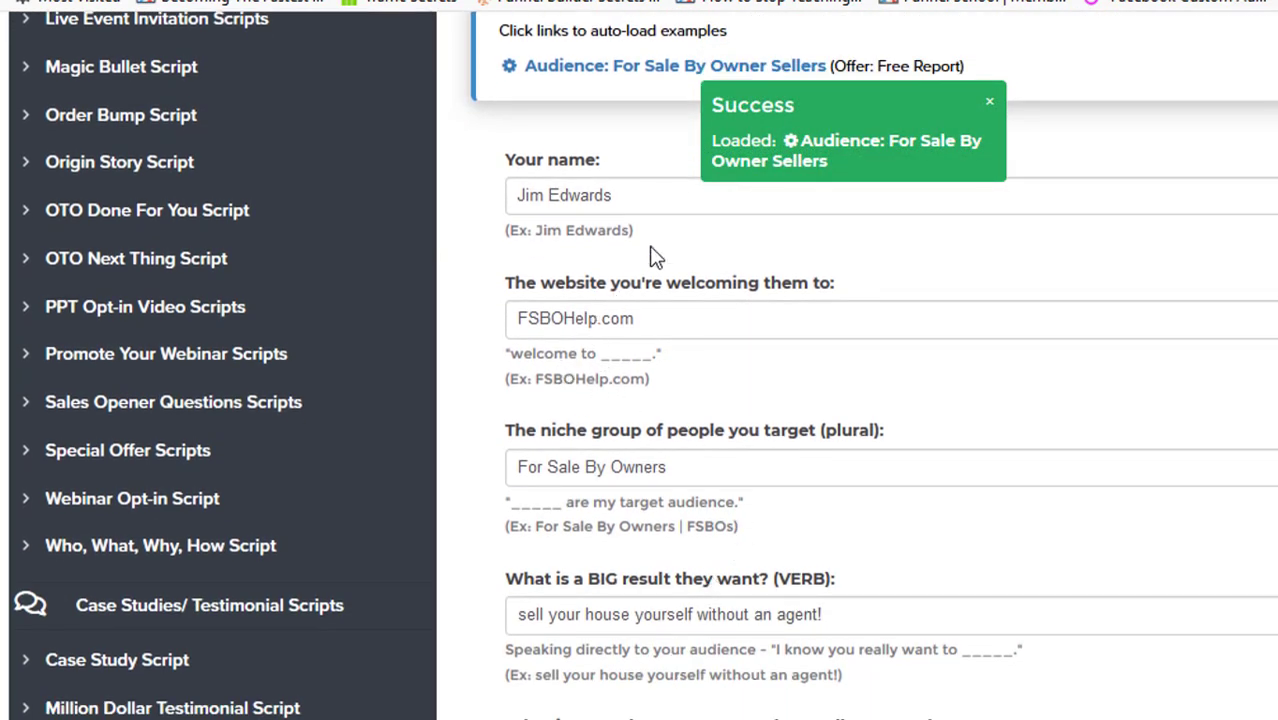
{"action": "mouse_move", "coordinate": [992, 104]}
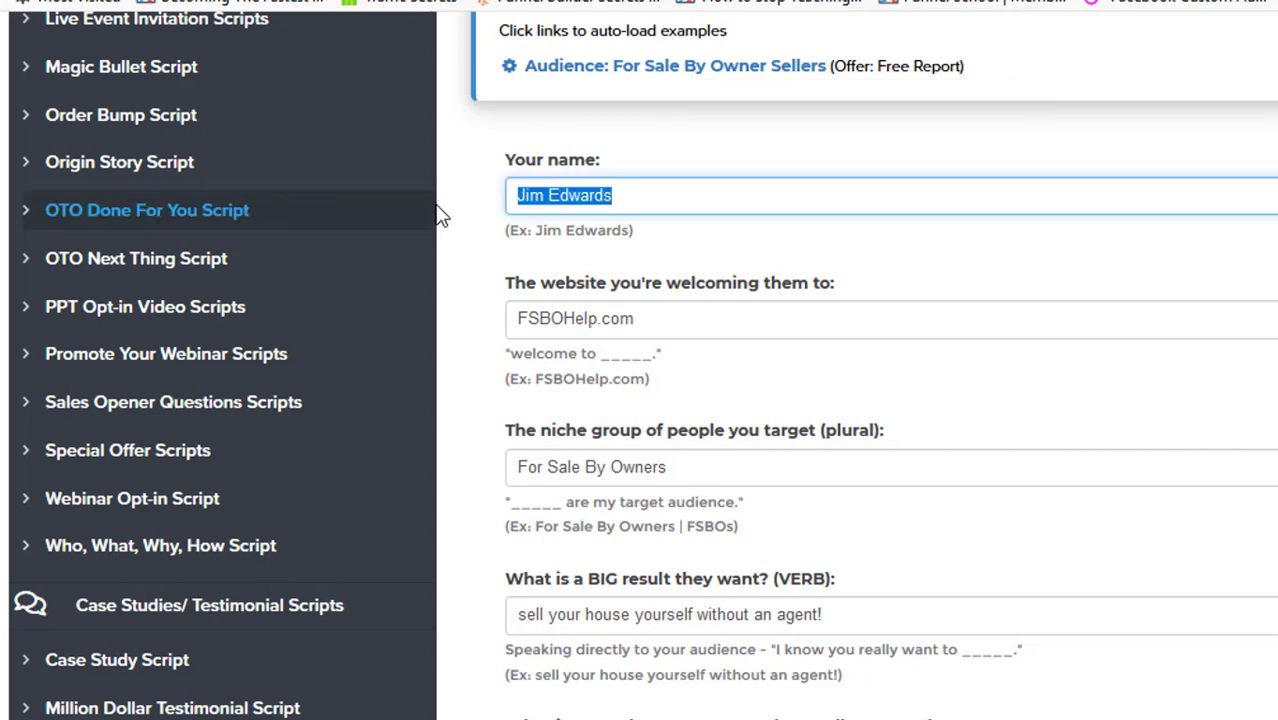
{"action": "type", "text": "Shawn Bayley"}
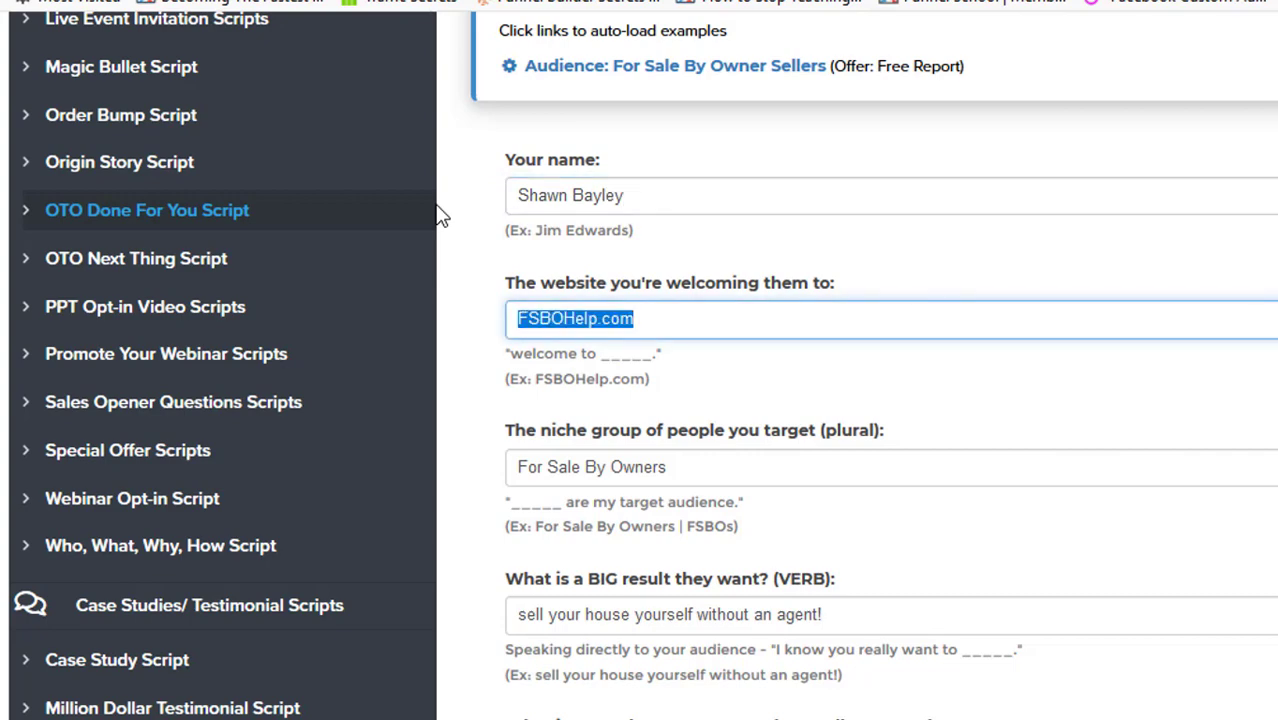
{"action": "type", "text": "www.shawn"}
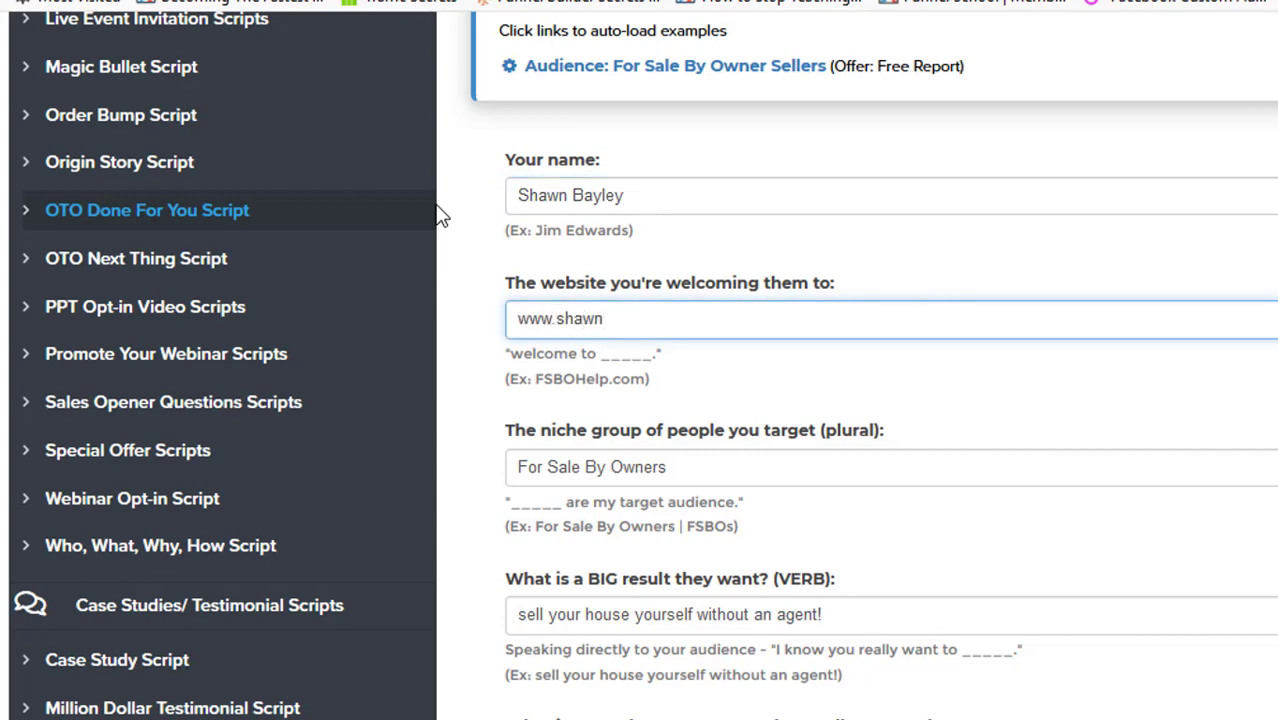
{"action": "scroll", "scroll_direction": "down", "scroll_amount": 3}
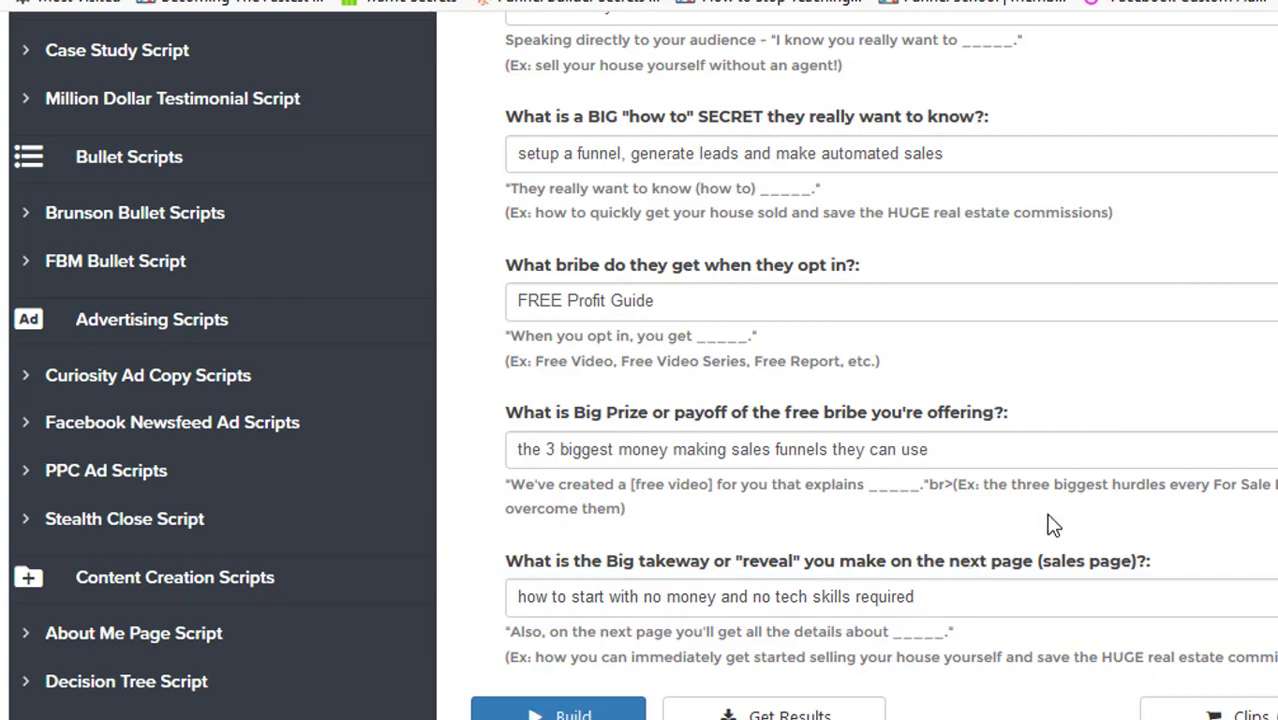
{"action": "left_click", "coordinate": [560, 710]}
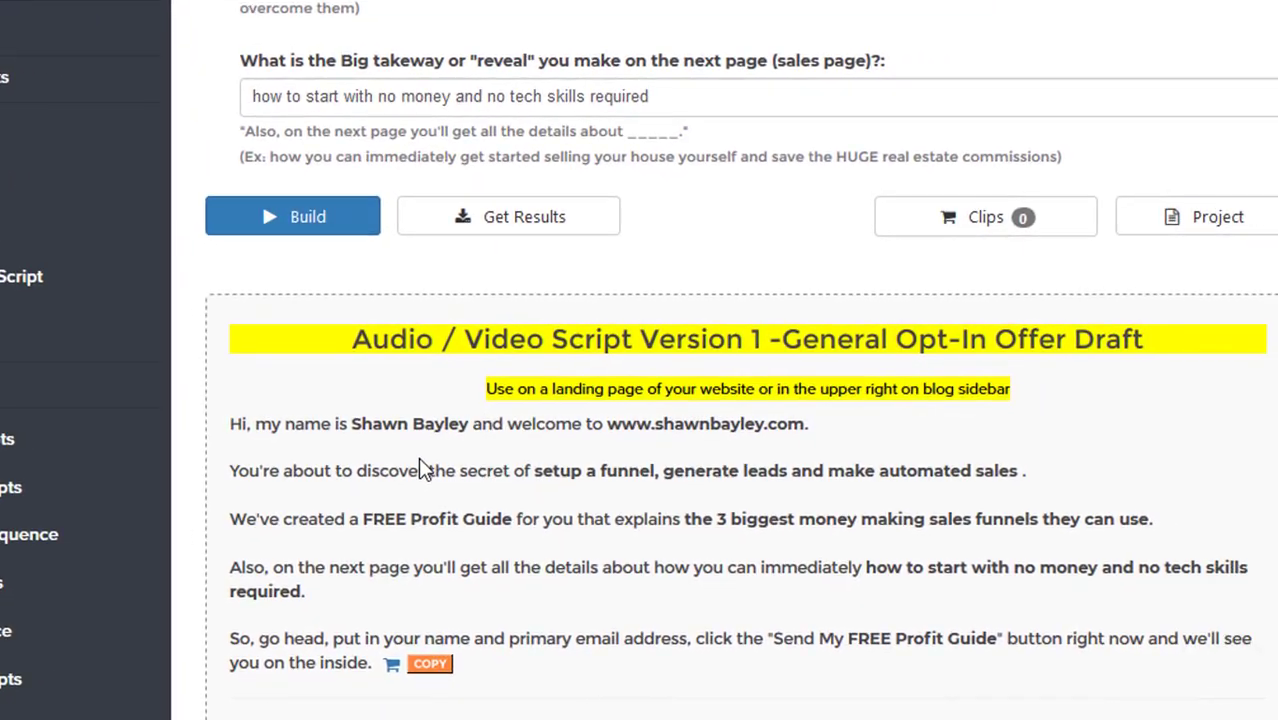
{"action": "scroll", "scroll_direction": "down", "scroll_amount": 3}
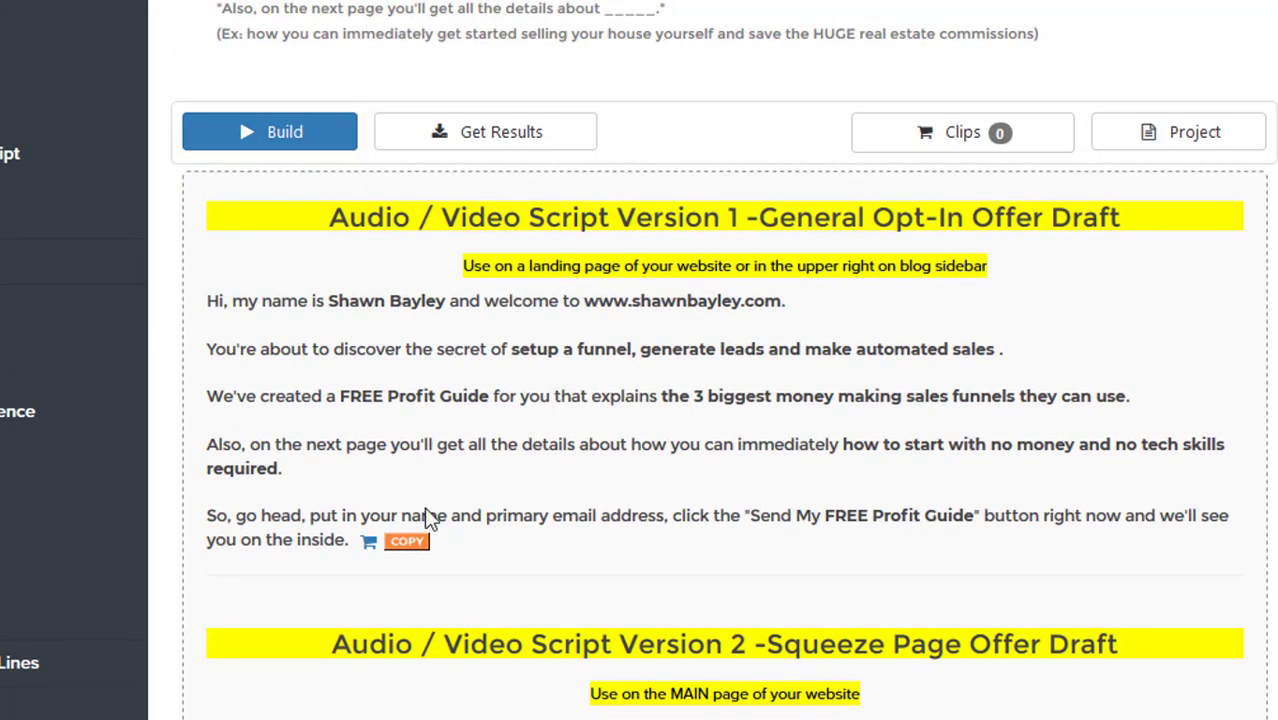
{"action": "mouse_move", "coordinate": [408, 544]}
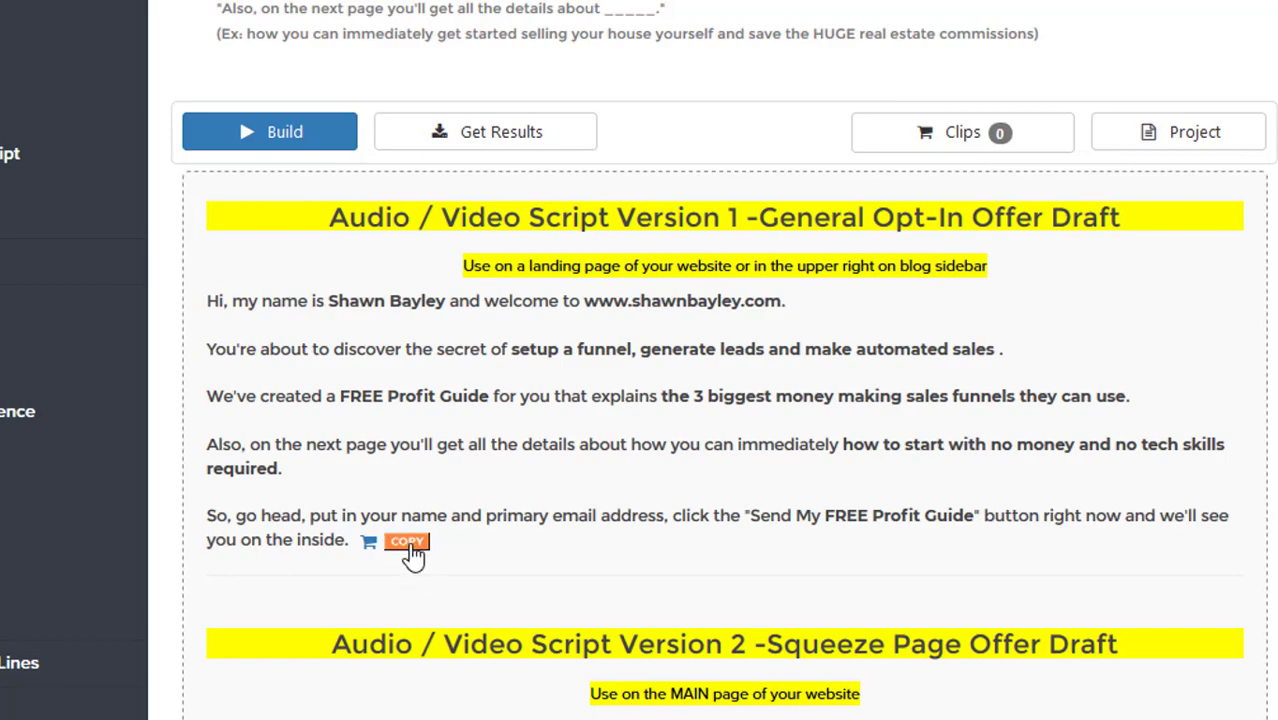
{"action": "mouse_move", "coordinate": [762, 426]}
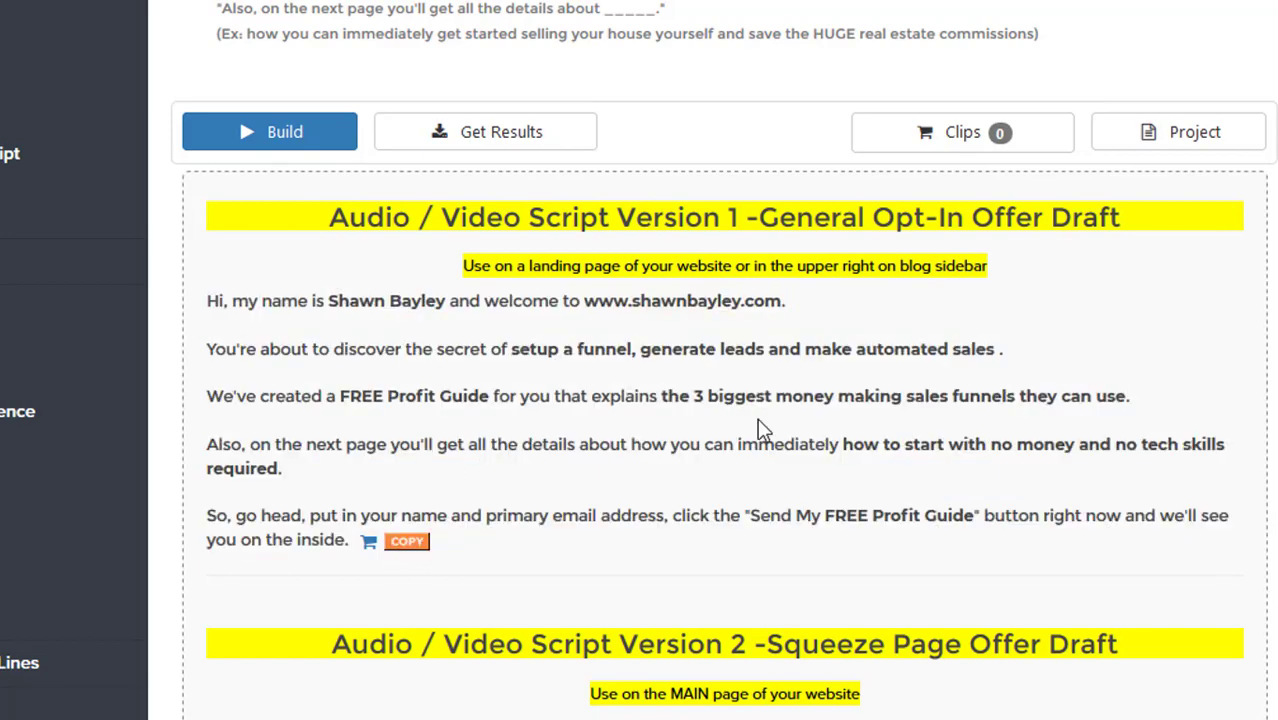
{"action": "scroll", "scroll_direction": "down", "scroll_amount": 3}
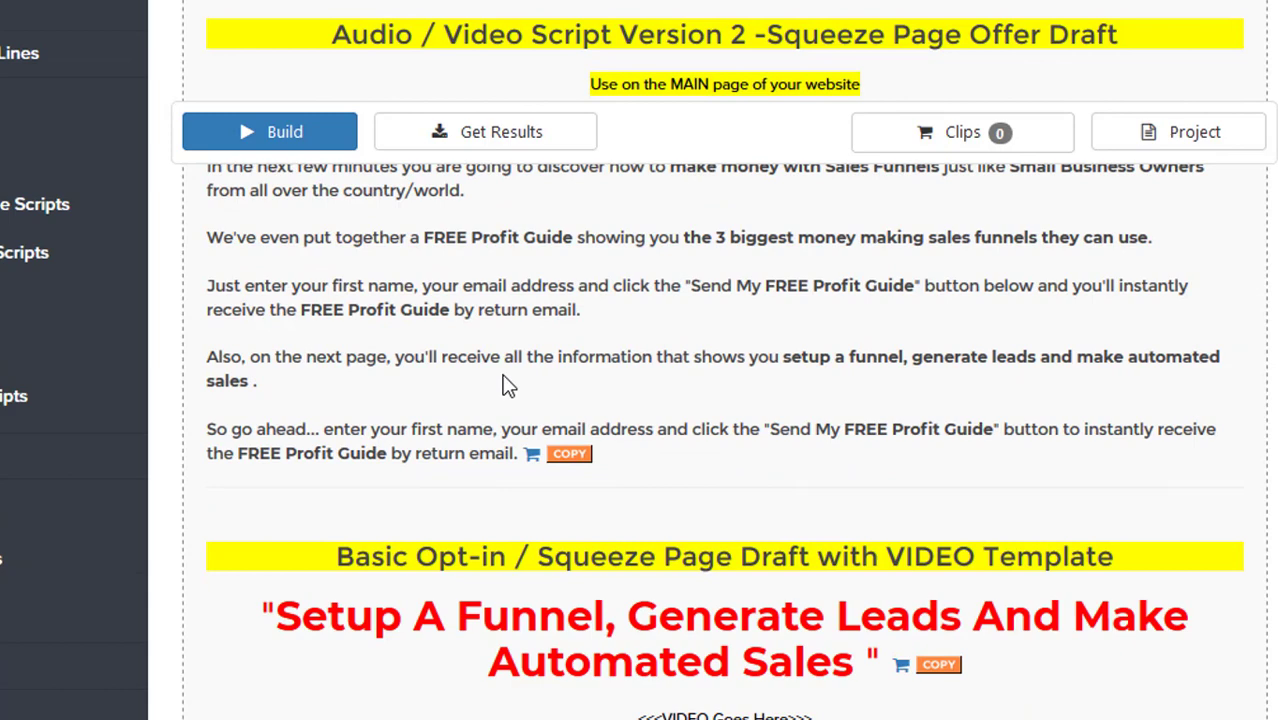
{"action": "scroll", "scroll_direction": "down", "scroll_amount": 3}
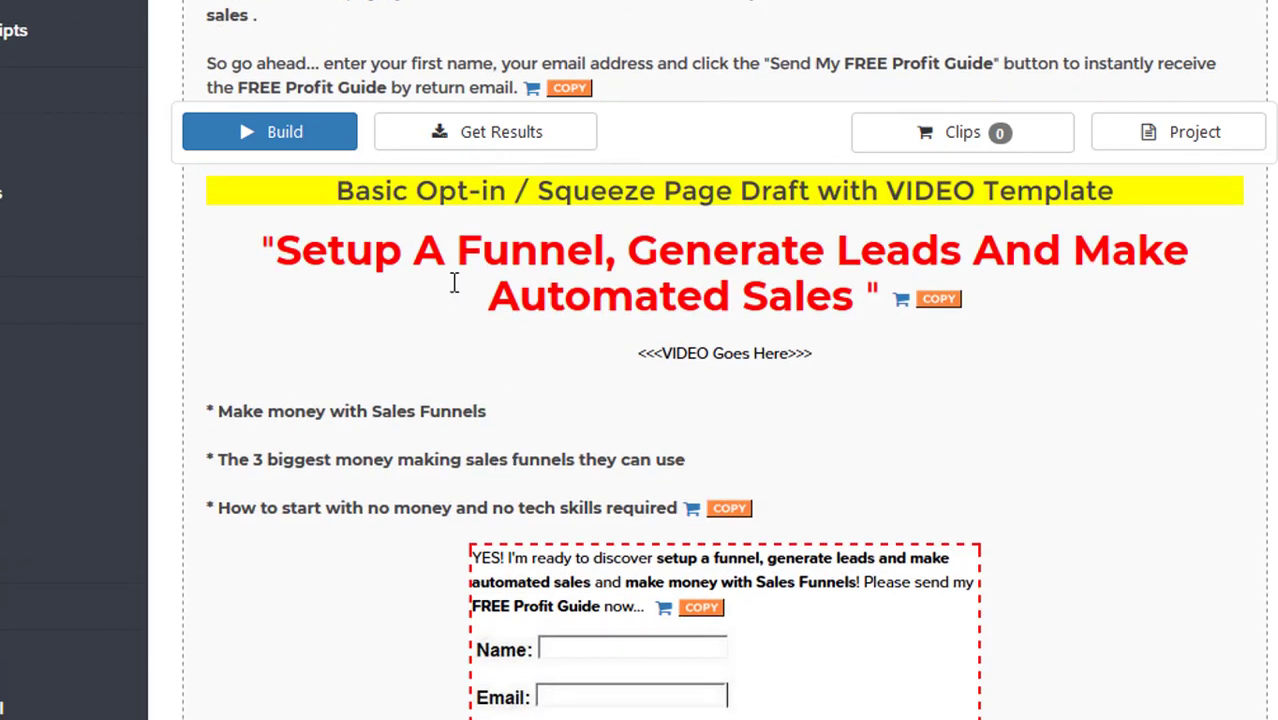
{"action": "mouse_move", "coordinate": [406, 250]}
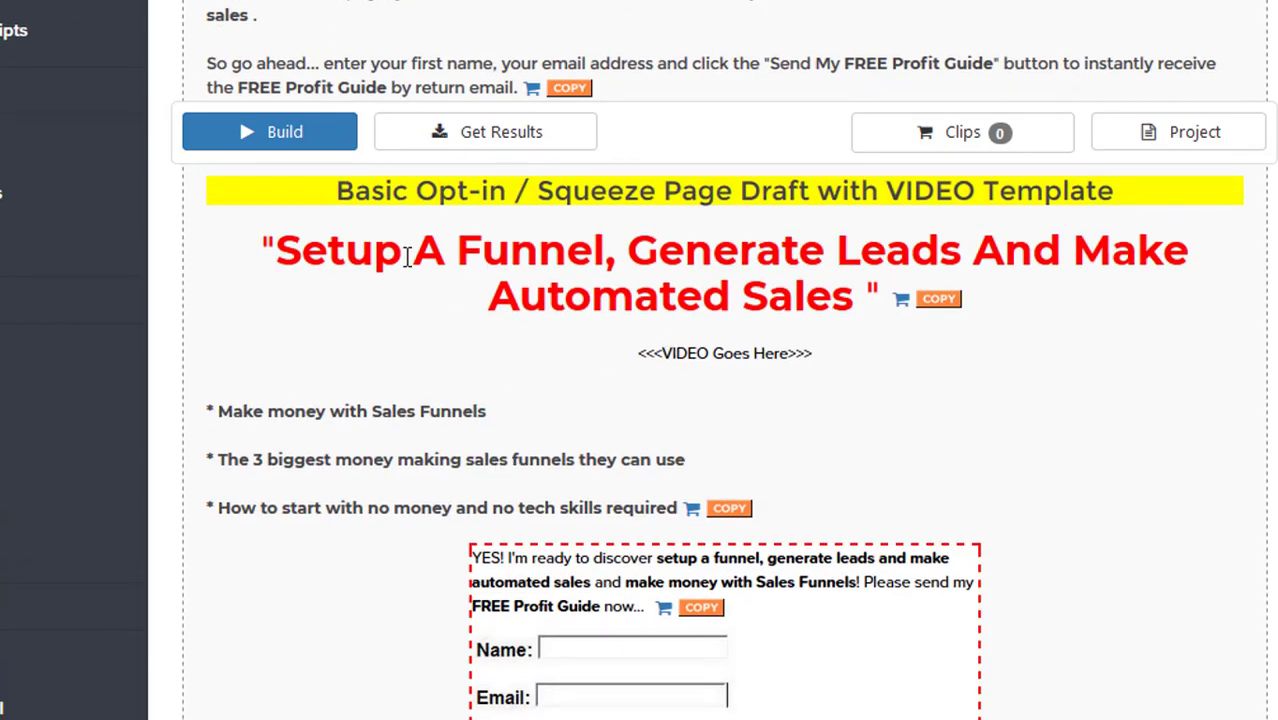
{"action": "mouse_move", "coordinate": [464, 490]}
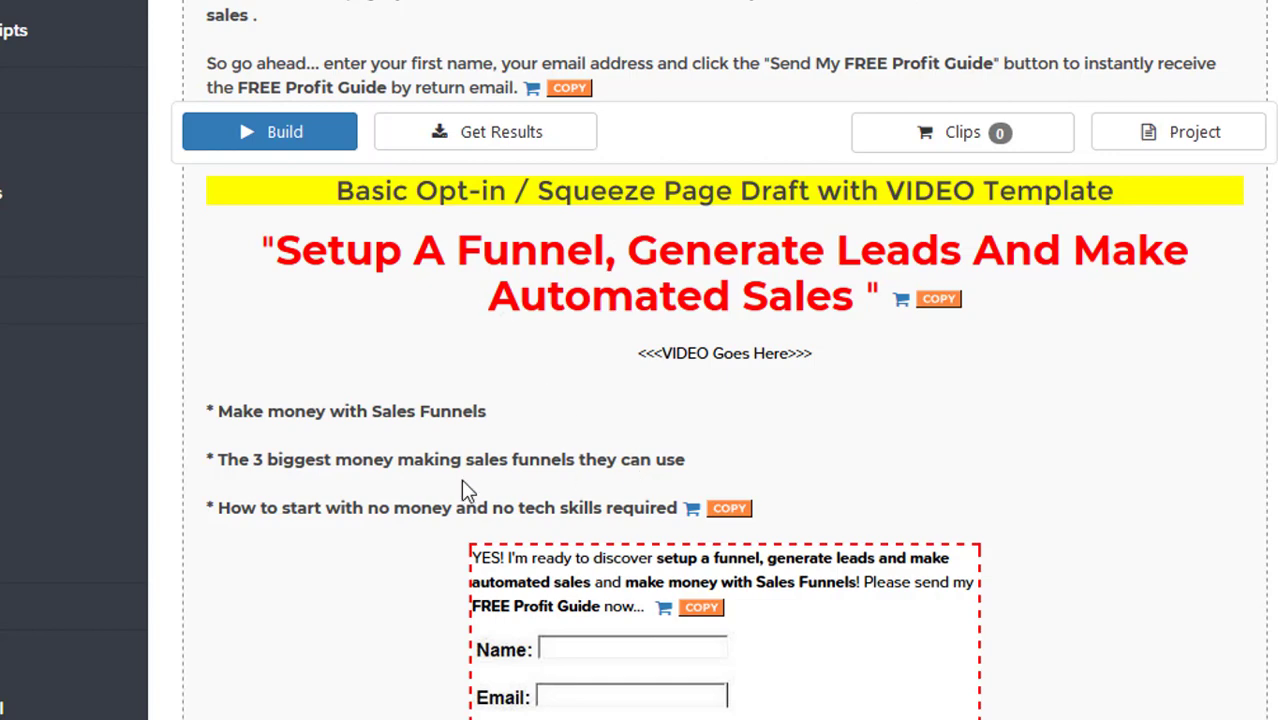
{"action": "scroll", "scroll_direction": "down", "scroll_amount": 3}
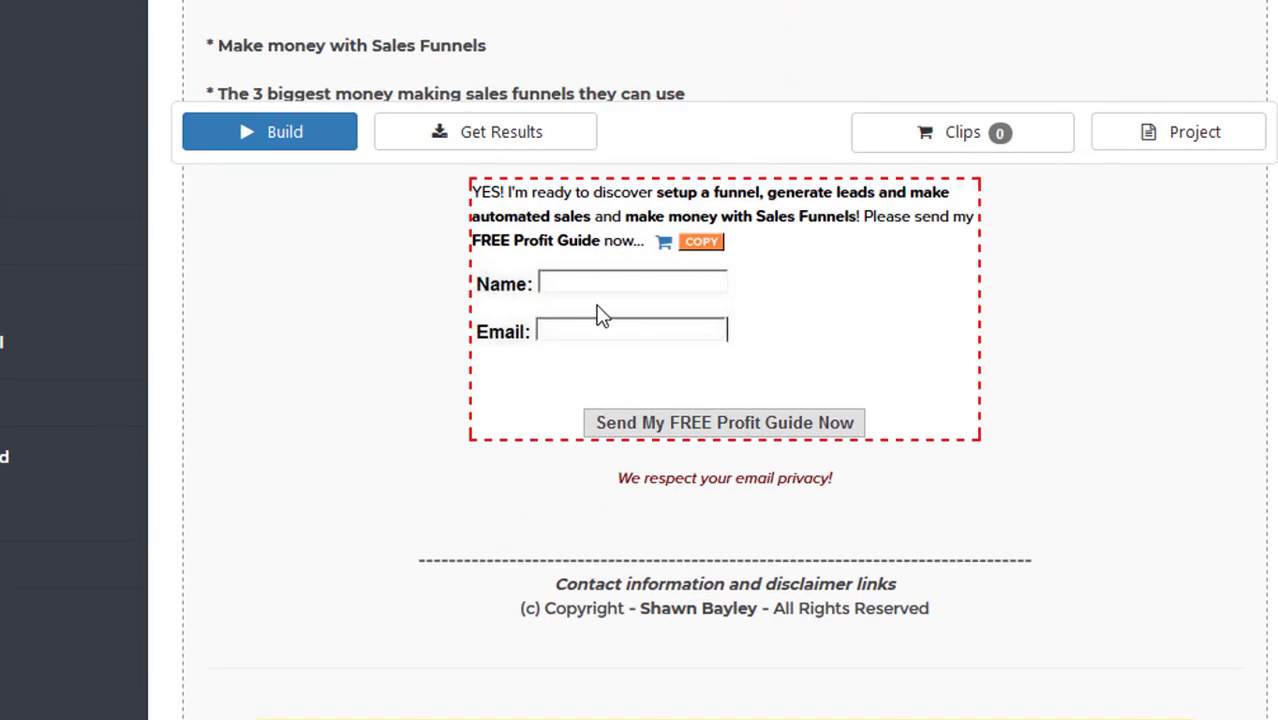
{"action": "scroll", "scroll_direction": "down", "scroll_amount": 3}
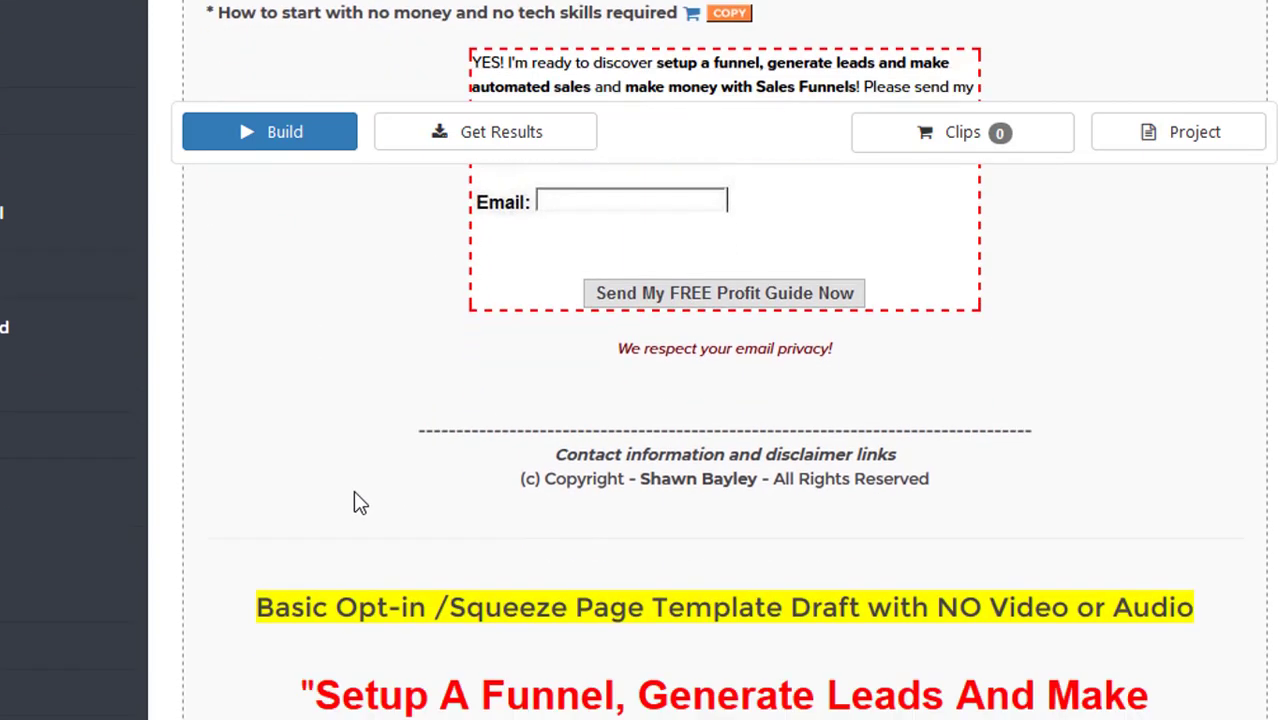
{"action": "scroll", "scroll_direction": "down", "scroll_amount": 3}
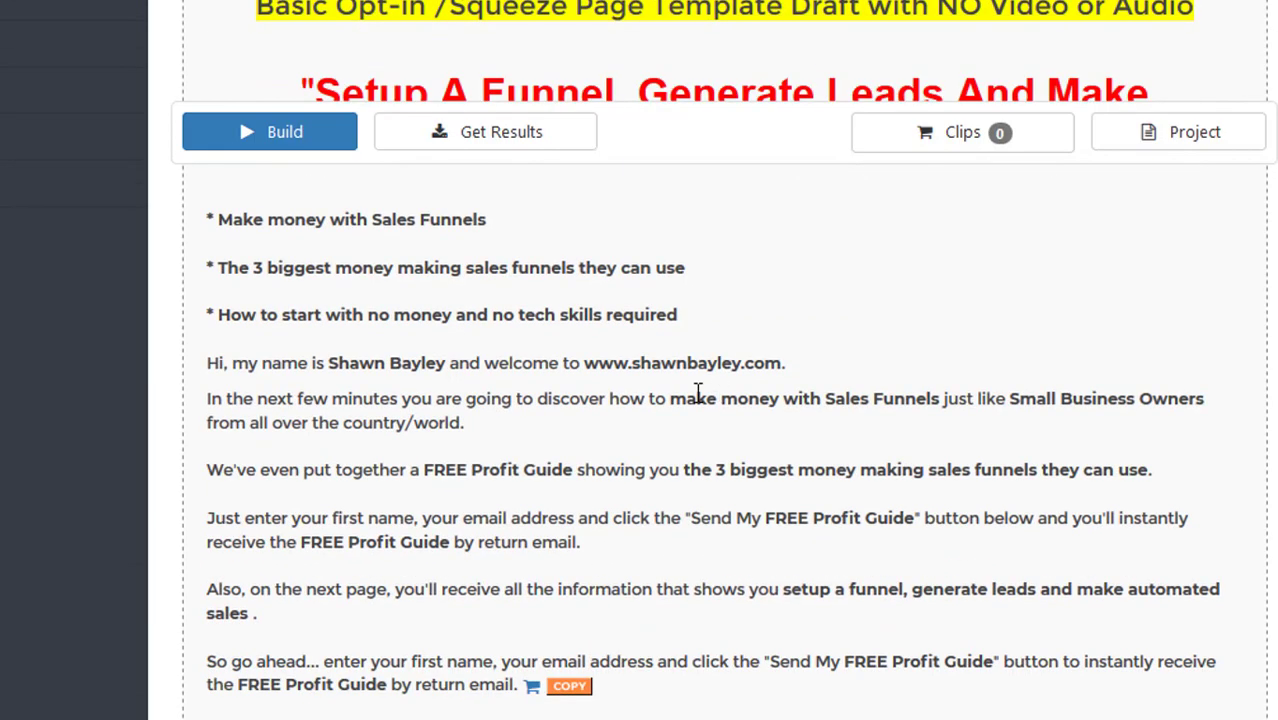
{"action": "scroll", "scroll_direction": "down", "scroll_amount": 3}
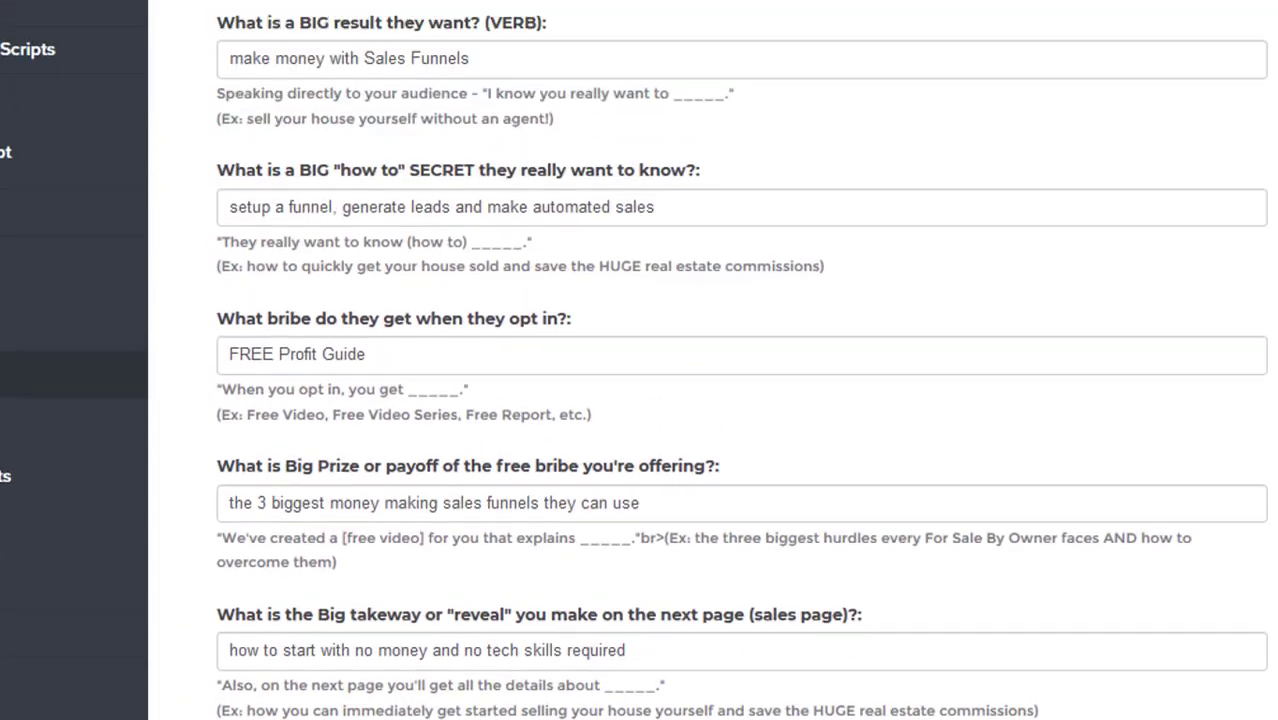
{"action": "scroll", "scroll_direction": "down", "scroll_amount": 3}
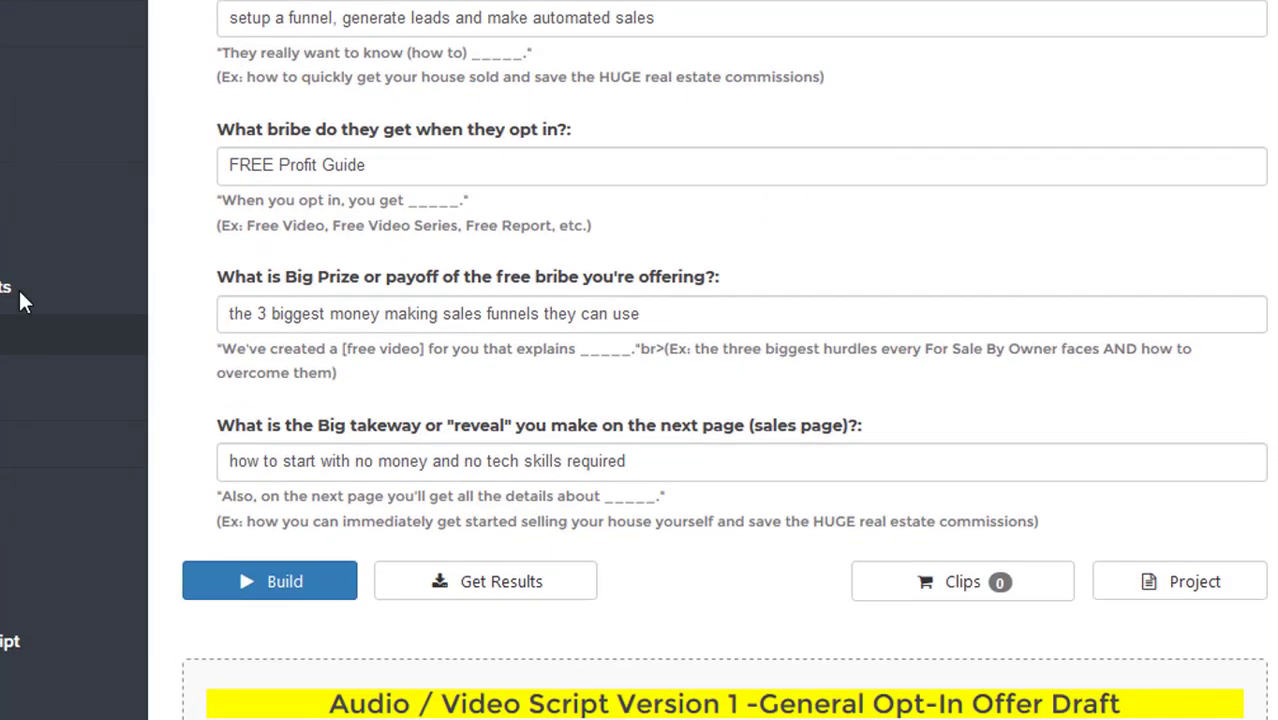
{"action": "scroll", "scroll_direction": "down", "scroll_amount": 3}
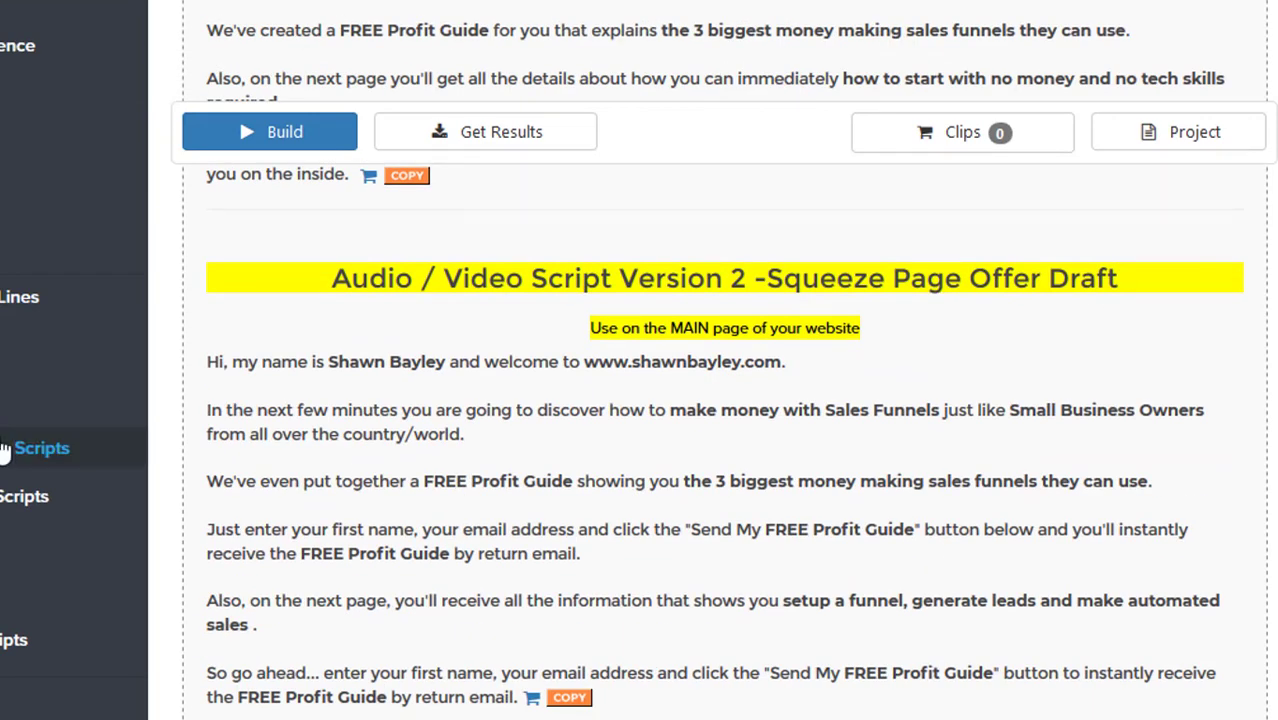
{"action": "scroll", "scroll_direction": "down", "scroll_amount": 3}
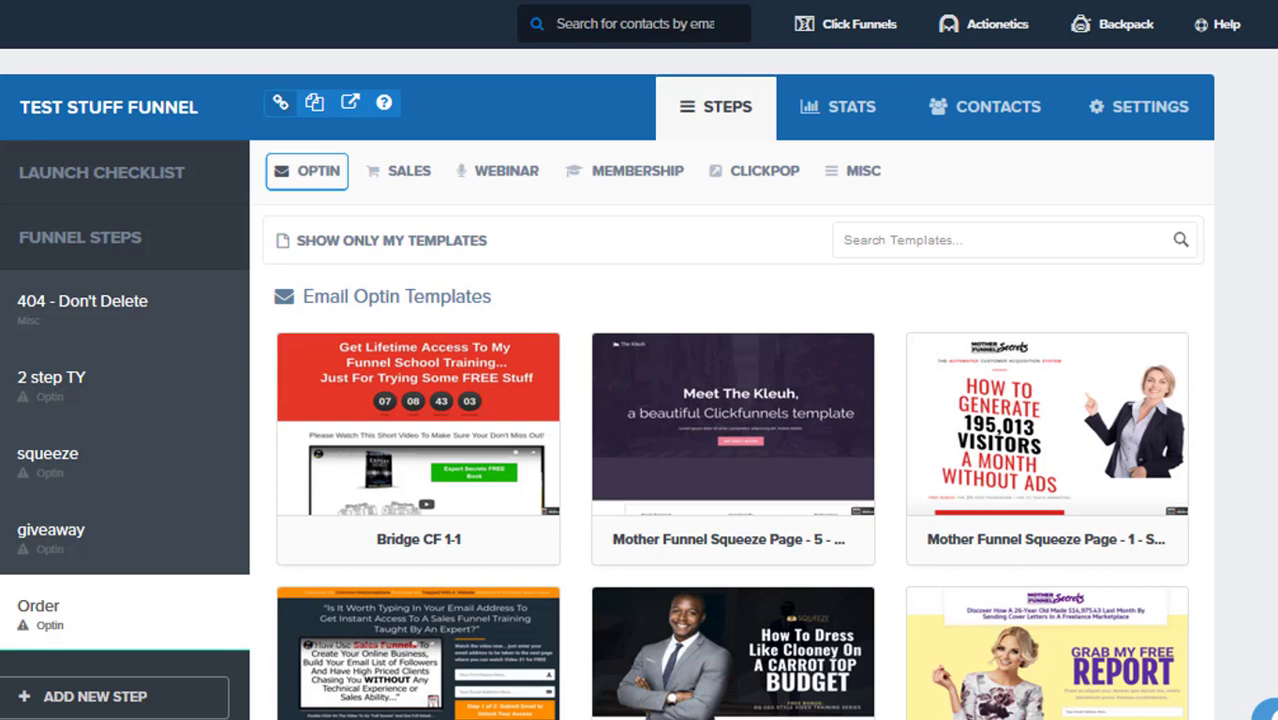
{"action": "mouse_move", "coordinate": [832, 278]}
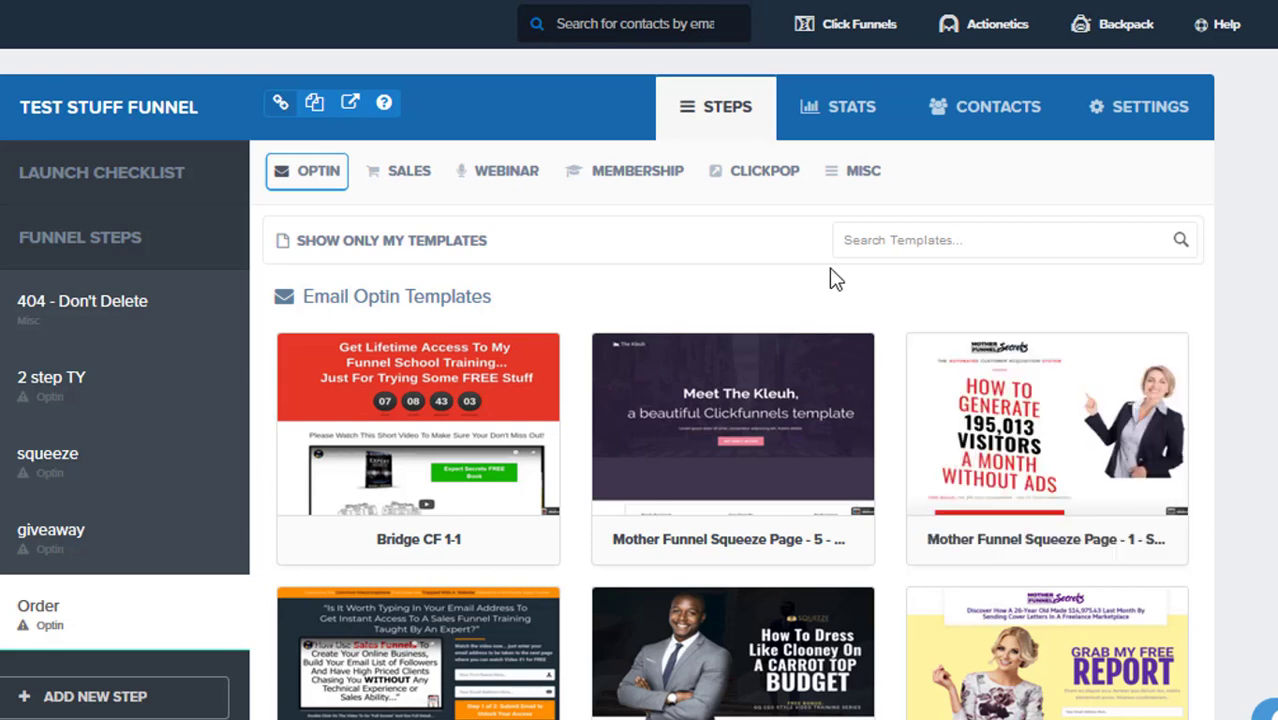
Select the Mother Funnel PLF FUNNEL 10 order form template for the Order step.
{"action": "left_click", "coordinate": [508, 170]}
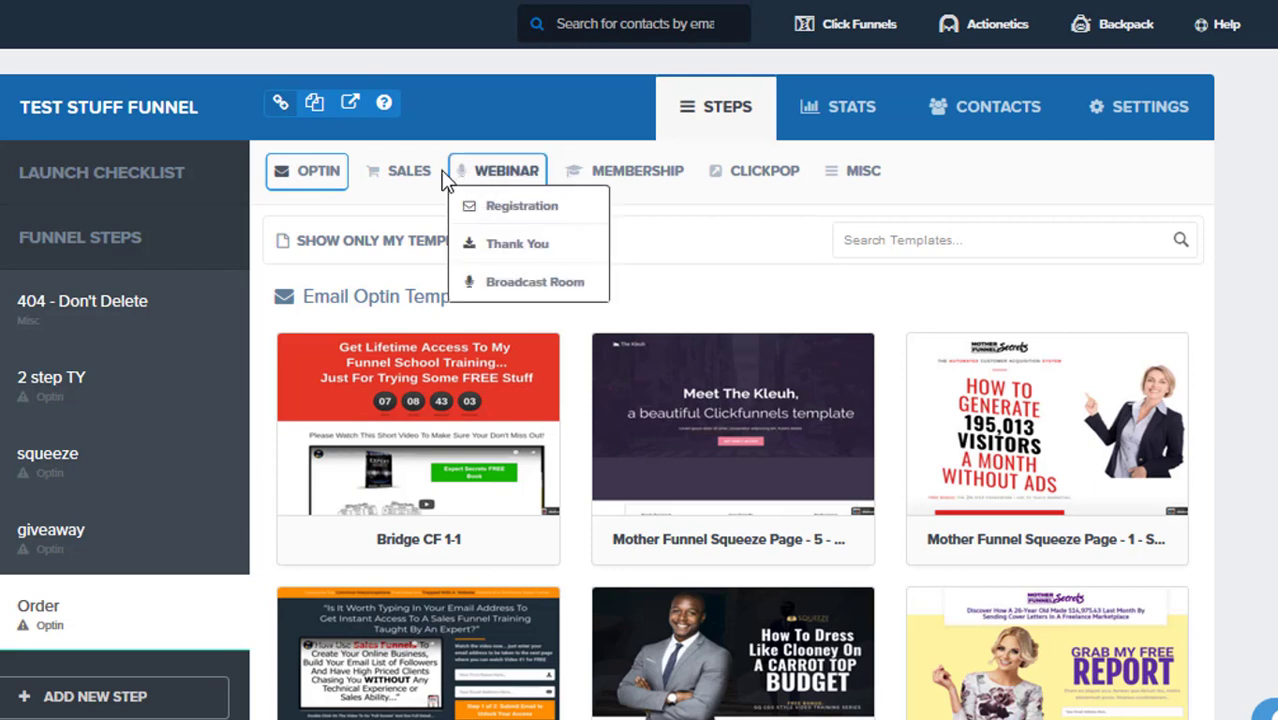
{"action": "left_click", "coordinate": [410, 170]}
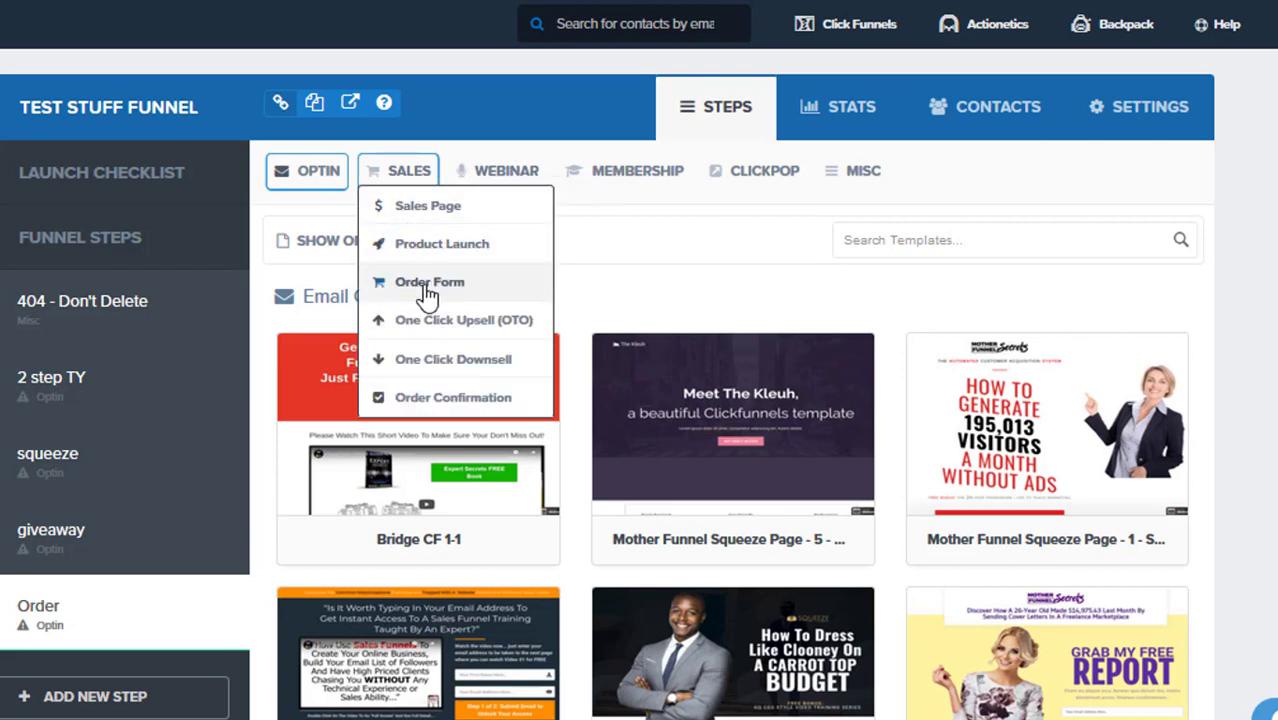
{"action": "mouse_move", "coordinate": [470, 288]}
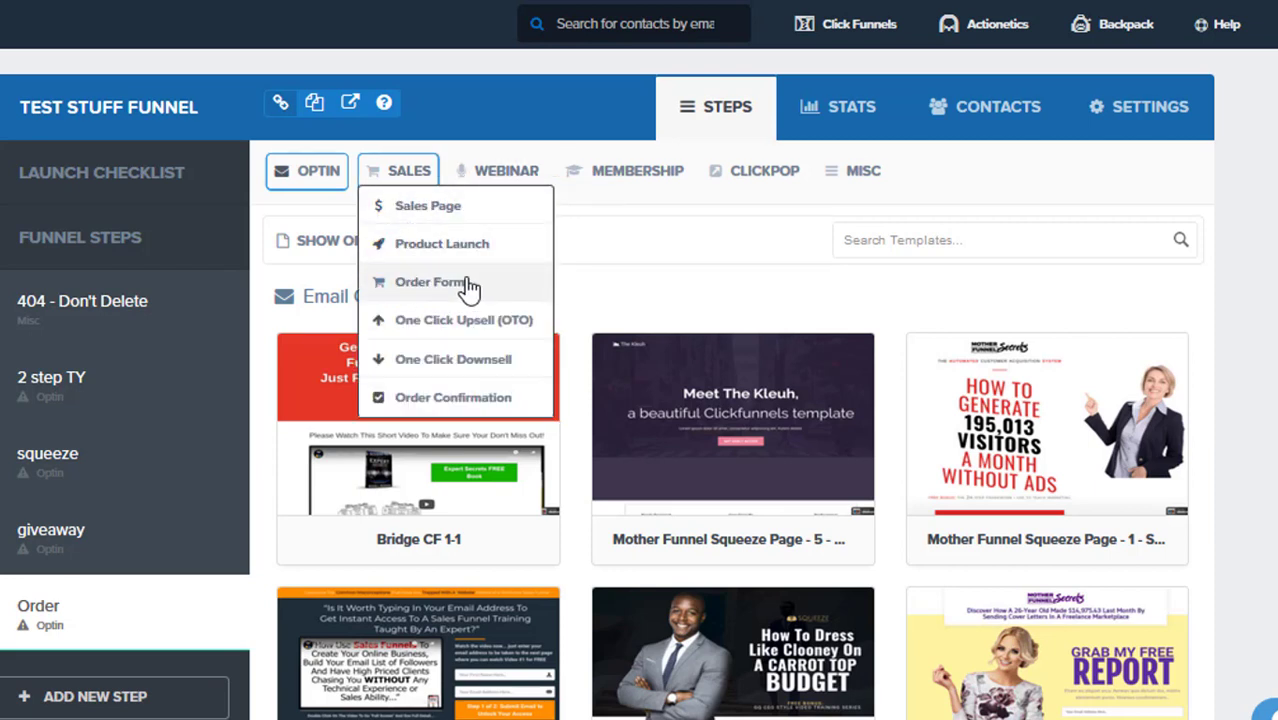
{"action": "left_click", "coordinate": [432, 282]}
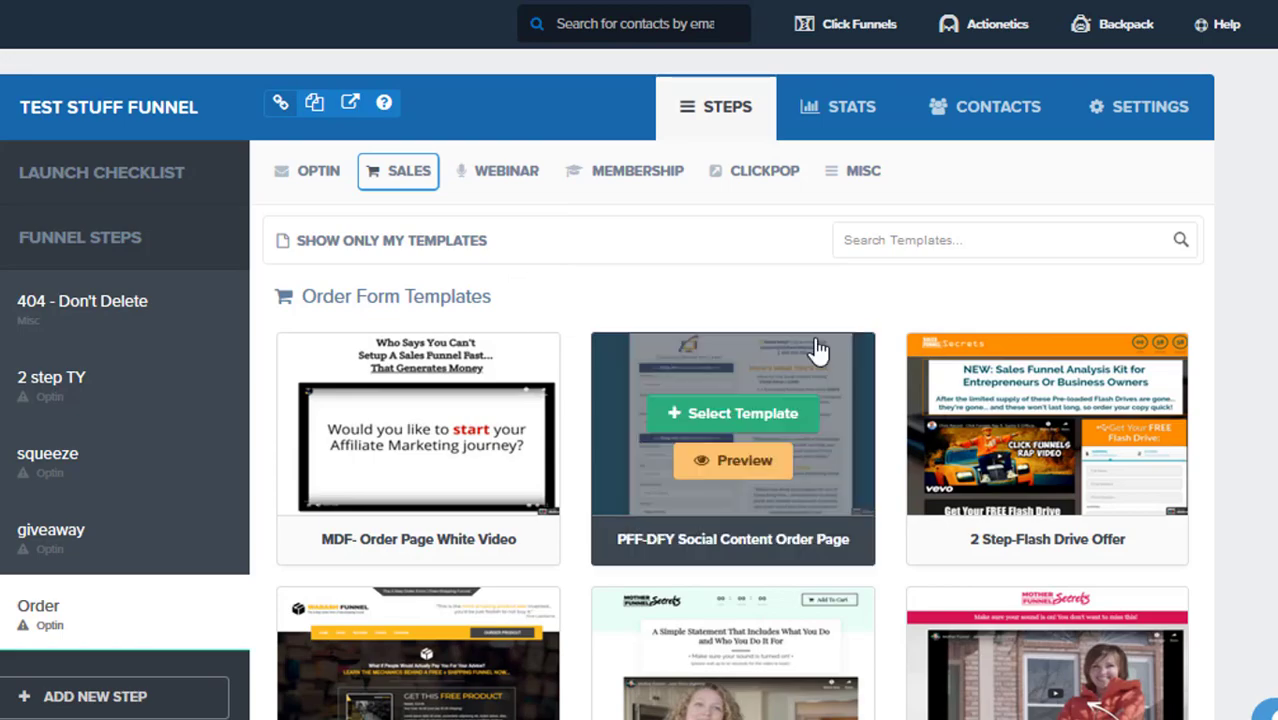
{"action": "scroll", "scroll_direction": "down", "scroll_amount": 3}
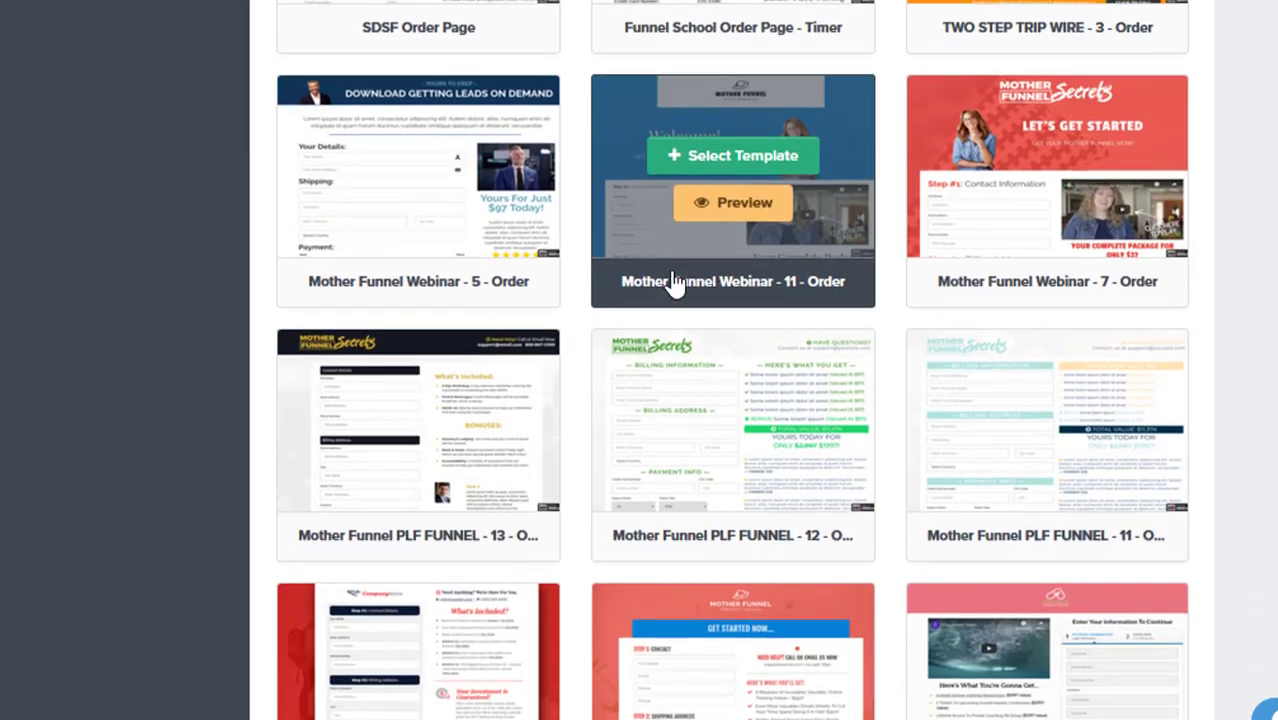
{"action": "scroll", "scroll_direction": "down", "scroll_amount": 3}
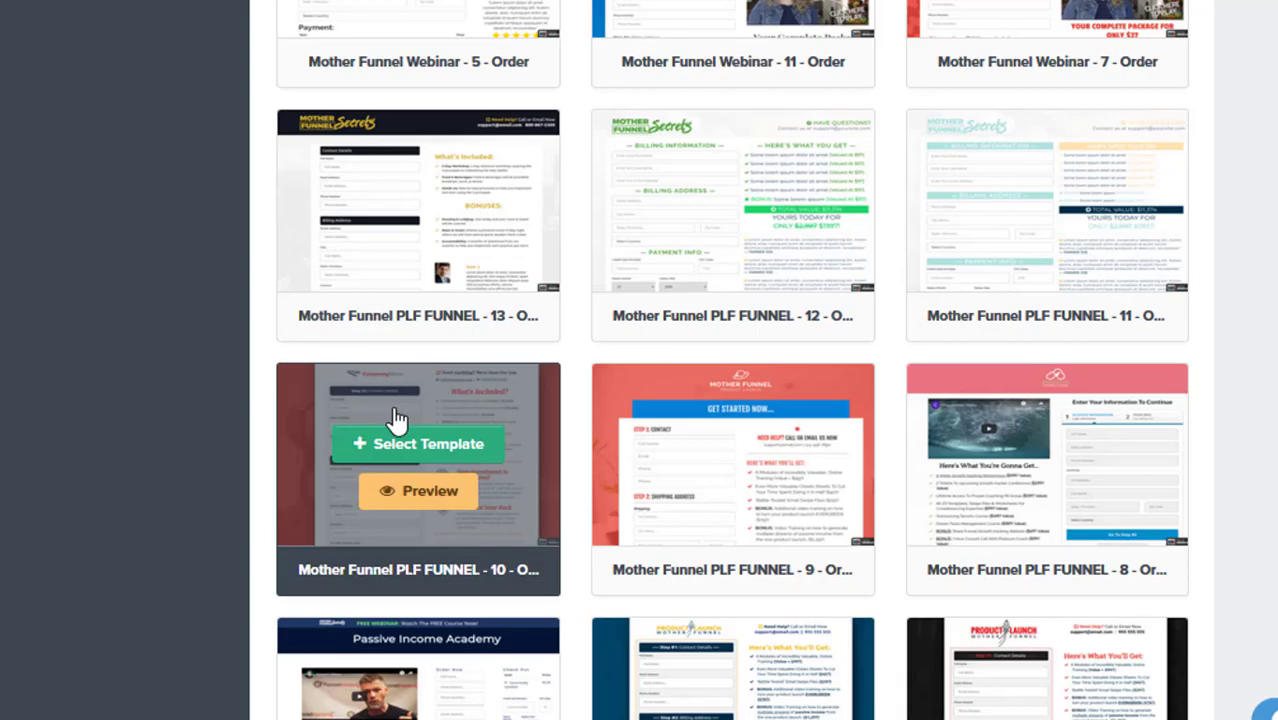
{"action": "left_click", "coordinate": [418, 444]}
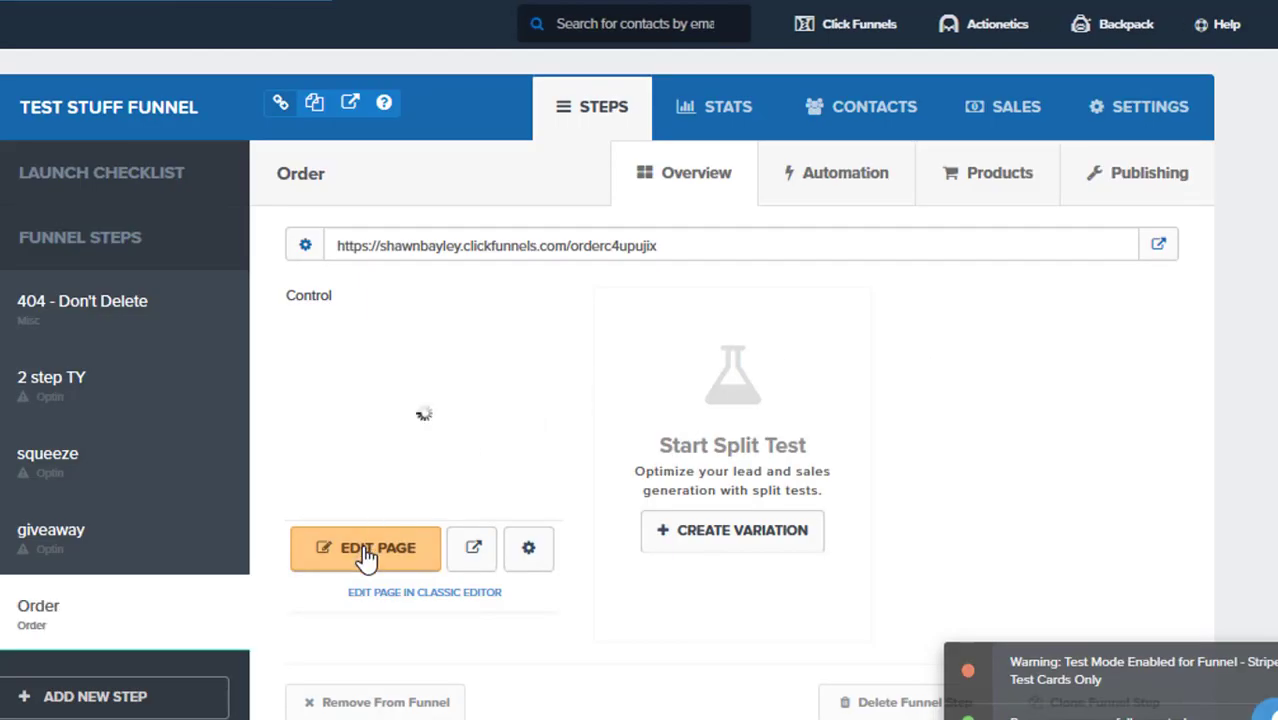
Edit the Order page and look over its contact, billing and payment sections.
{"action": "left_click", "coordinate": [364, 548]}
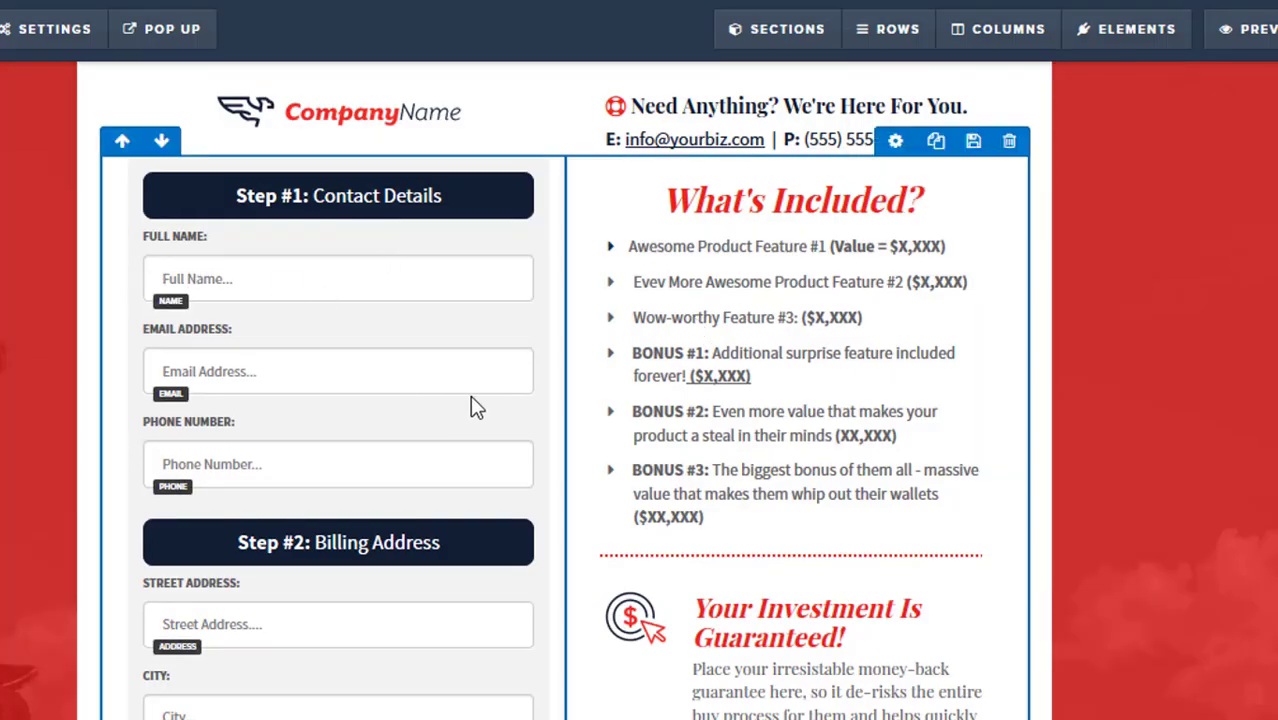
{"action": "scroll", "scroll_direction": "down", "scroll_amount": 3}
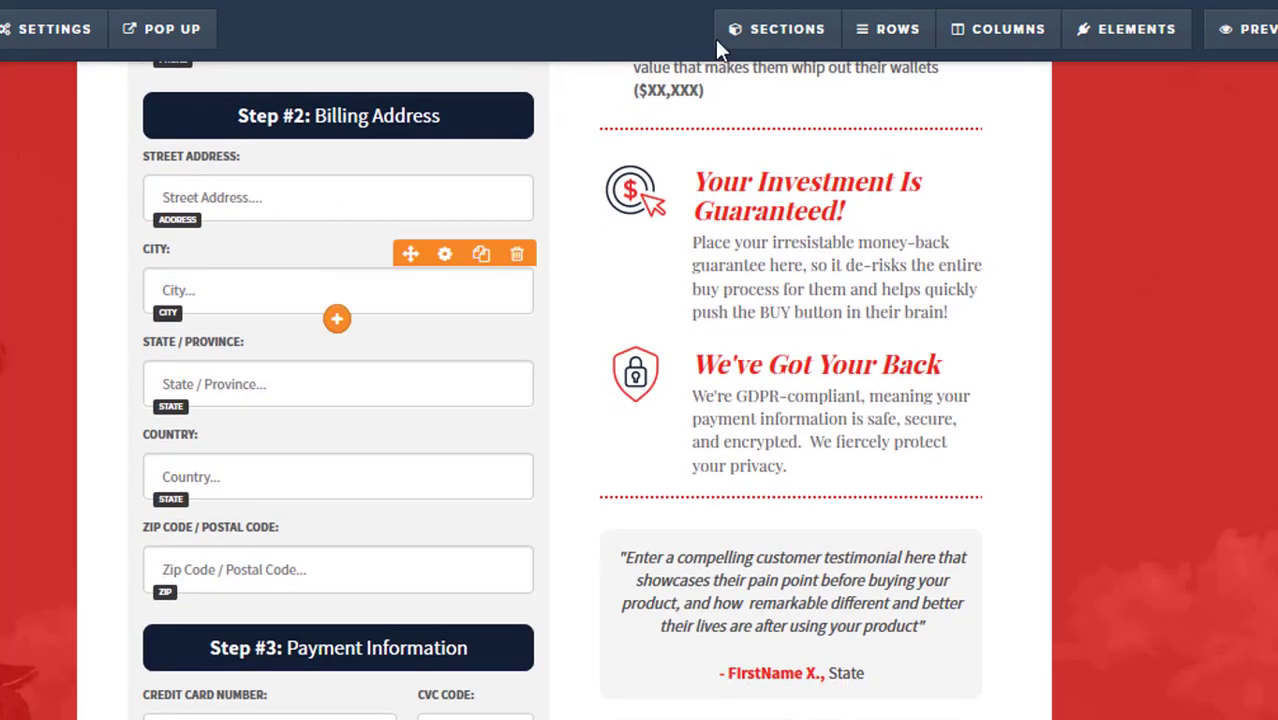
{"action": "scroll", "scroll_direction": "down", "scroll_amount": 3}
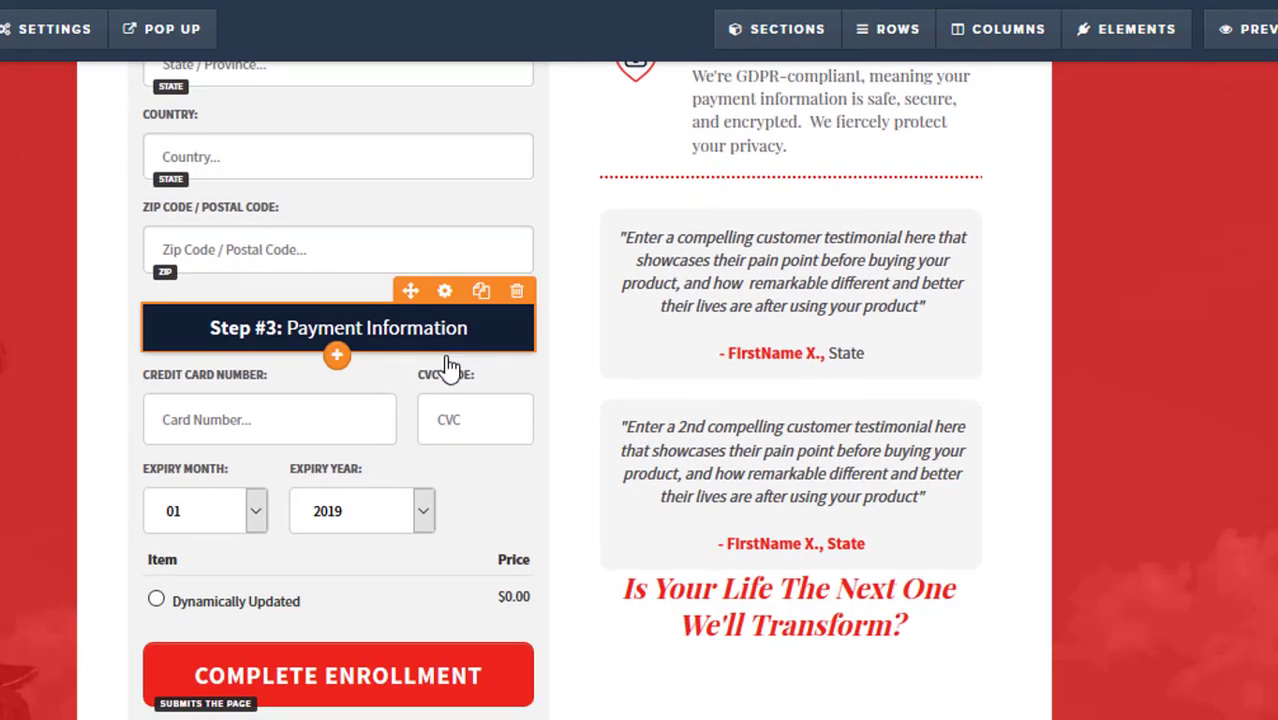
{"action": "scroll", "scroll_direction": "down", "scroll_amount": 3}
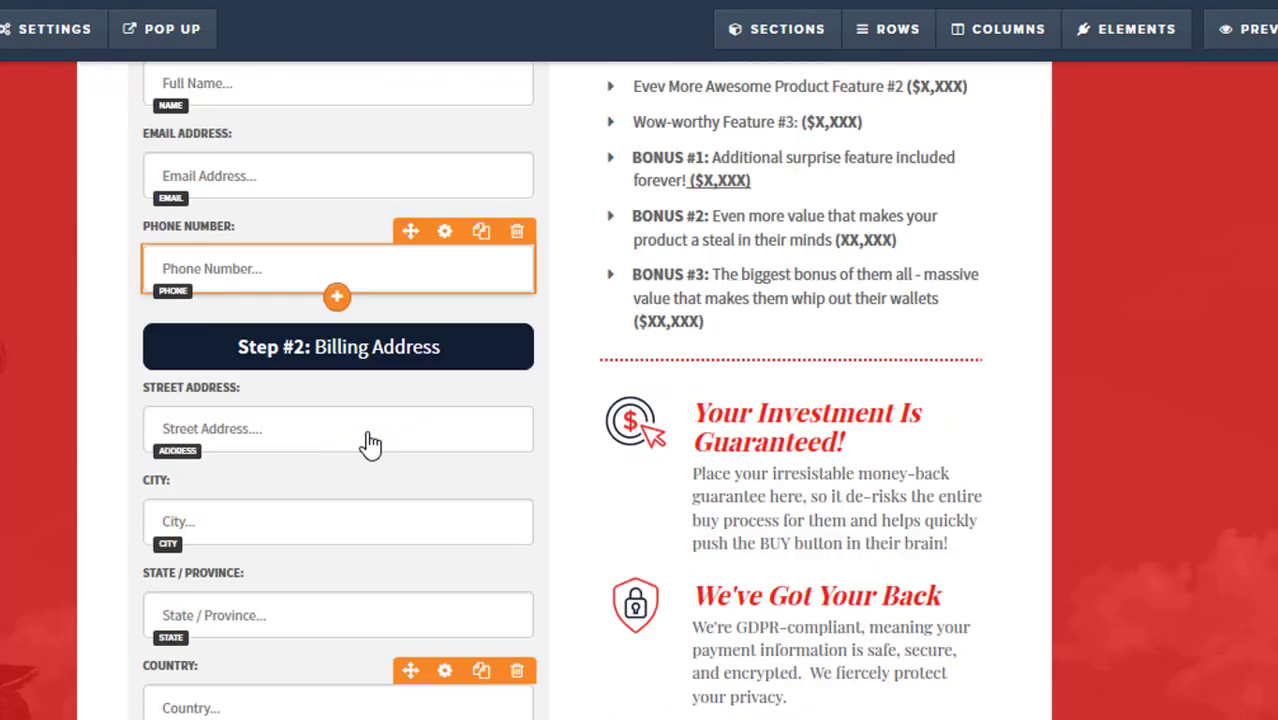
{"action": "scroll", "scroll_direction": "down", "scroll_amount": 3}
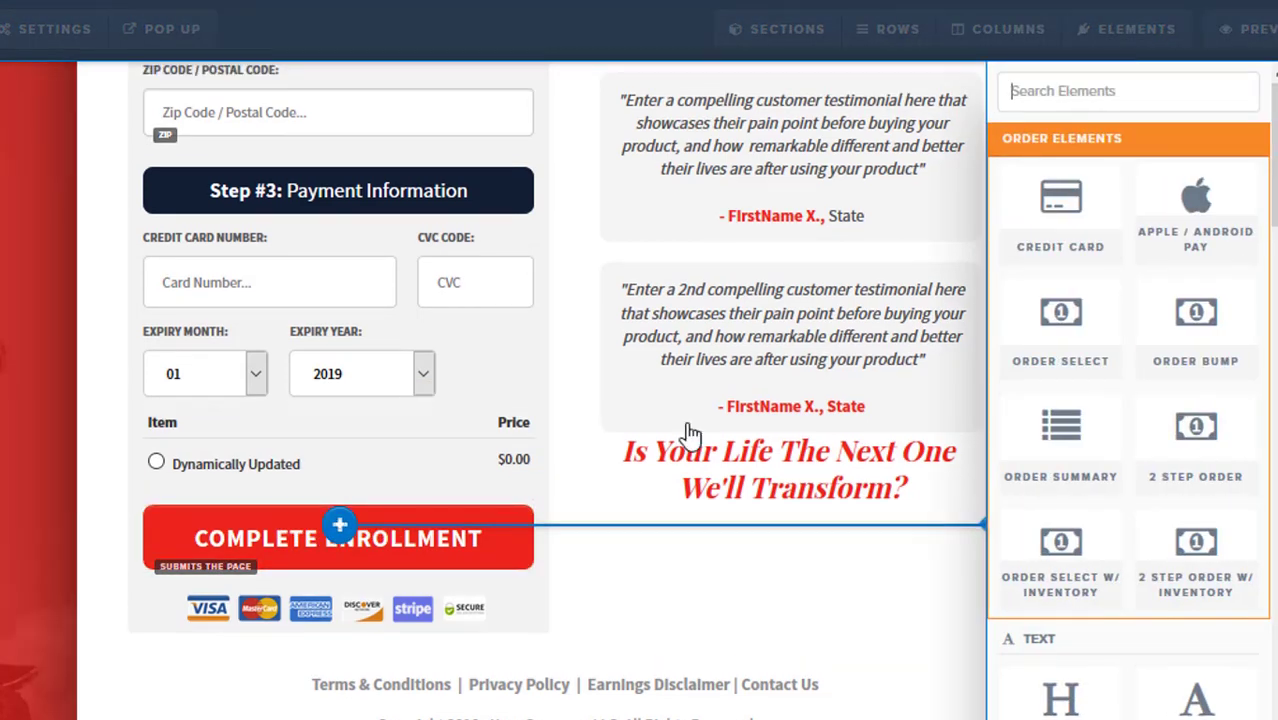
{"action": "mouse_move", "coordinate": [1060, 216]}
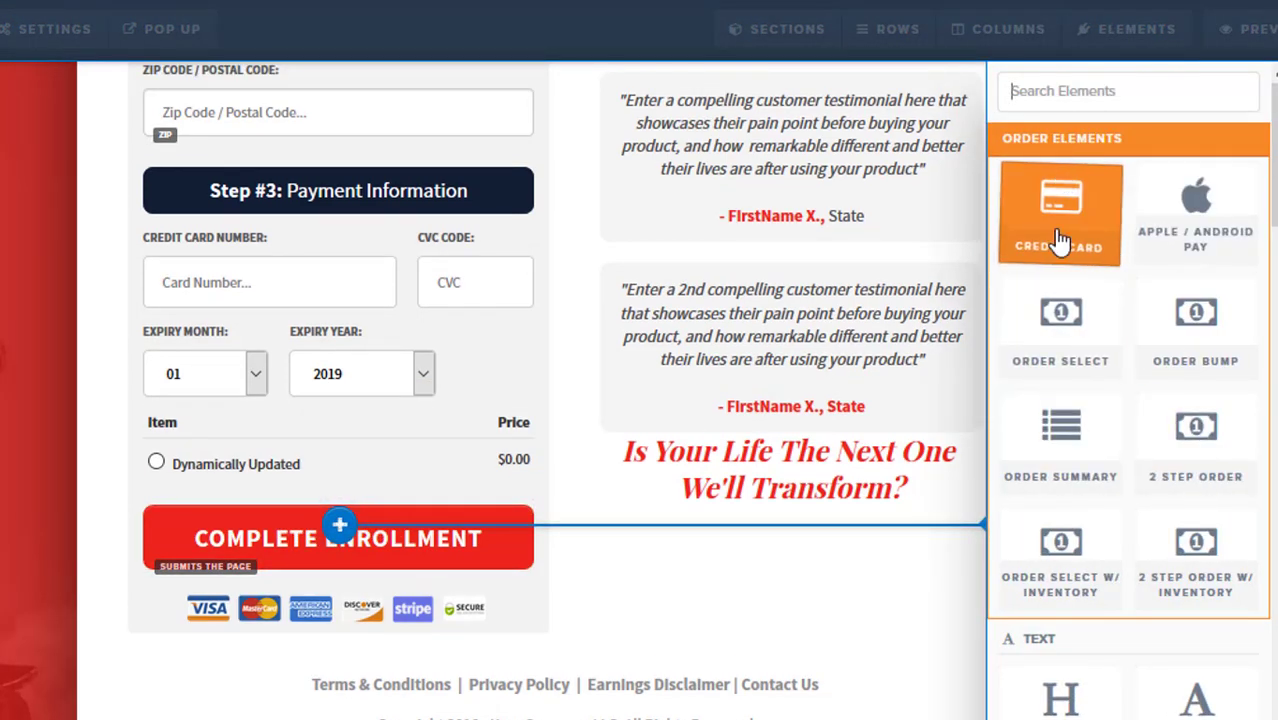
{"action": "mouse_move", "coordinate": [1136, 488]}
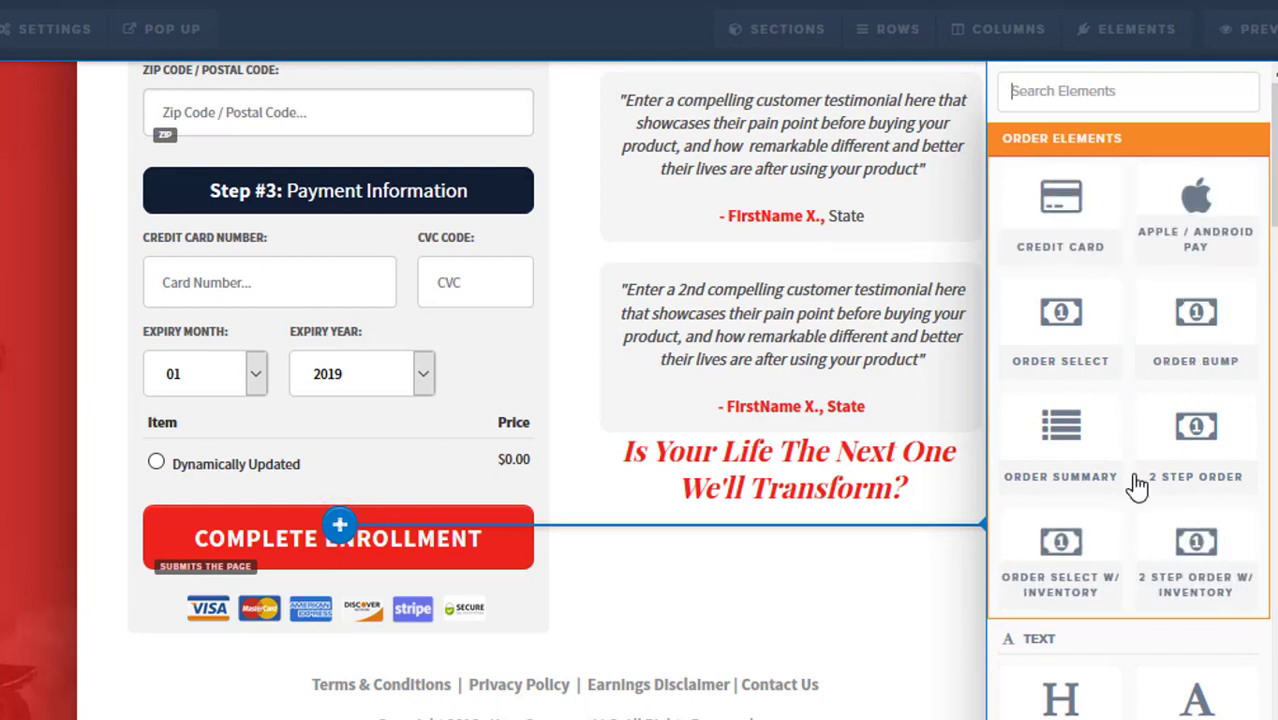
{"action": "mouse_move", "coordinate": [1196, 330]}
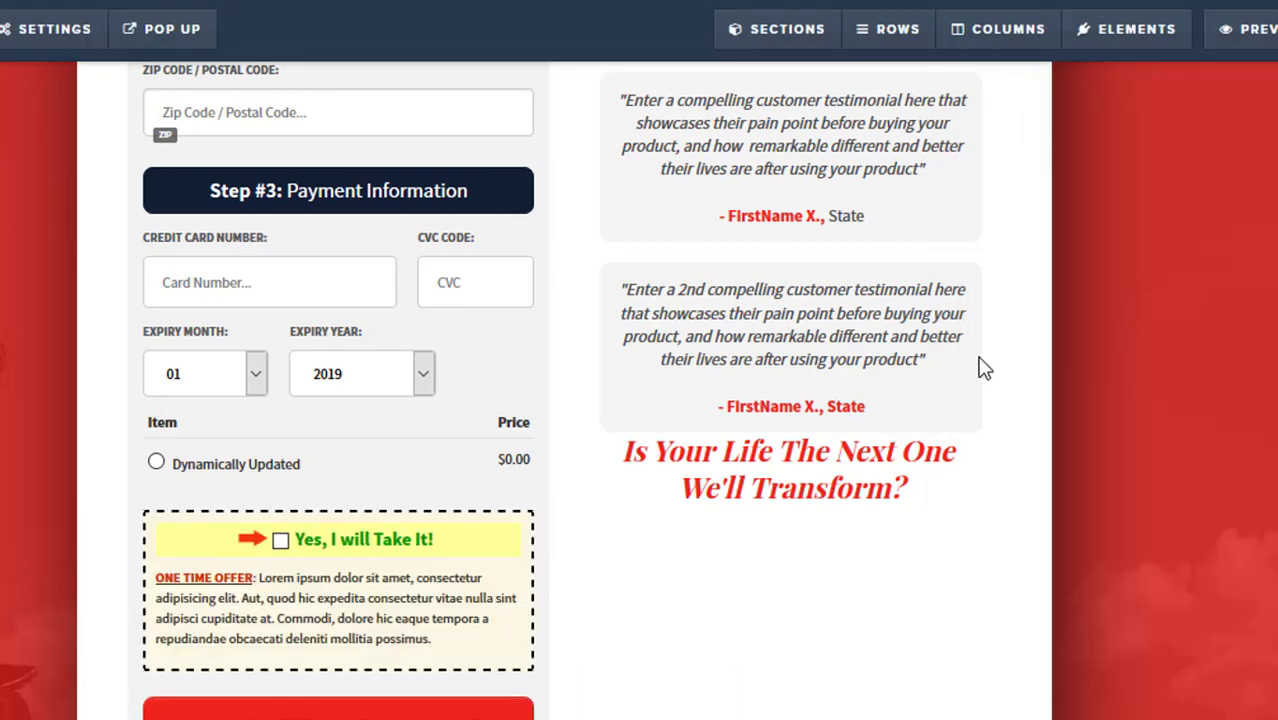
Place the 'Yes, I will Take It!' order bump box beneath the item/price list.
{"action": "left_click", "coordinate": [338, 540]}
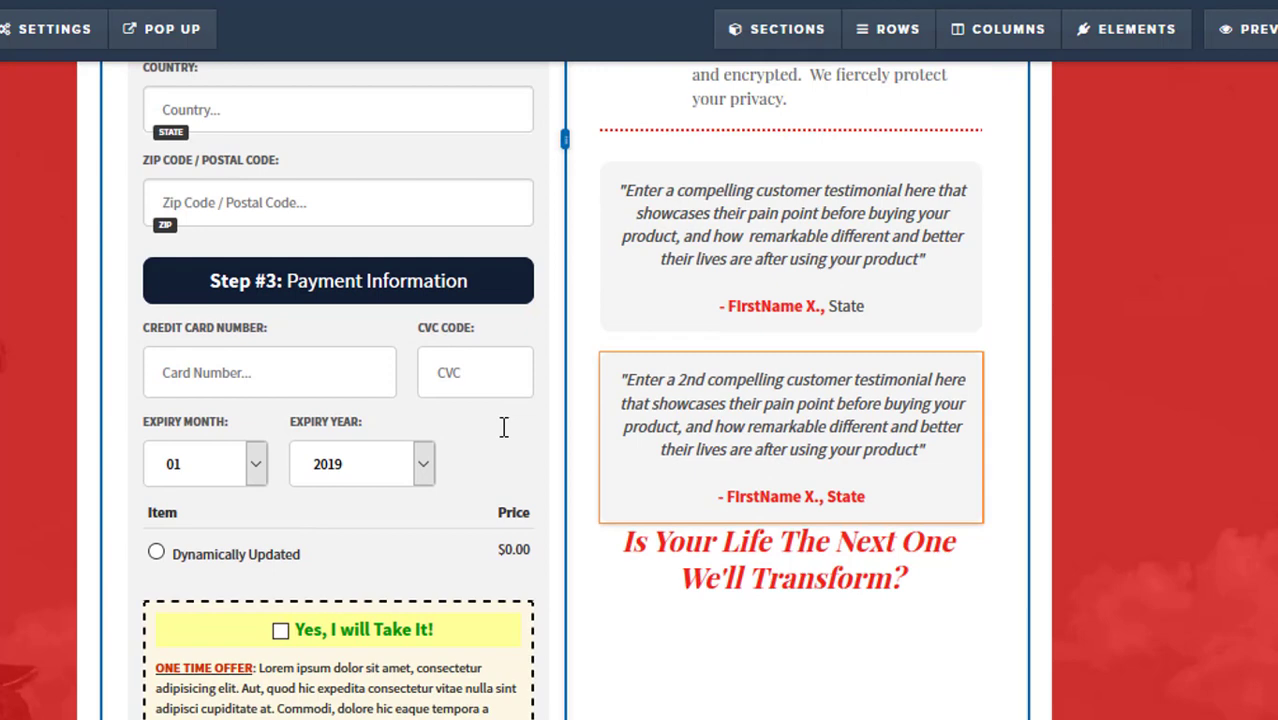
{"action": "scroll", "scroll_direction": "up", "scroll_amount": 3}
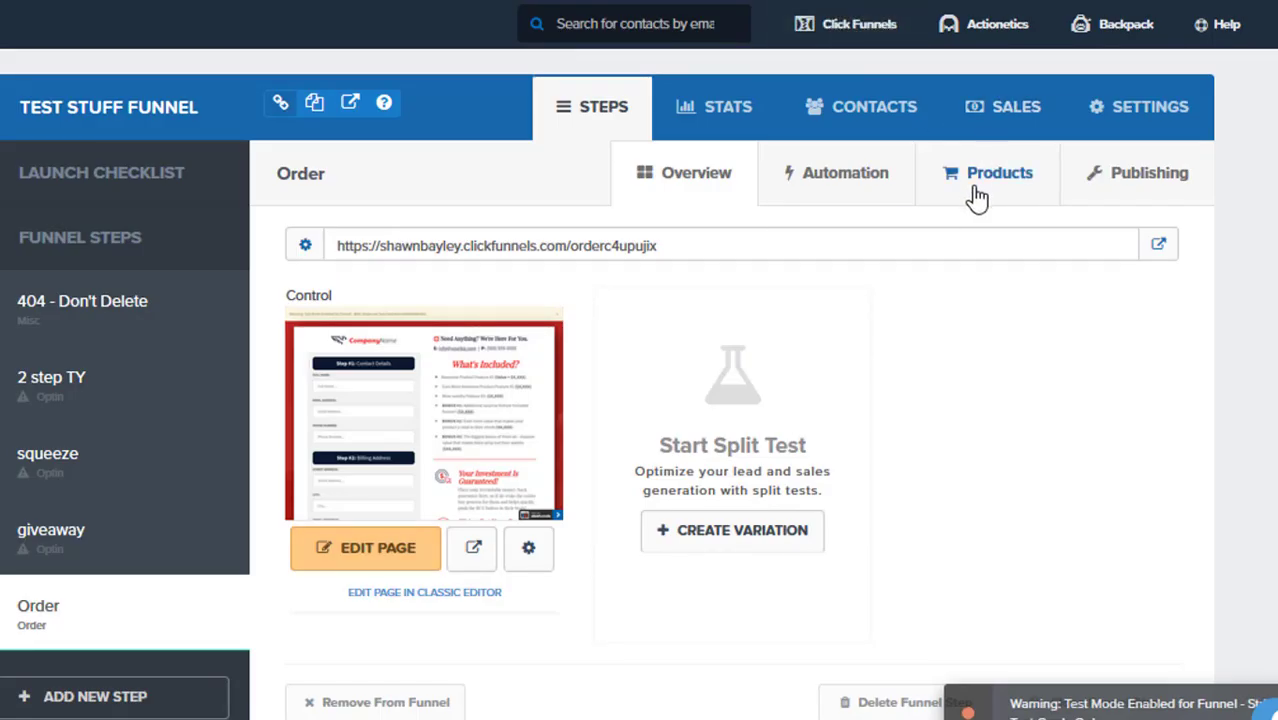
{"action": "mouse_move", "coordinate": [994, 178]}
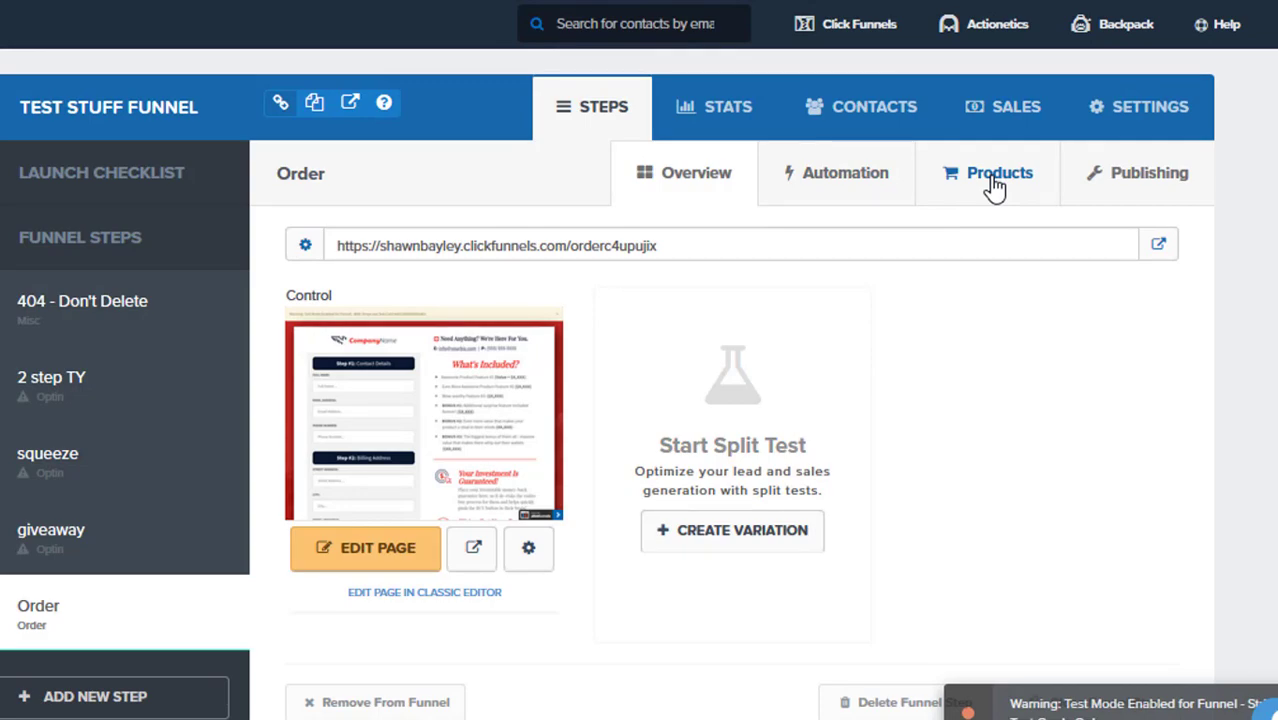
Show the Order step's empty Products list and start a new product.
{"action": "left_click", "coordinate": [1000, 172]}
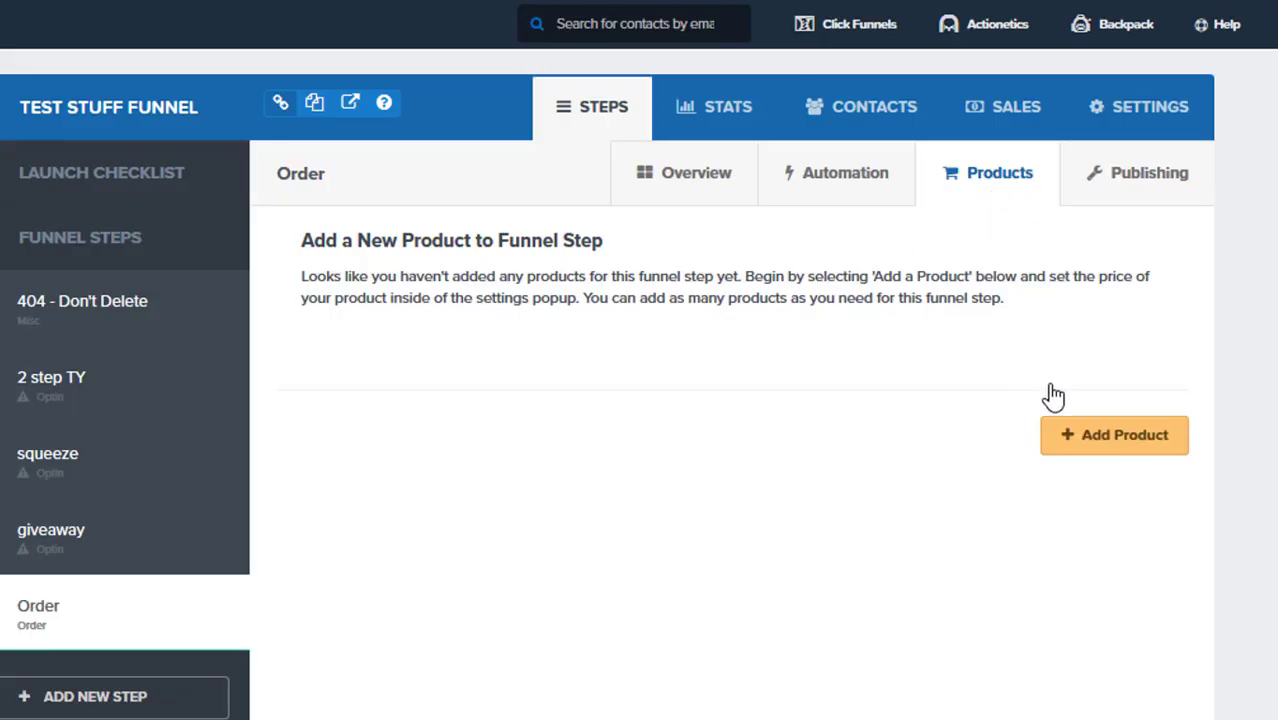
{"action": "left_click", "coordinate": [1114, 436]}
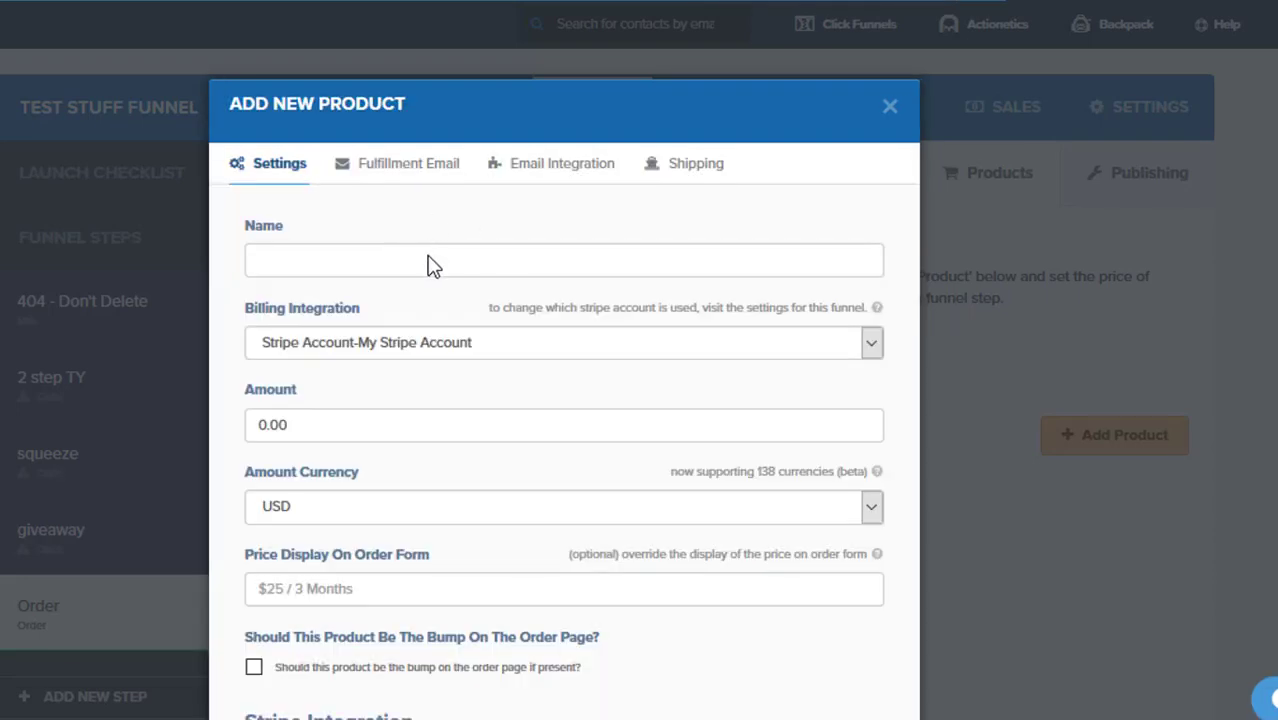
Create product 'test' at 997 USD one-time with description 'test'.
{"action": "left_click", "coordinate": [564, 260]}
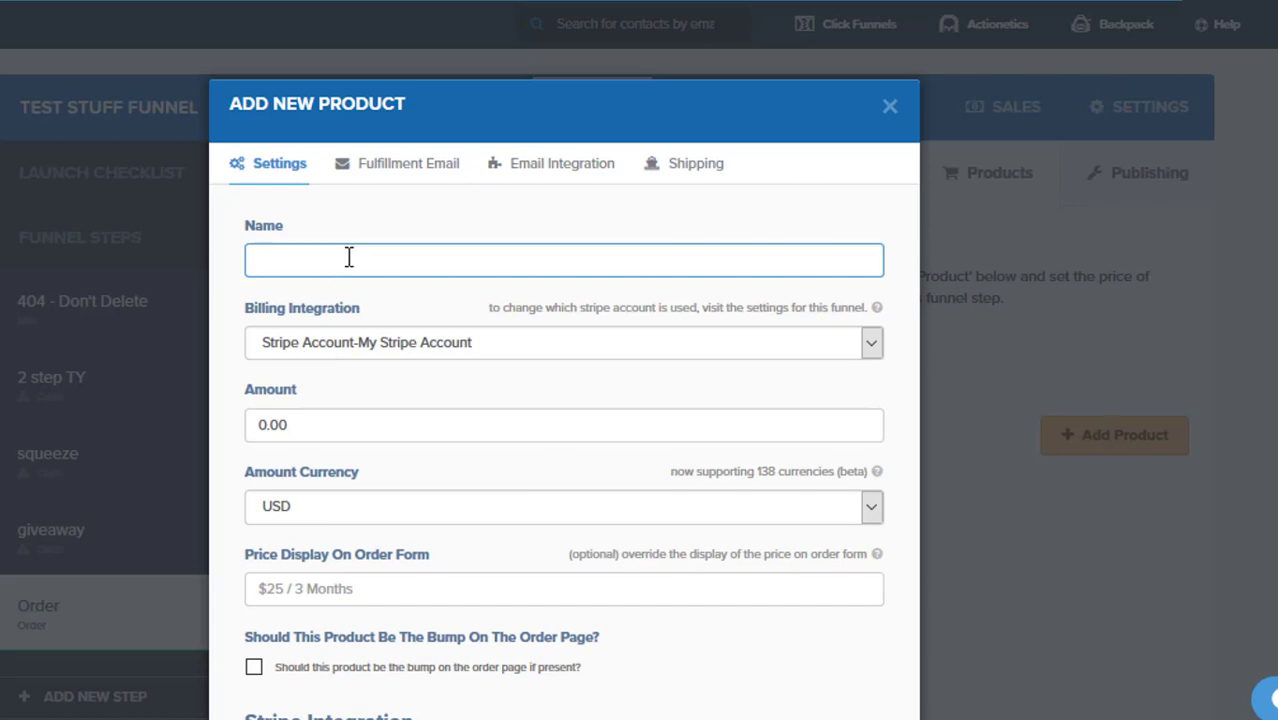
{"action": "type", "text": "test - price 2"}
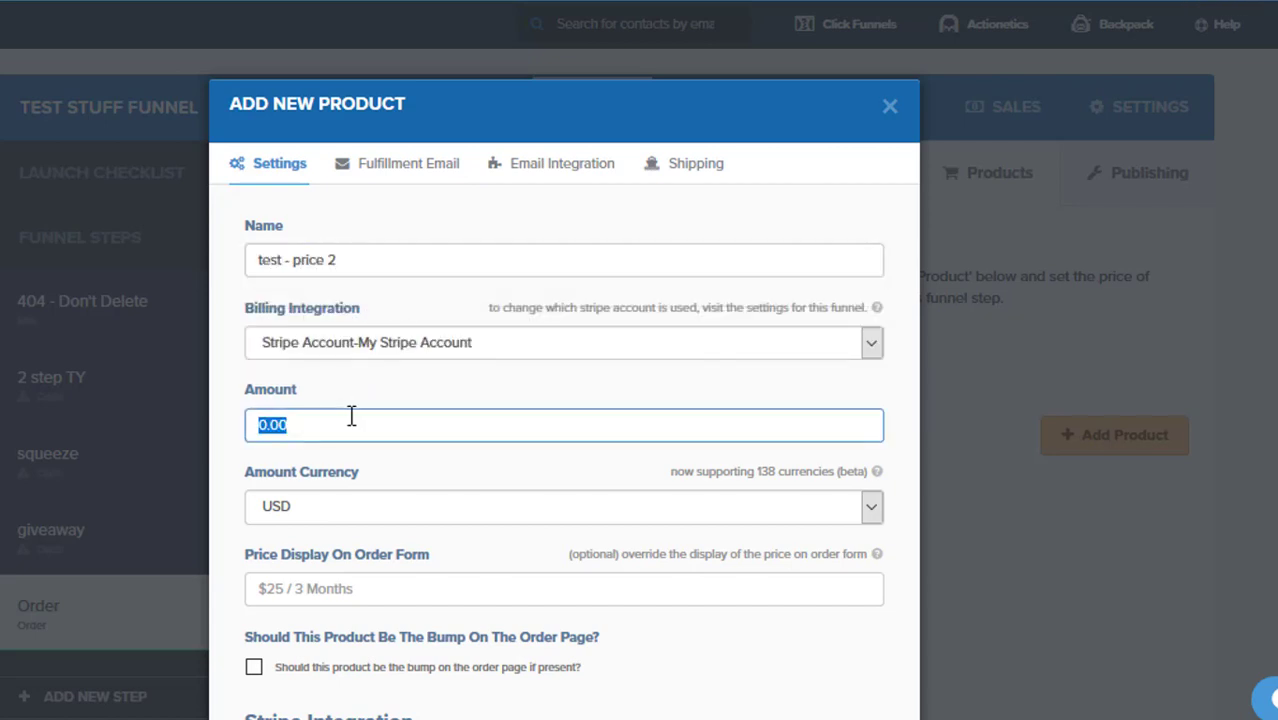
{"action": "mouse_move", "coordinate": [304, 400]}
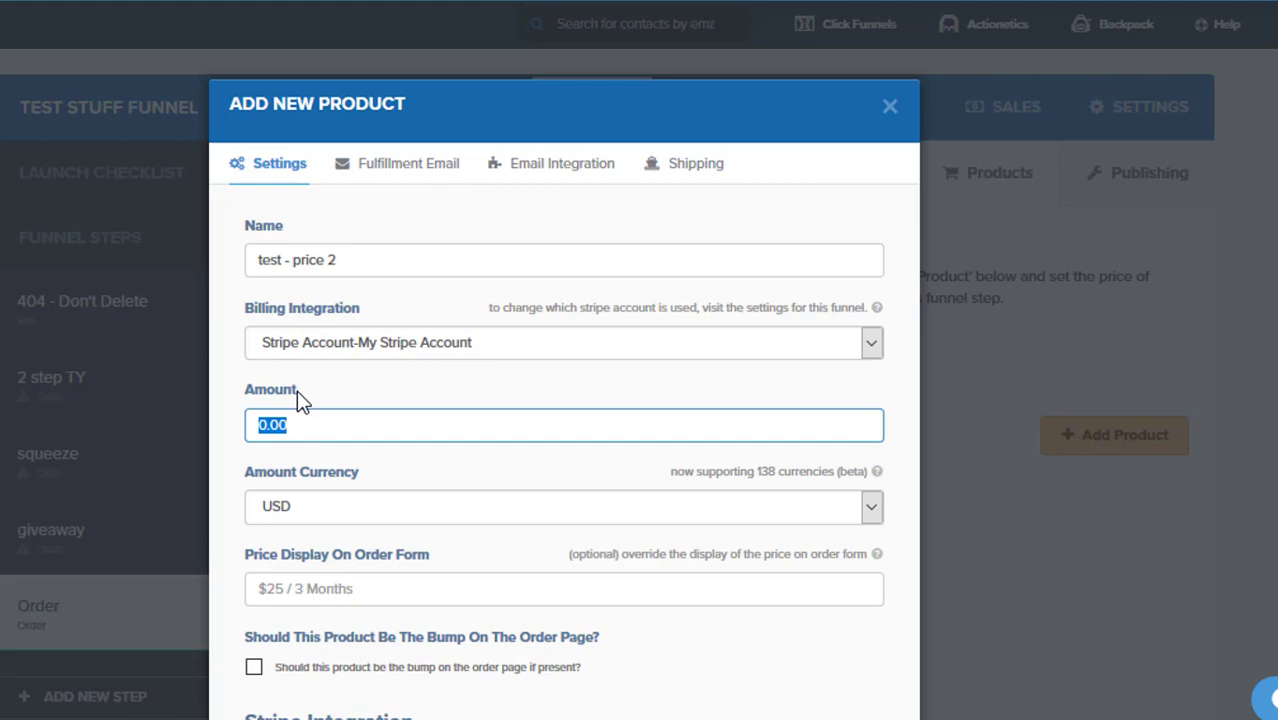
{"action": "type", "text": "7"}
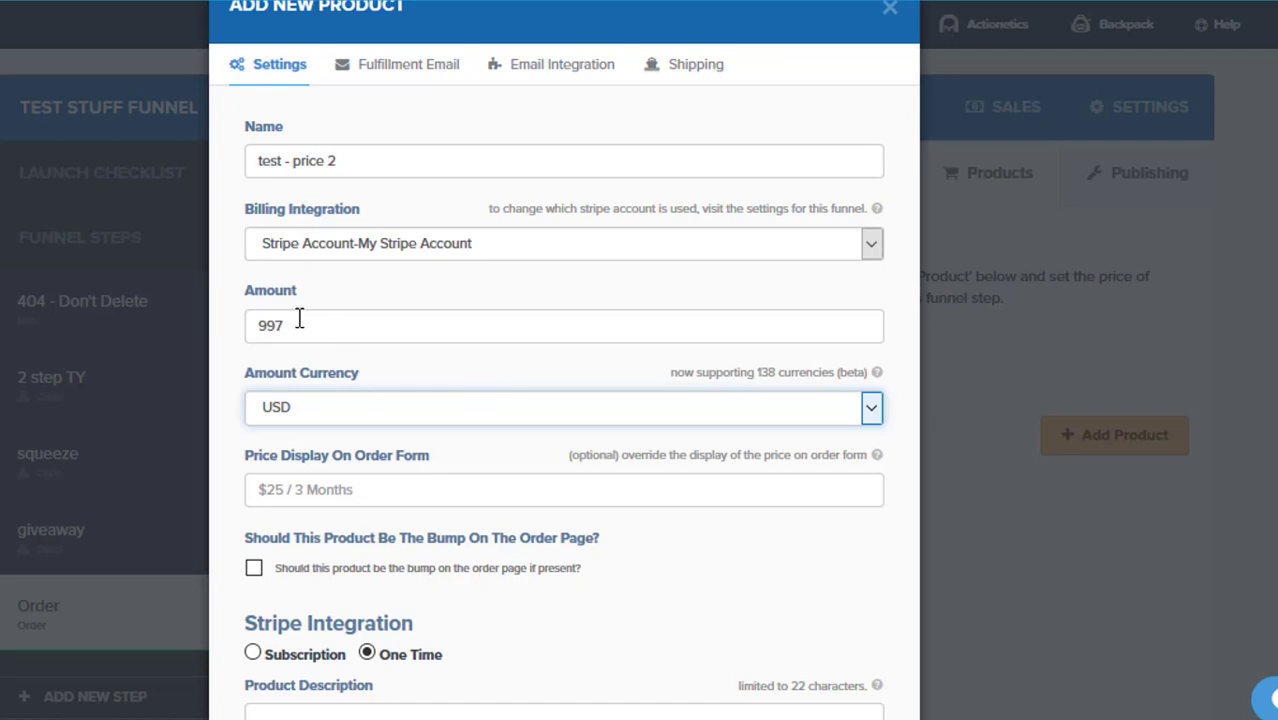
{"action": "mouse_move", "coordinate": [702, 498]}
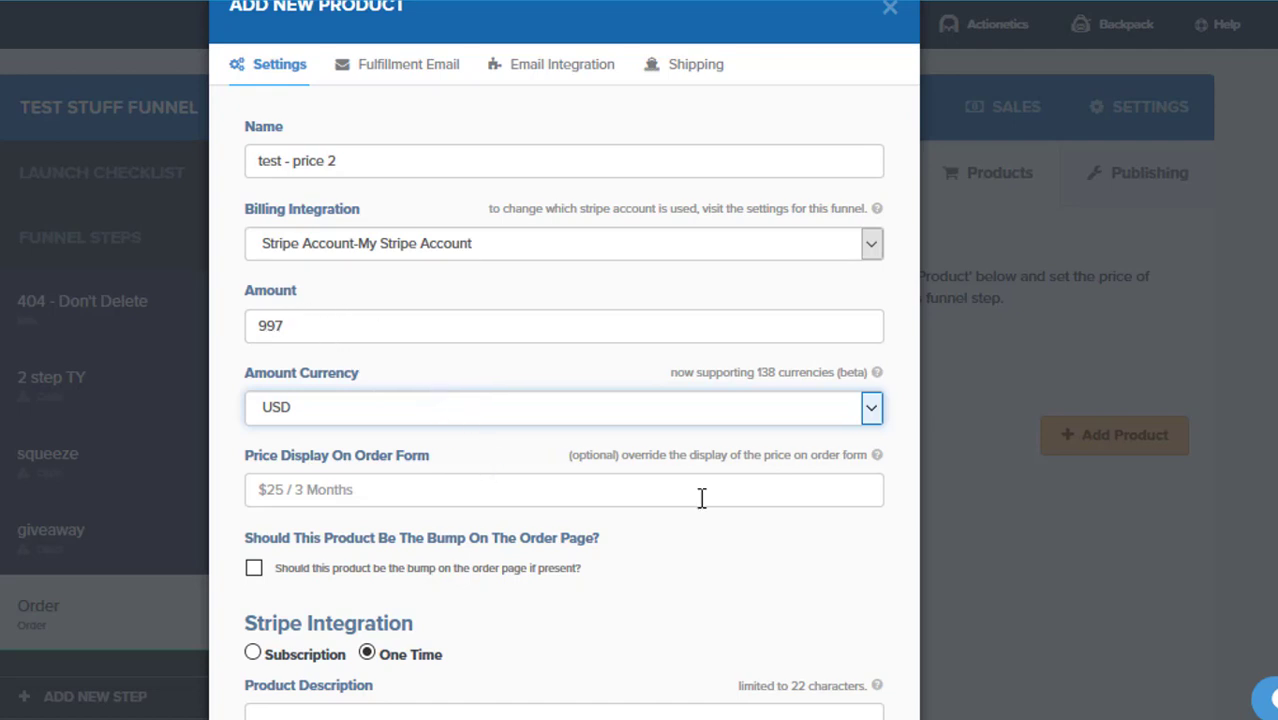
{"action": "scroll", "scroll_direction": "down", "scroll_amount": 3}
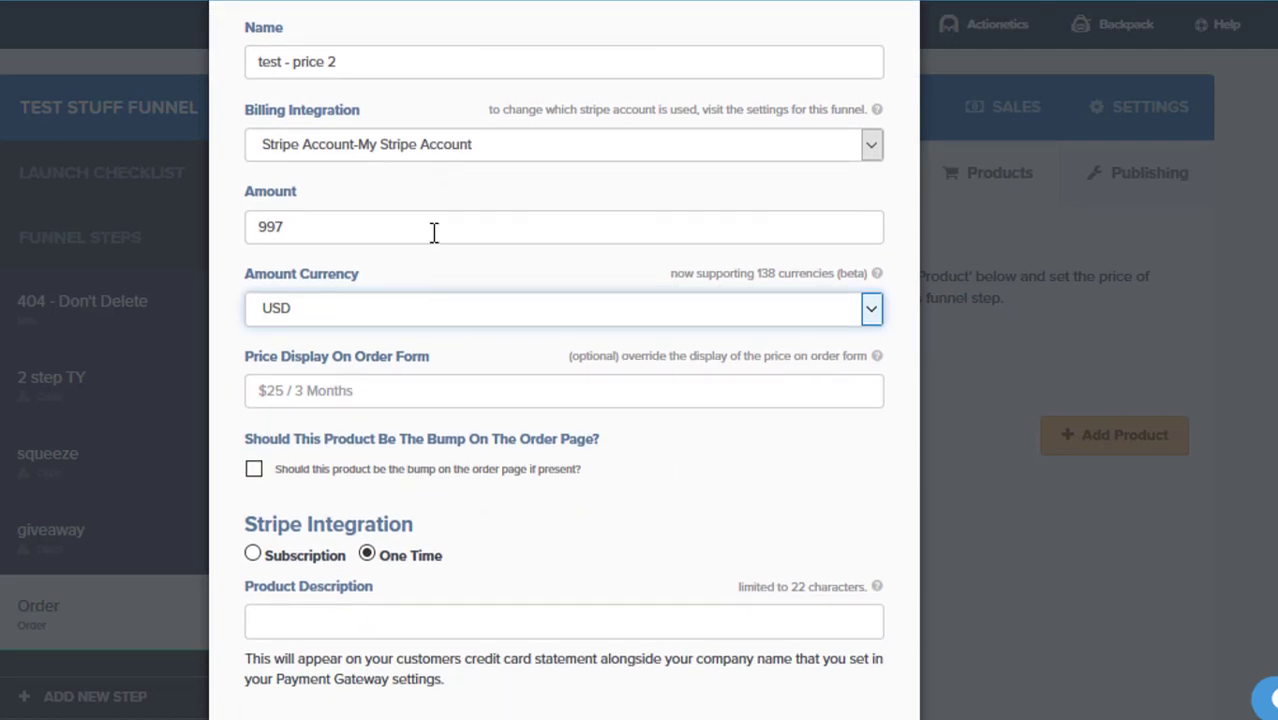
{"action": "mouse_move", "coordinate": [532, 218]}
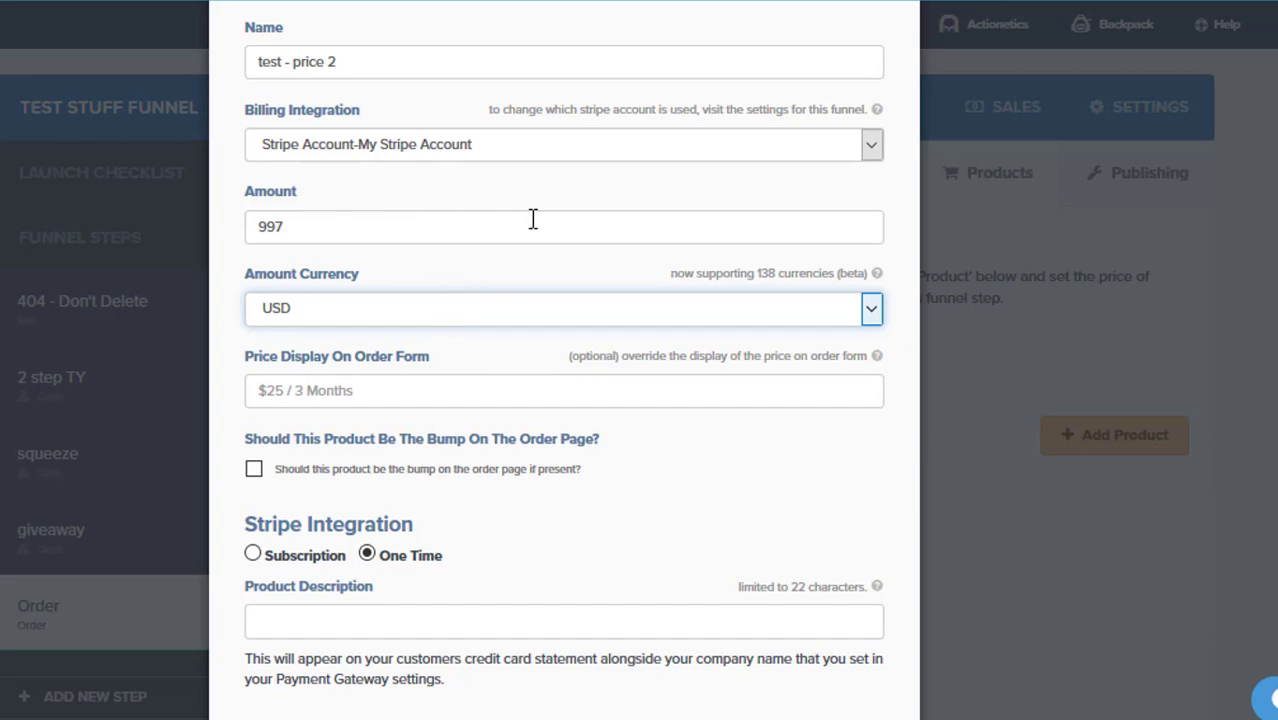
{"action": "mouse_move", "coordinate": [412, 276]}
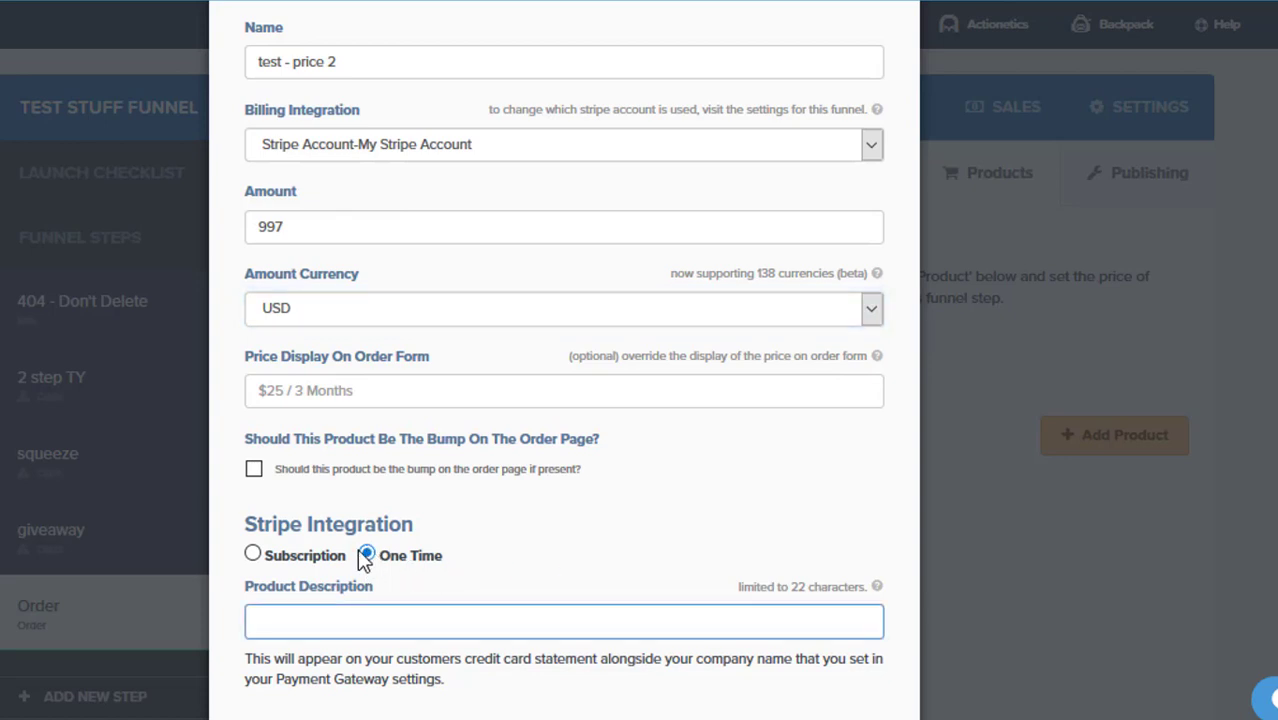
{"action": "scroll", "scroll_direction": "down", "scroll_amount": 3}
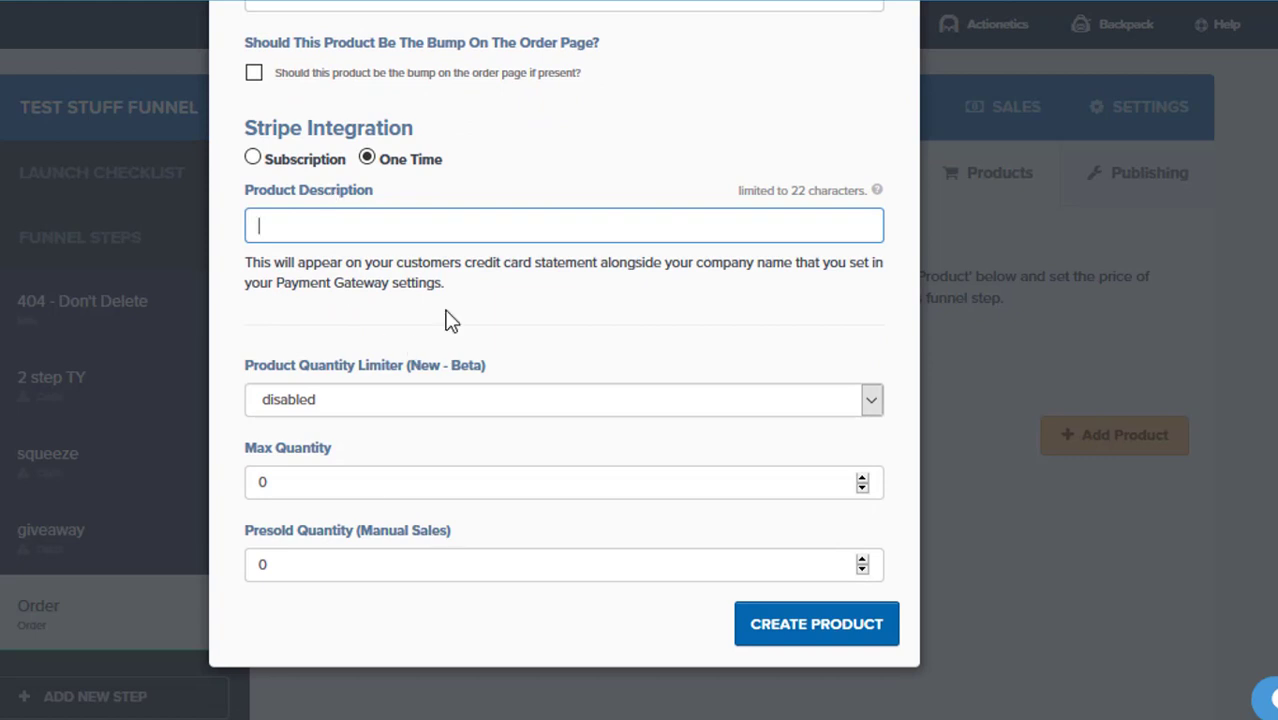
{"action": "left_click", "coordinate": [564, 224]}
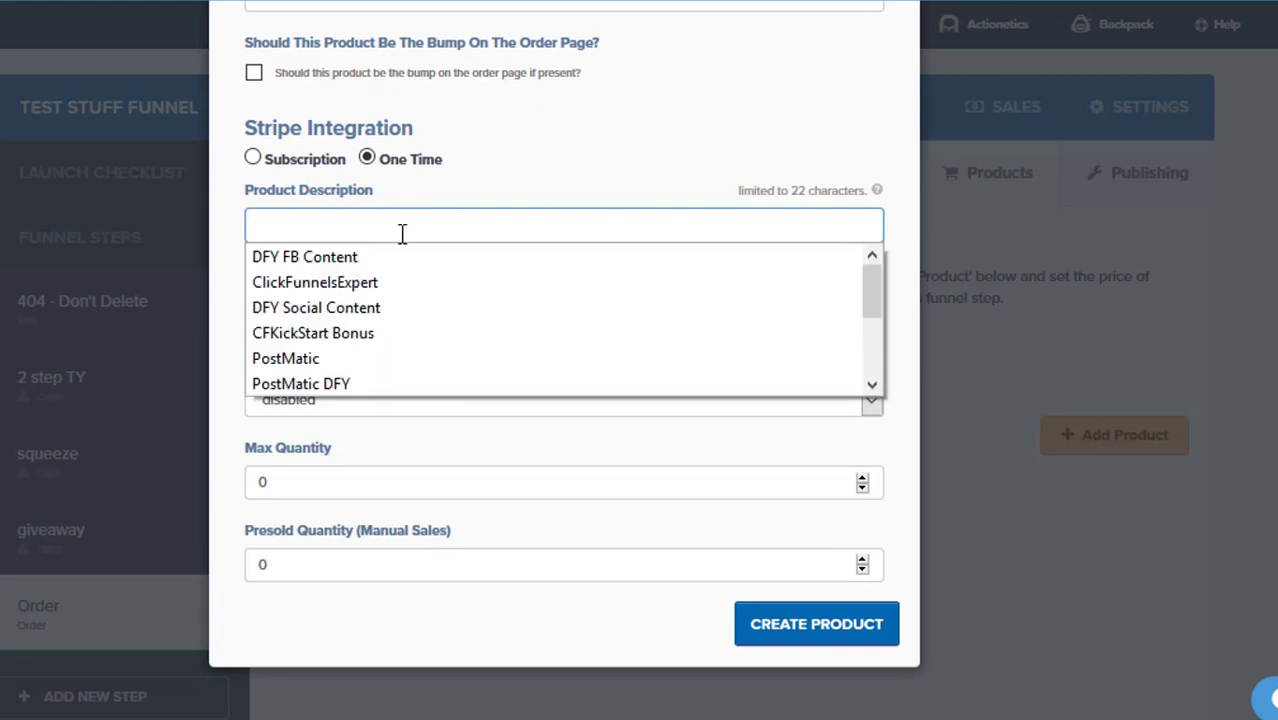
{"action": "type", "text": "test"}
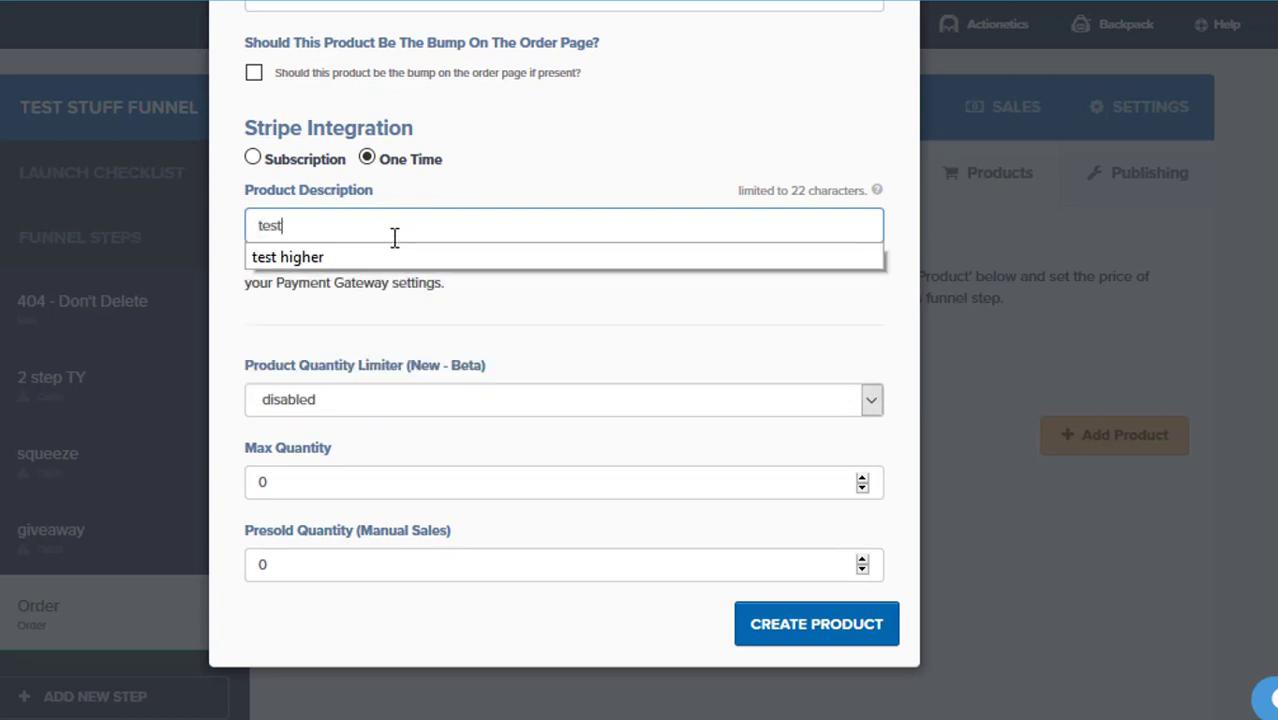
{"action": "left_click", "coordinate": [816, 624]}
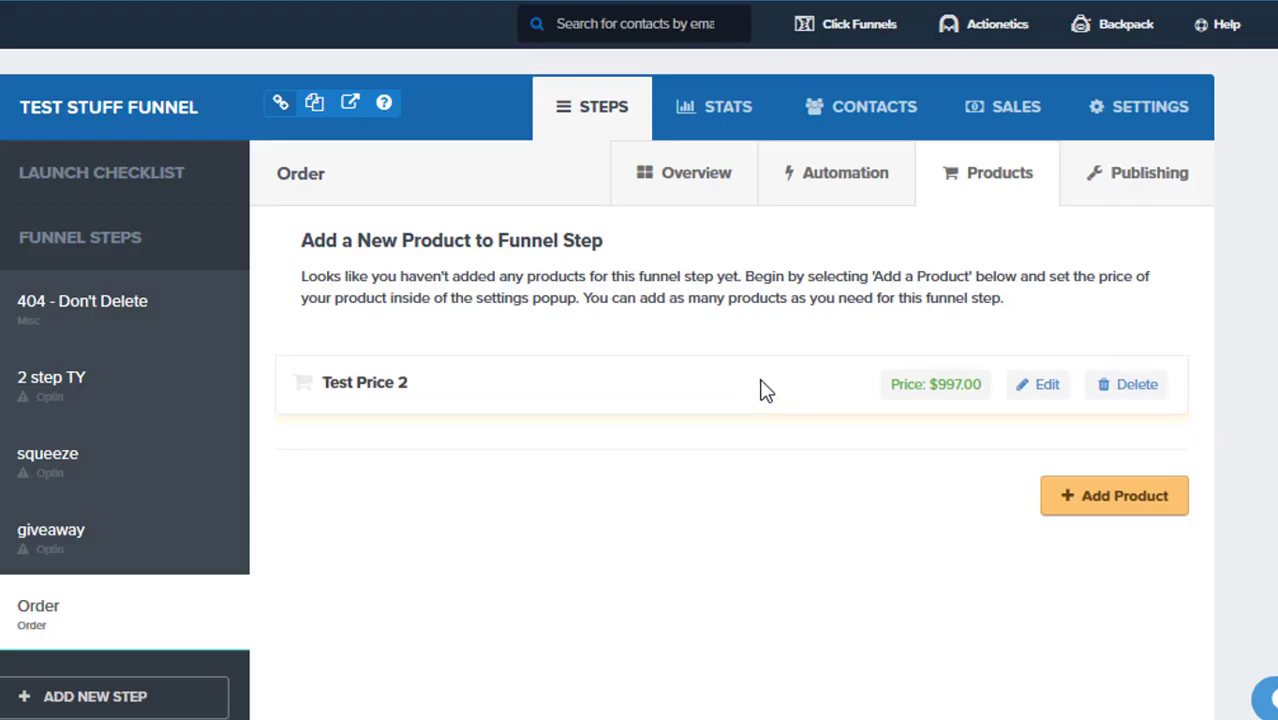
Replace the fulfillment email's #PRODUCT_THANK_YOU_PAGE# with 'HERE'S THE LOGIN PAGE LINK', cancelling the Link dialog.
{"action": "left_click", "coordinate": [1036, 384]}
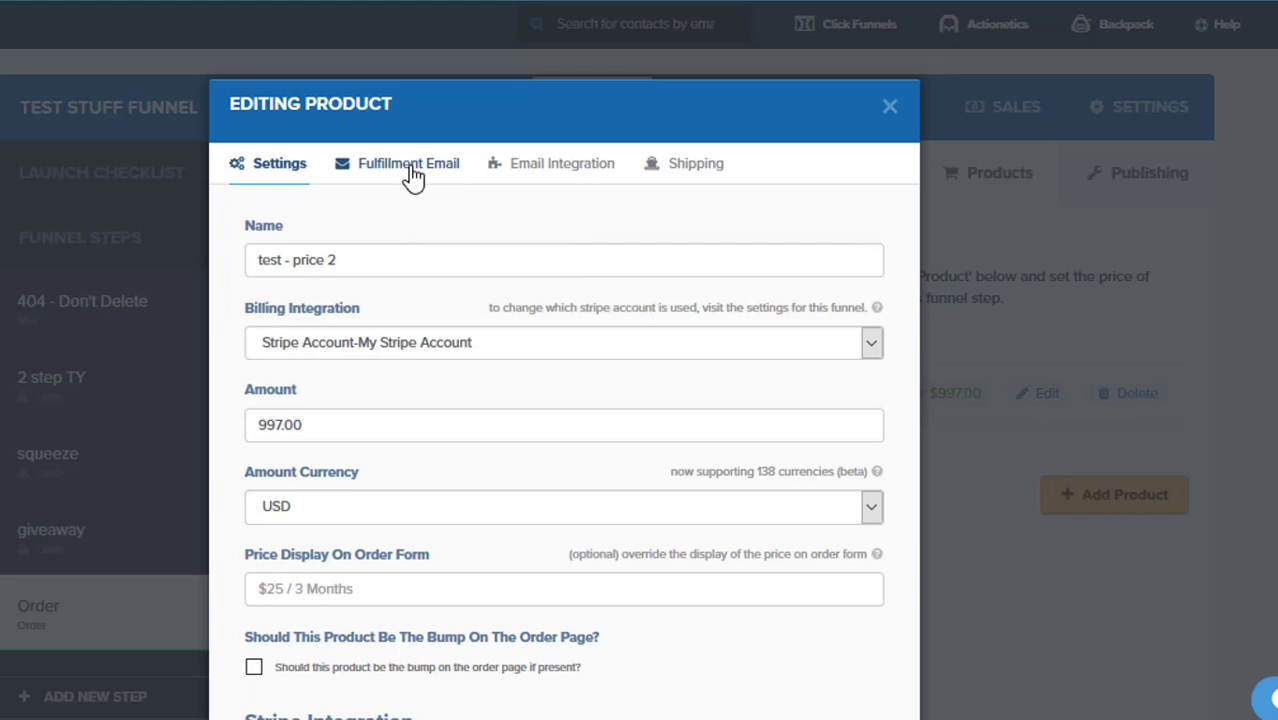
{"action": "left_click", "coordinate": [408, 164]}
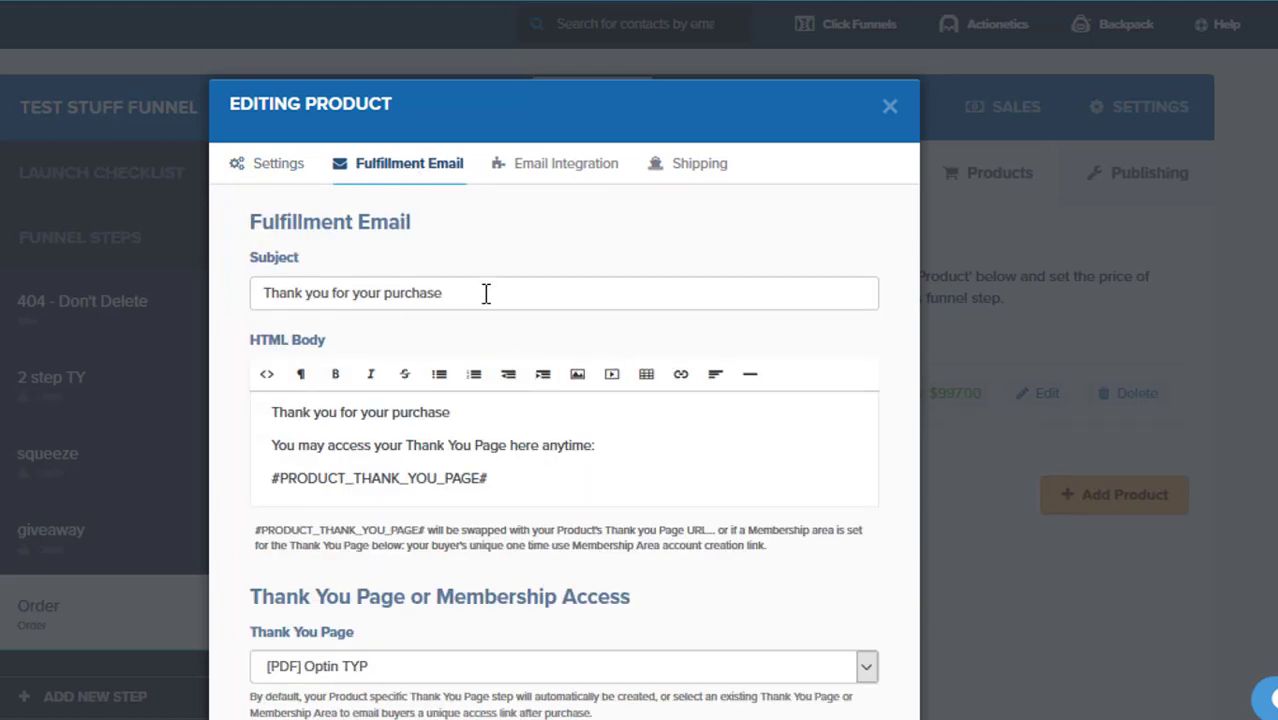
{"action": "left_click", "coordinate": [486, 292]}
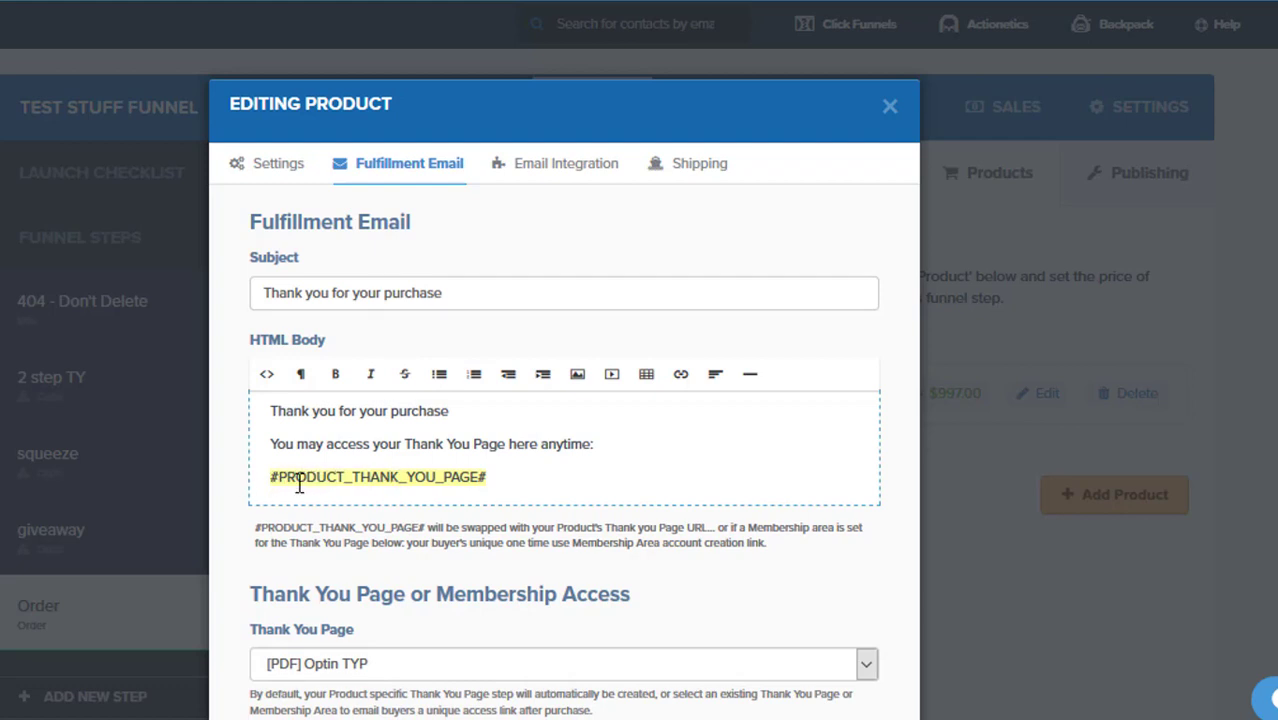
{"action": "type", "text": "HERE"}
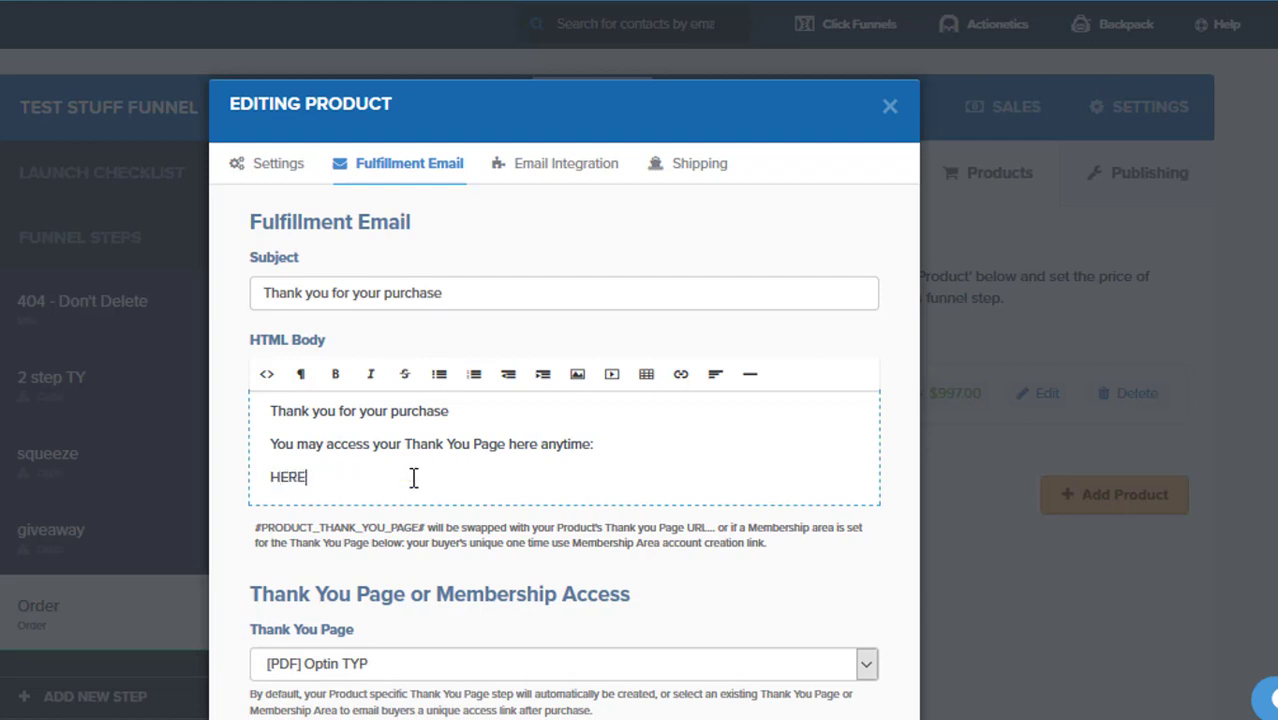
{"action": "type", "text": "'S THE LOGIN PAGE LINK"}
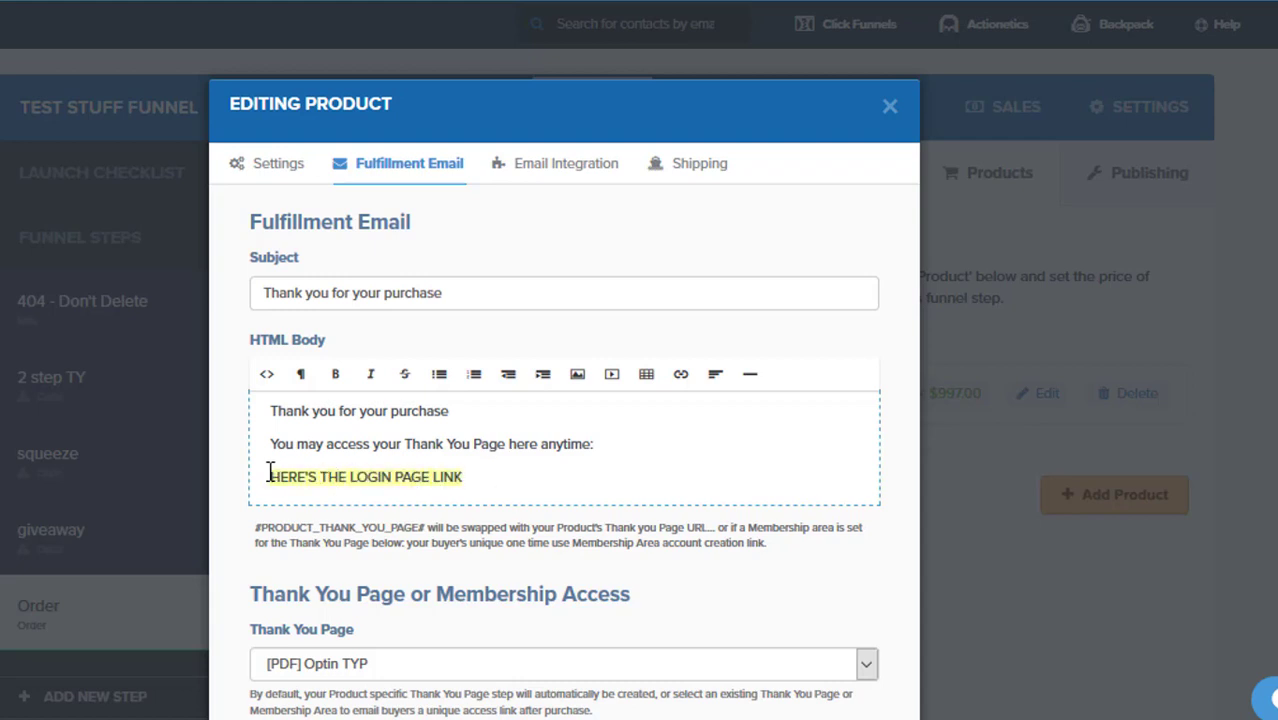
{"action": "left_click", "coordinate": [680, 374]}
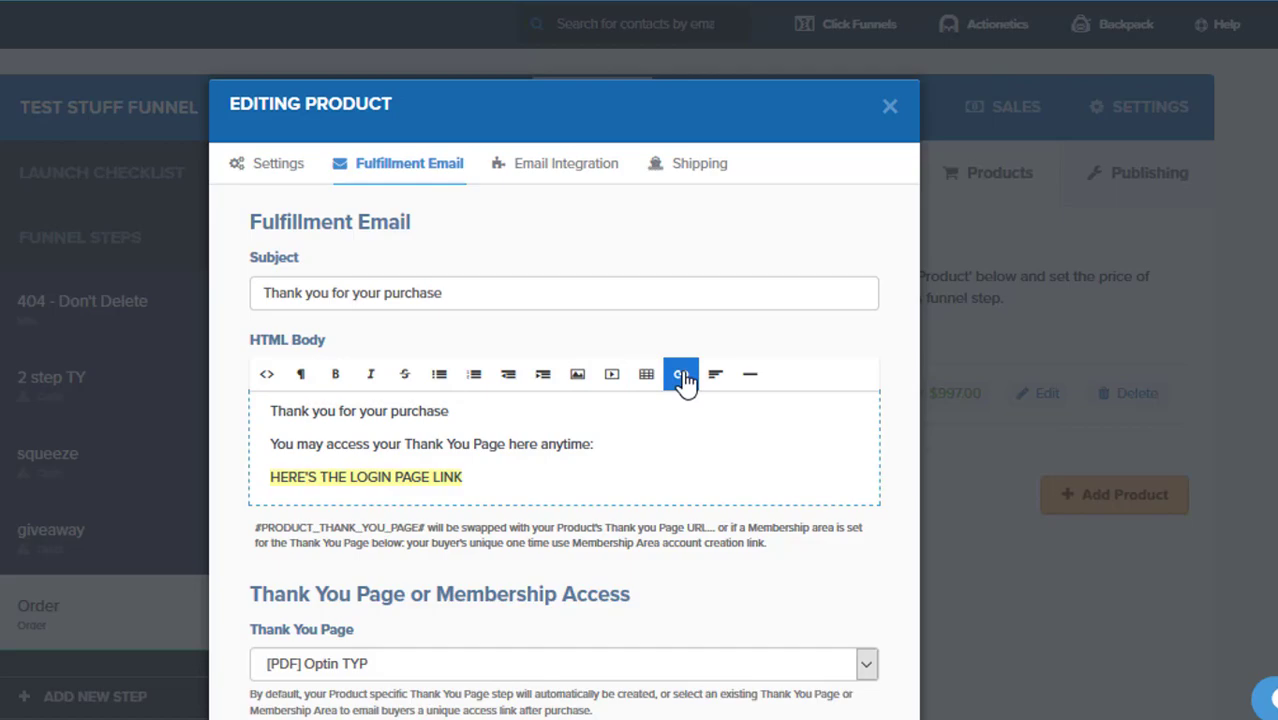
{"action": "left_click", "coordinate": [680, 374]}
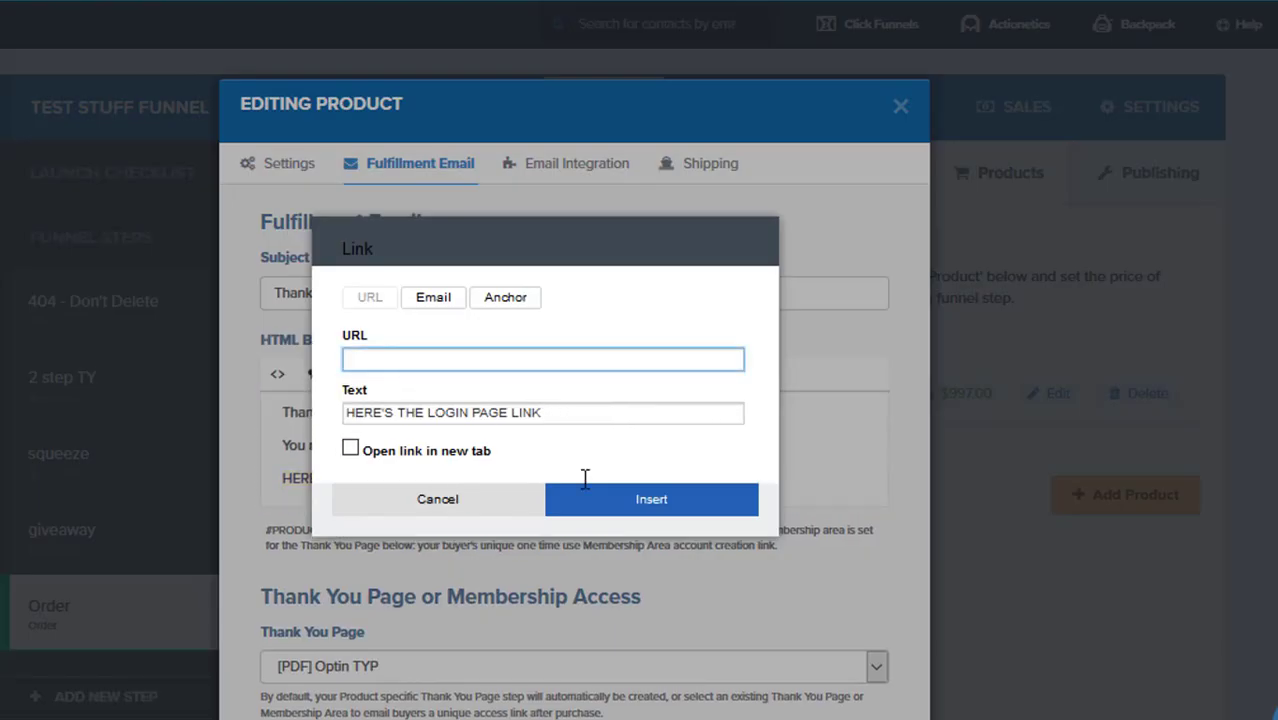
{"action": "left_click", "coordinate": [436, 500]}
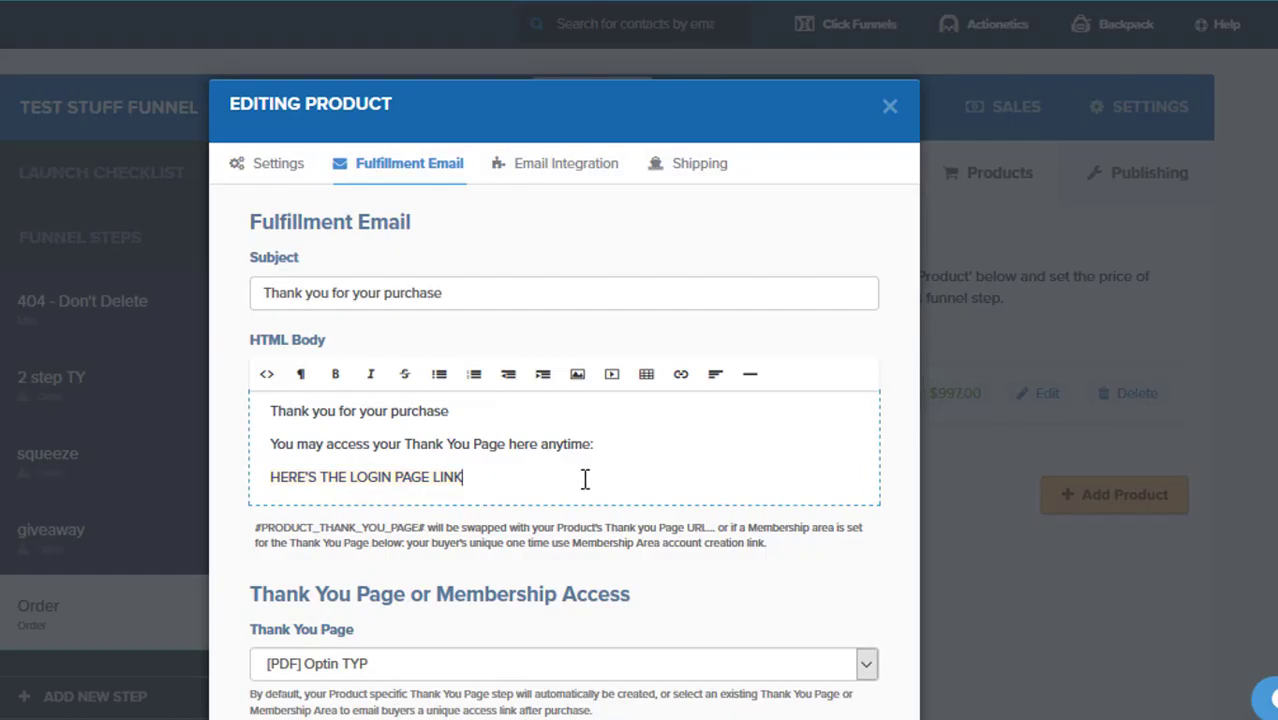
{"action": "mouse_move", "coordinate": [648, 468]}
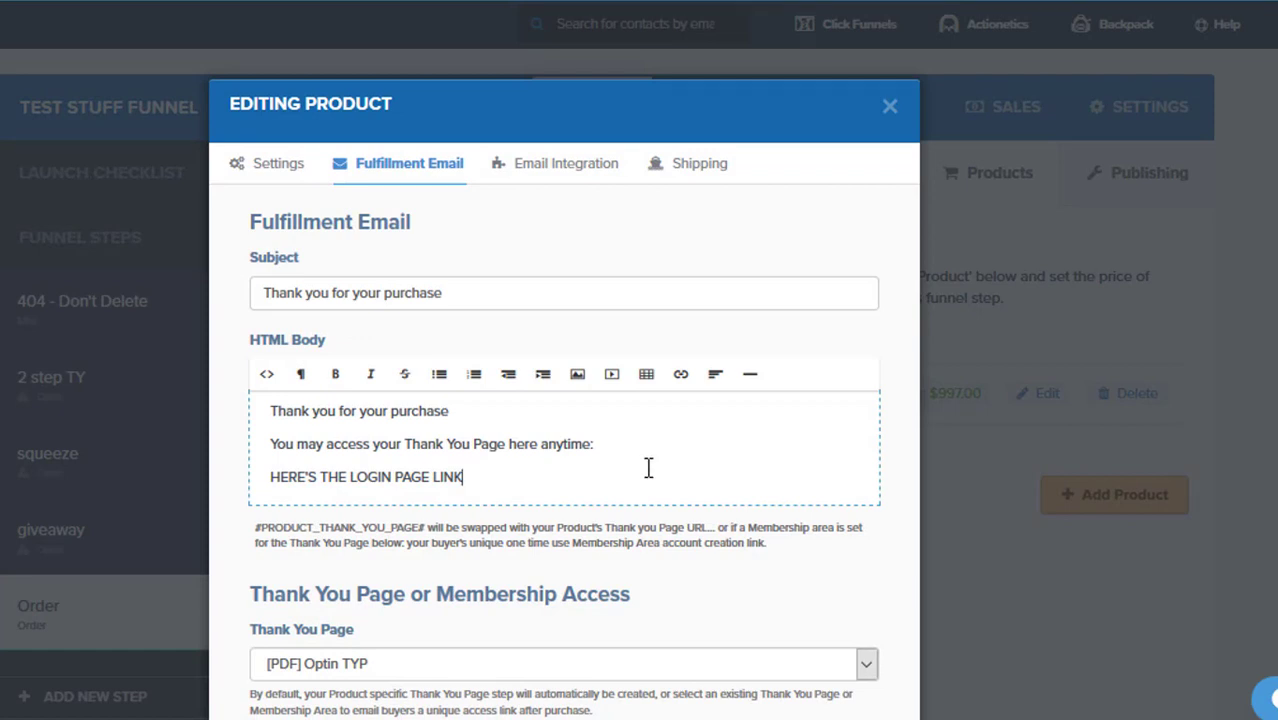
{"action": "mouse_move", "coordinate": [492, 512]}
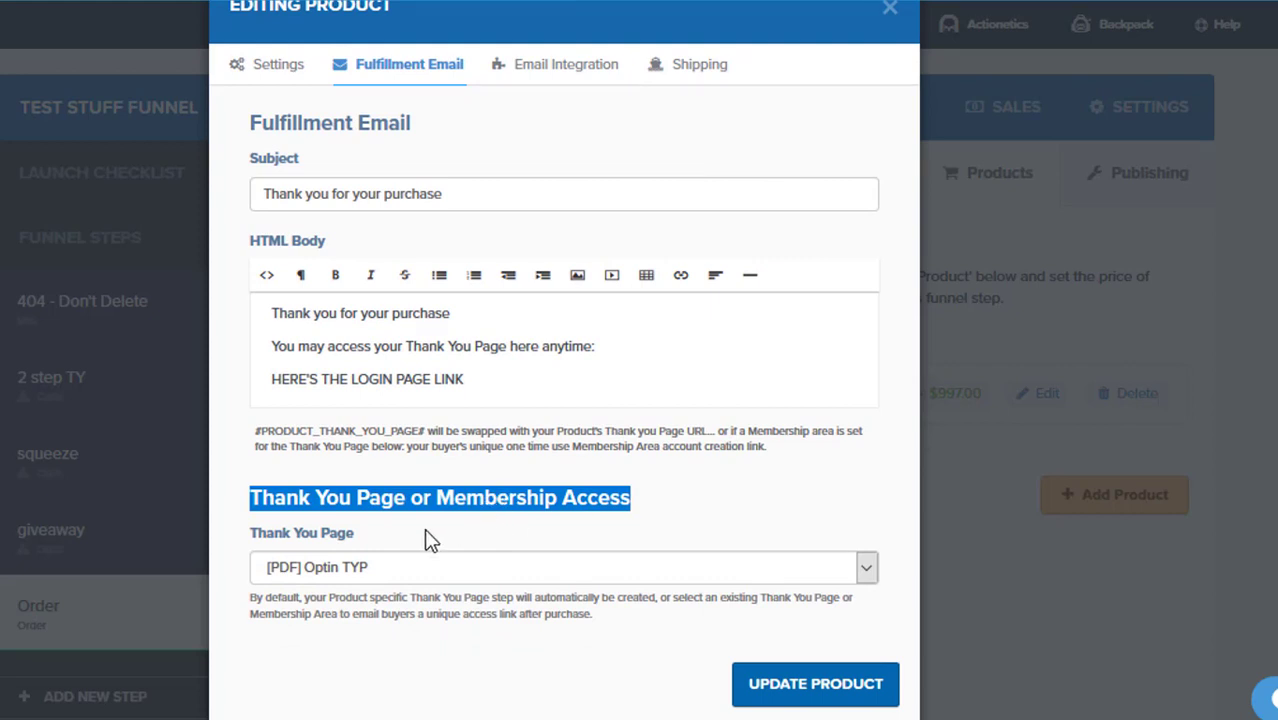
{"action": "mouse_move", "coordinate": [398, 568]}
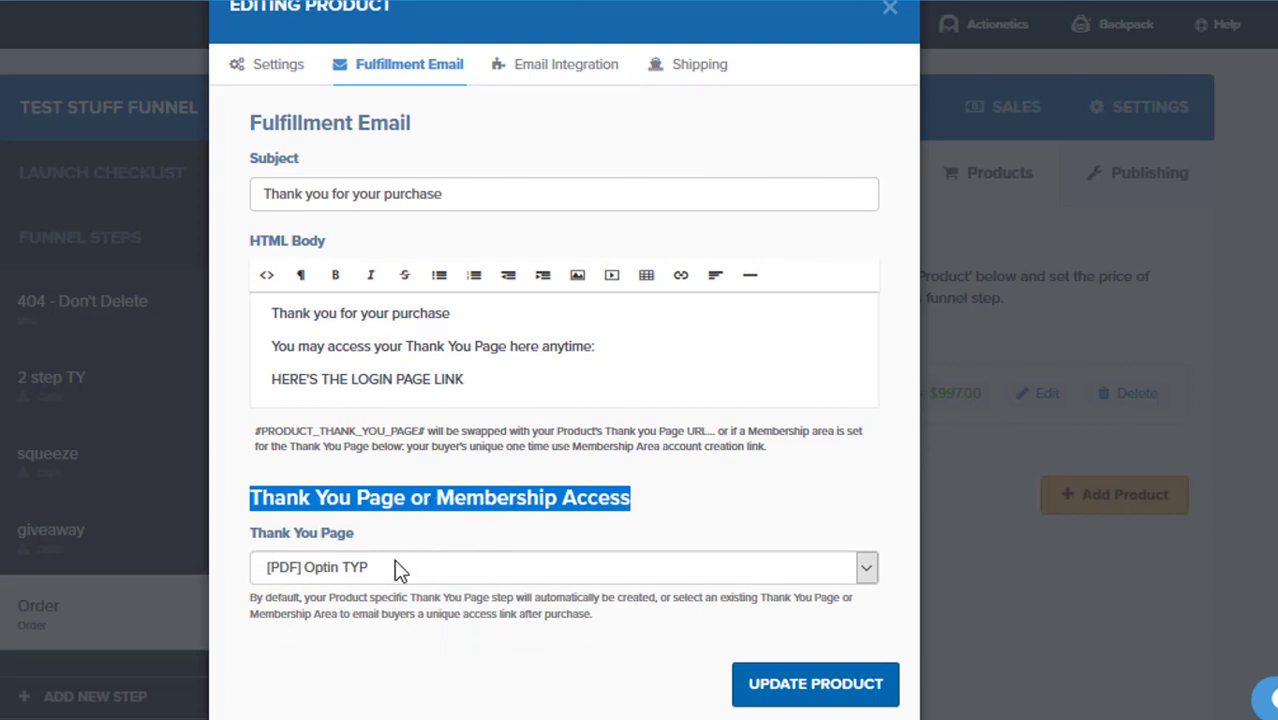
{"action": "mouse_move", "coordinate": [528, 562]}
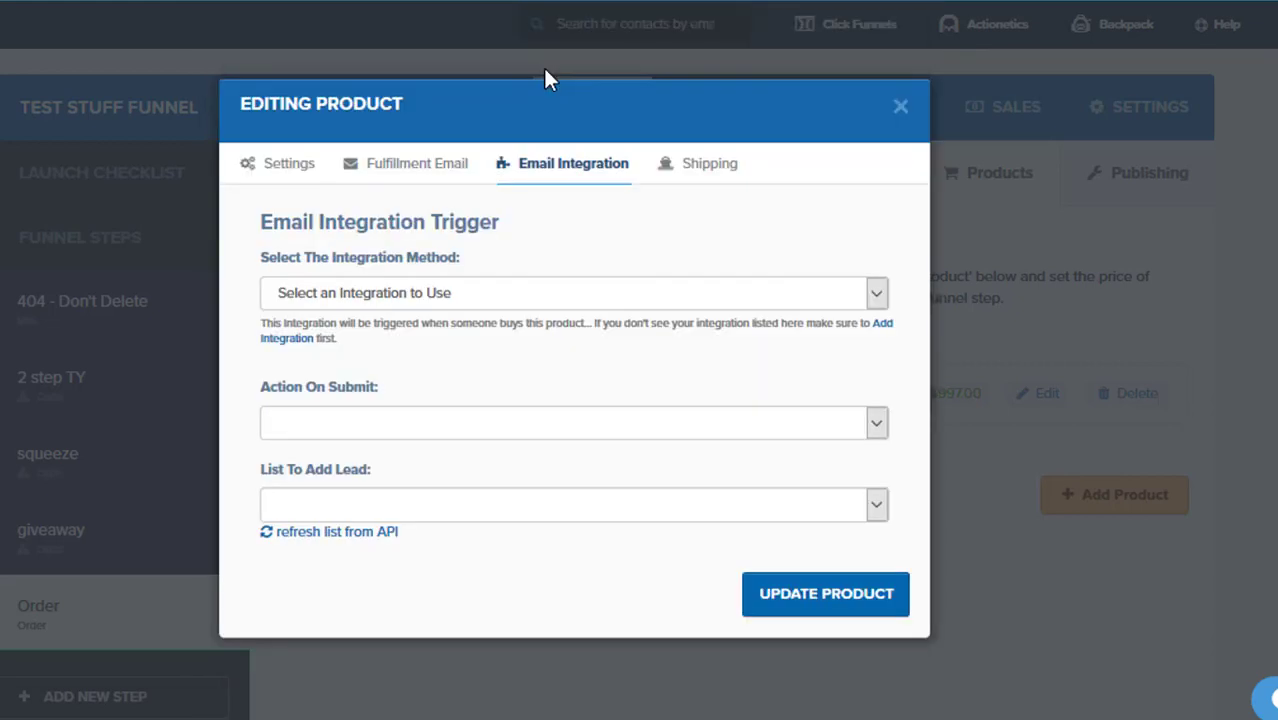
{"action": "mouse_move", "coordinate": [500, 294]}
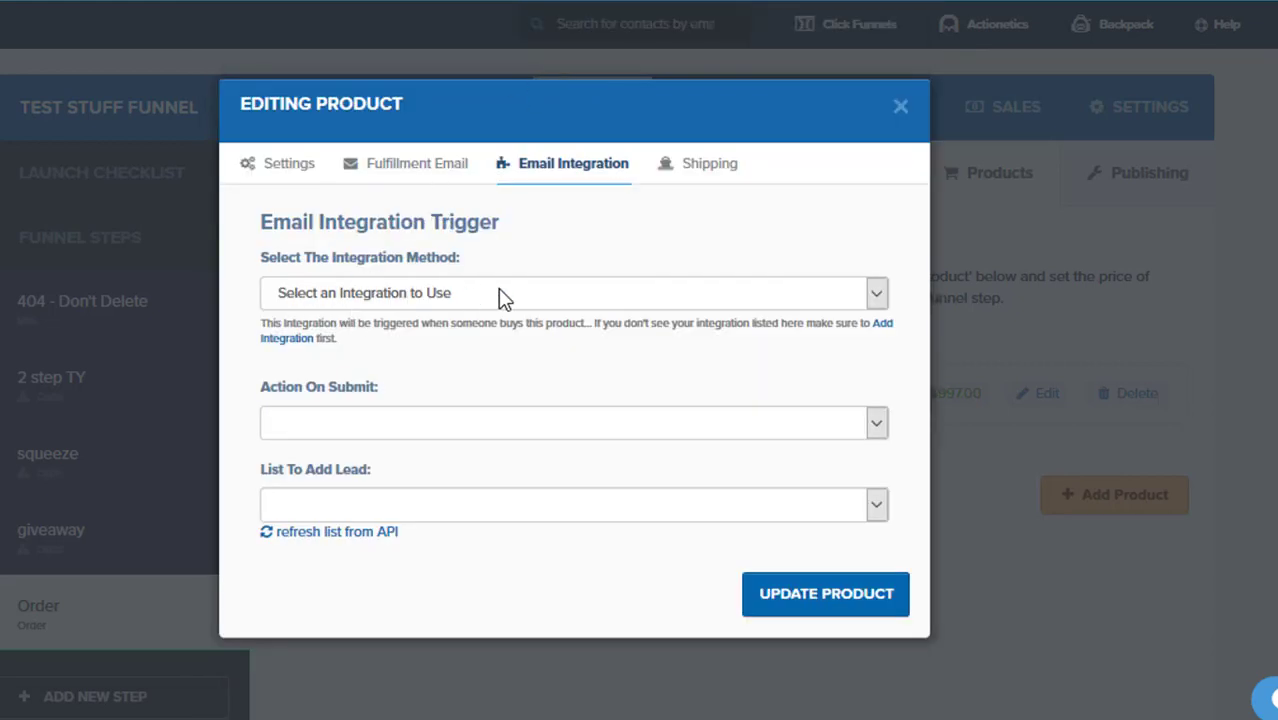
Check the integration methods and shipping options, then return to the Settings tab.
{"action": "left_click", "coordinate": [570, 292]}
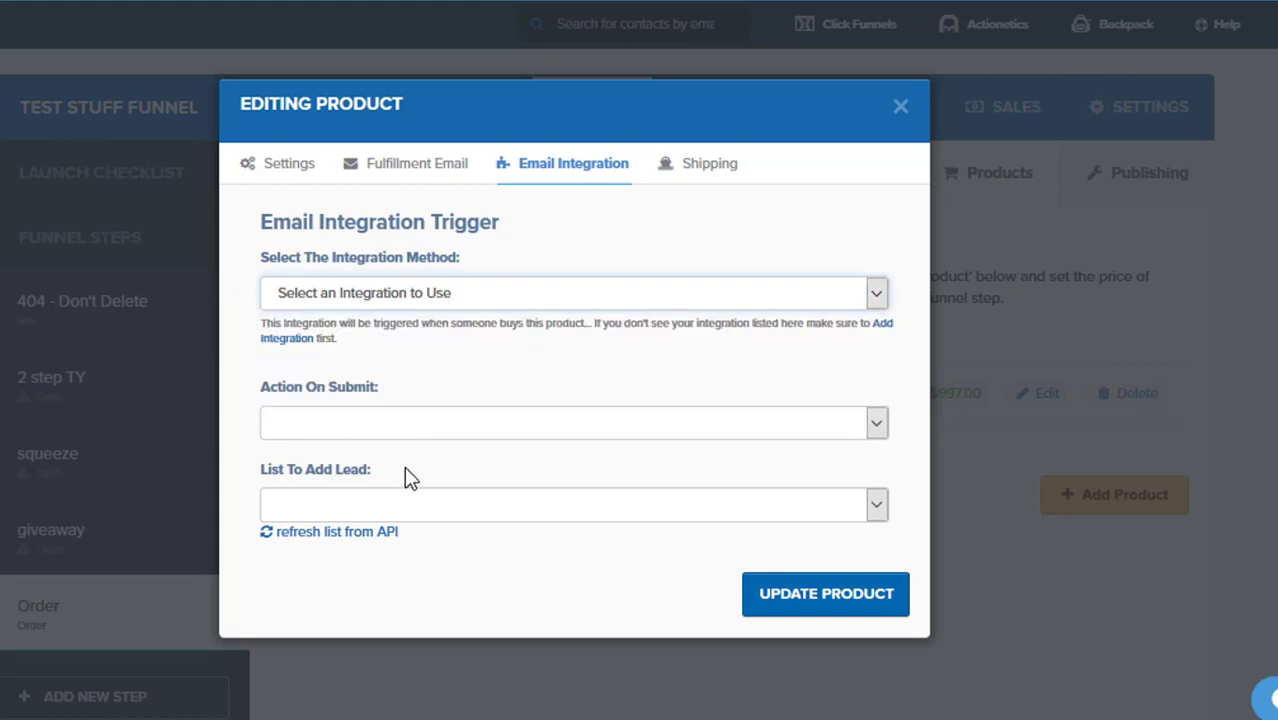
{"action": "mouse_move", "coordinate": [360, 486]}
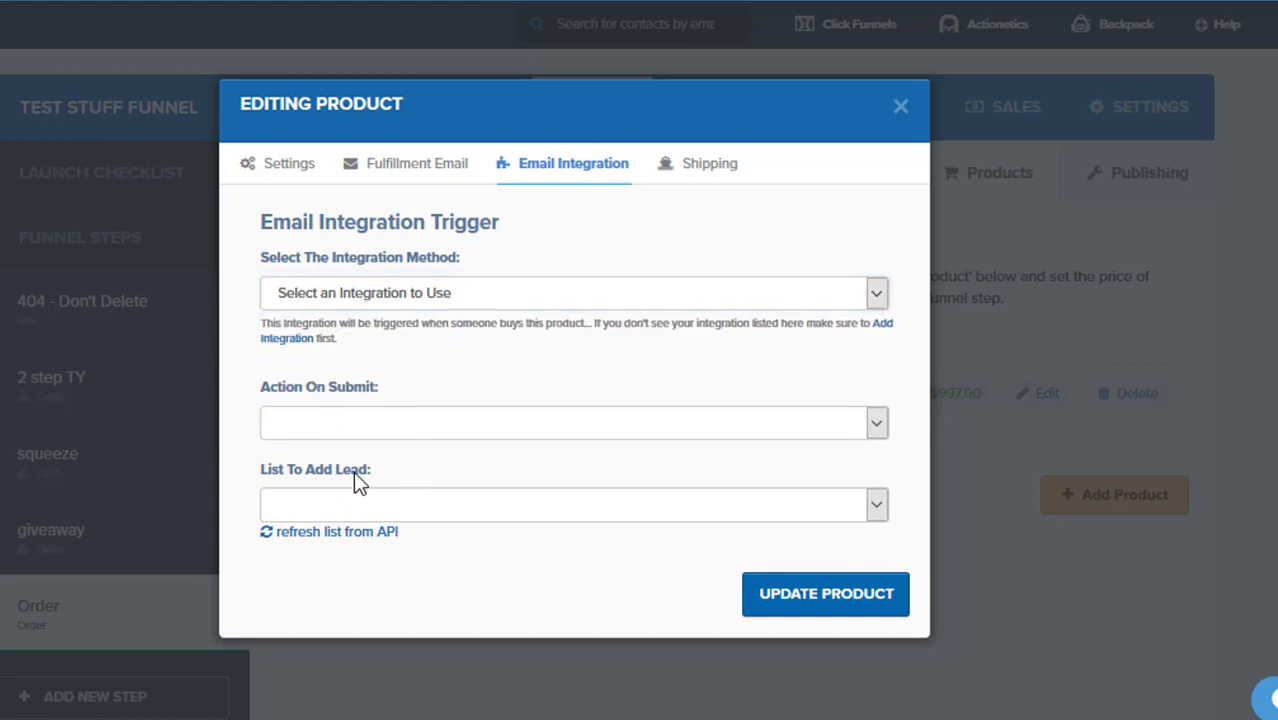
{"action": "mouse_move", "coordinate": [452, 392]}
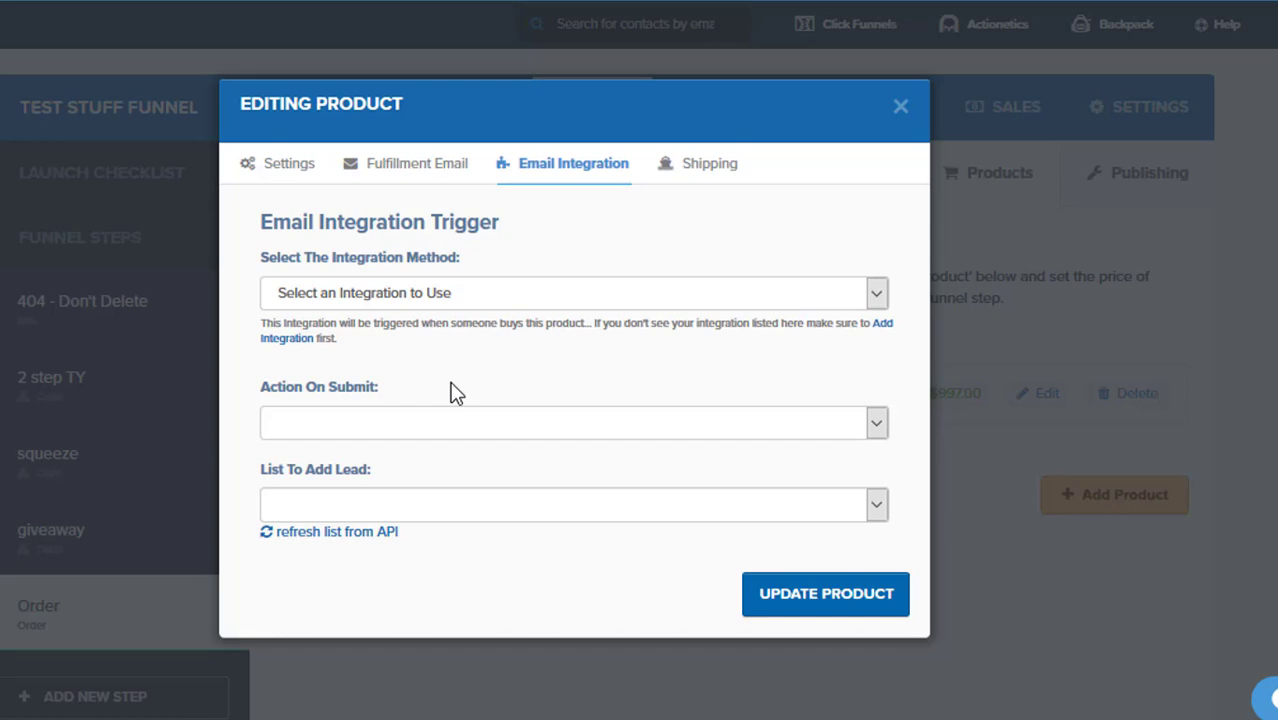
{"action": "mouse_move", "coordinate": [528, 396]}
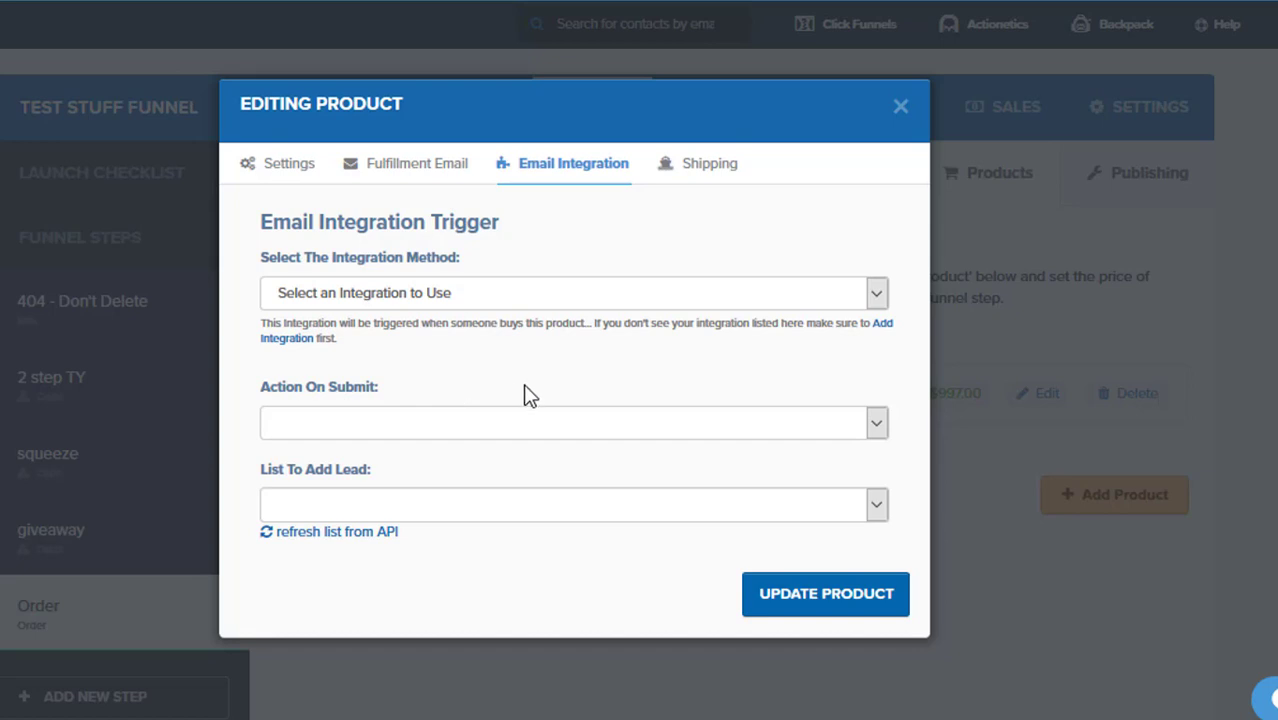
{"action": "mouse_move", "coordinate": [690, 208]}
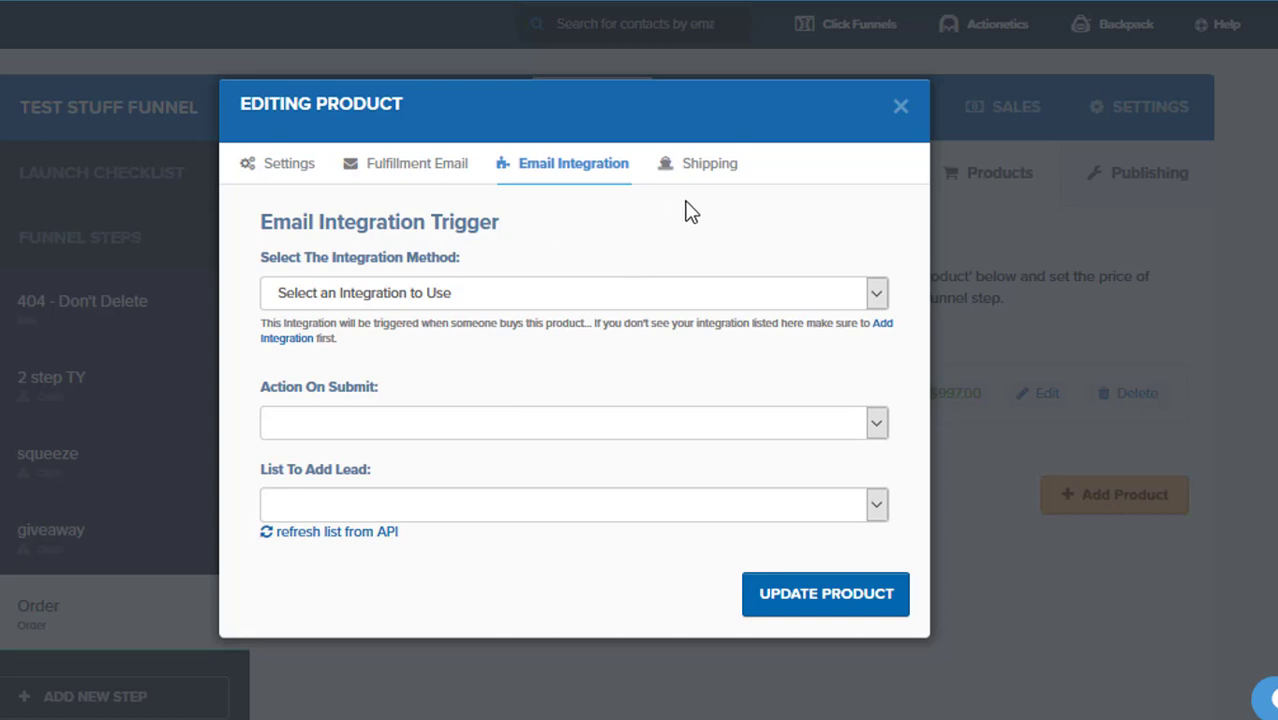
{"action": "mouse_move", "coordinate": [696, 176]}
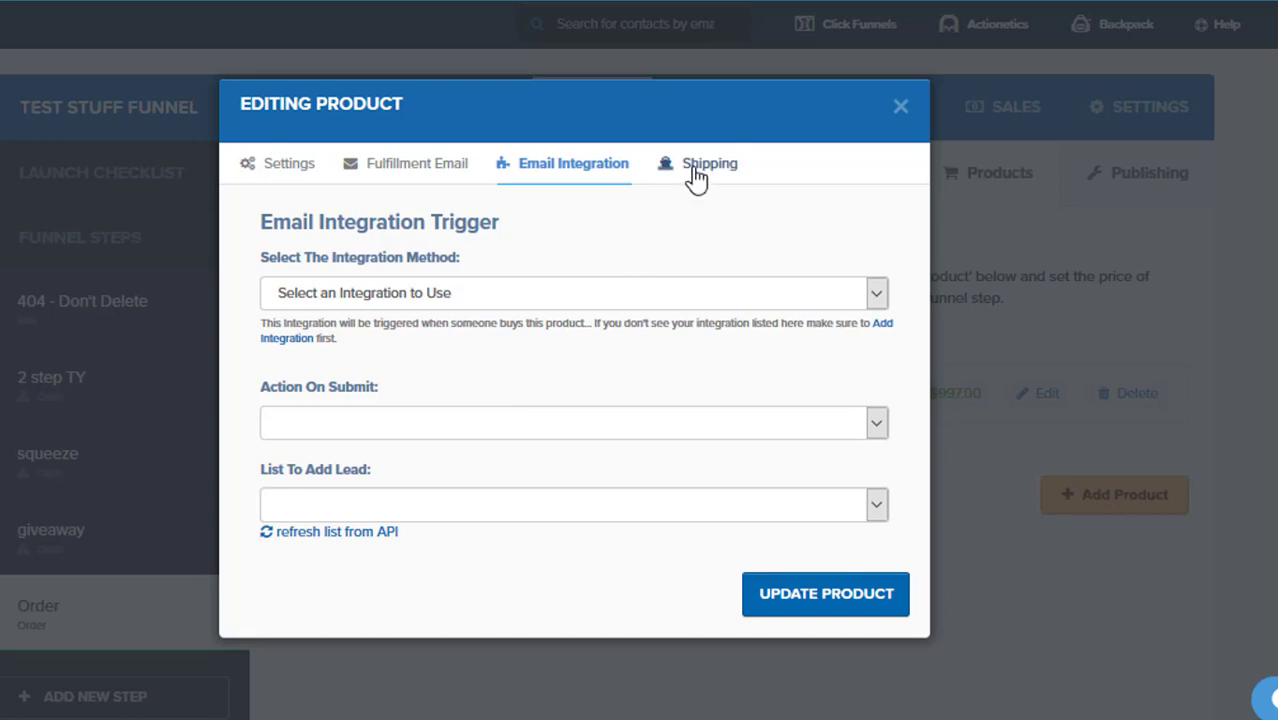
{"action": "left_click", "coordinate": [708, 164]}
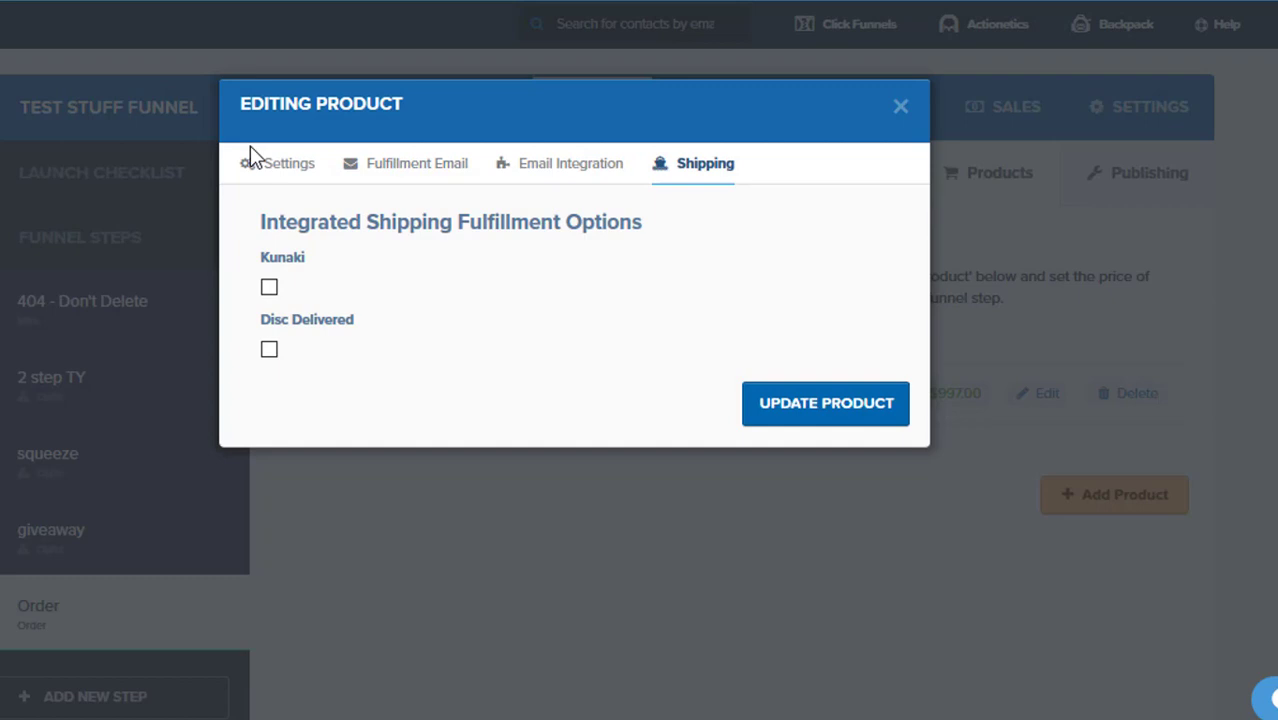
{"action": "mouse_move", "coordinate": [556, 178]}
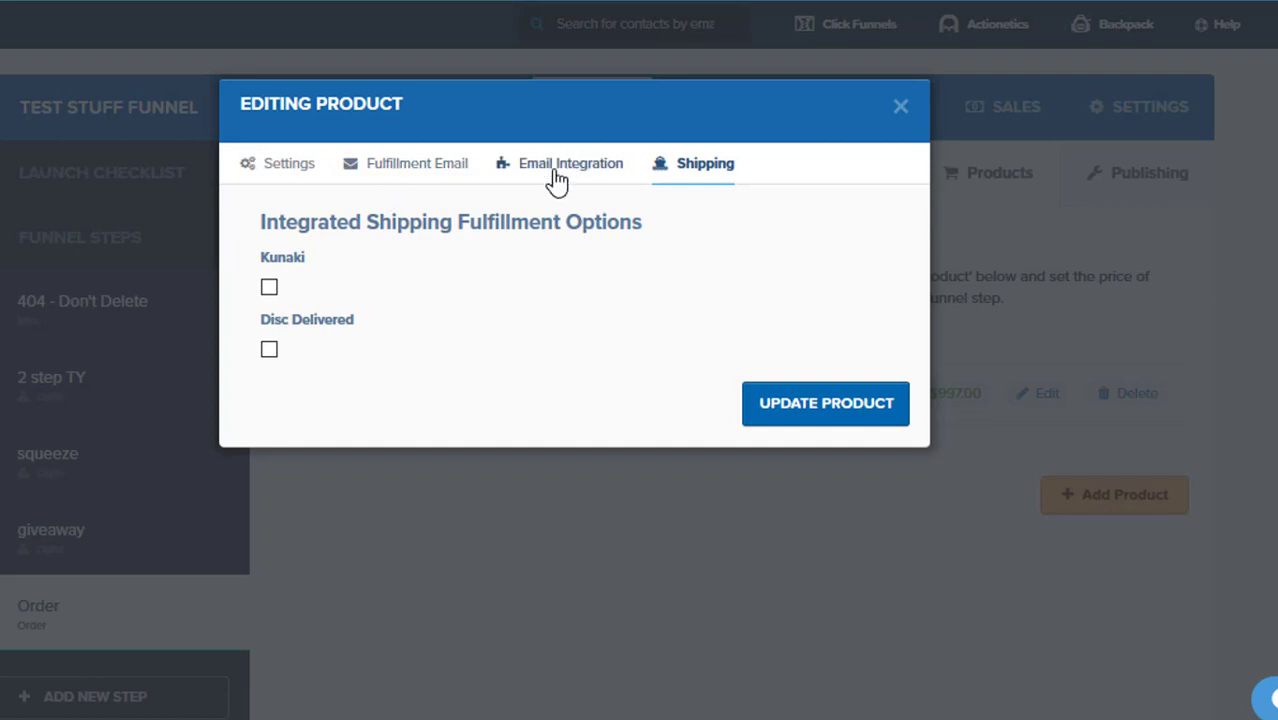
{"action": "left_click", "coordinate": [280, 164]}
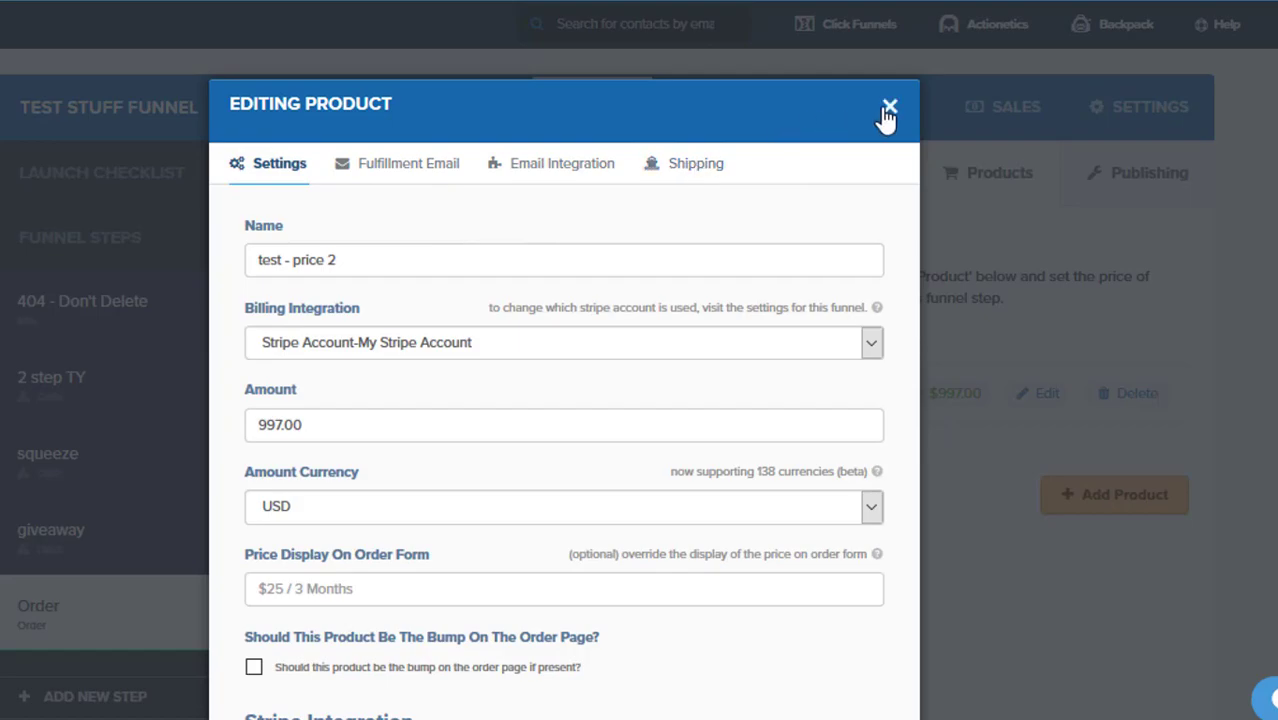
Create a $77 one-time product 'Bump' marked as the order page bump.
{"action": "left_click", "coordinate": [890, 104]}
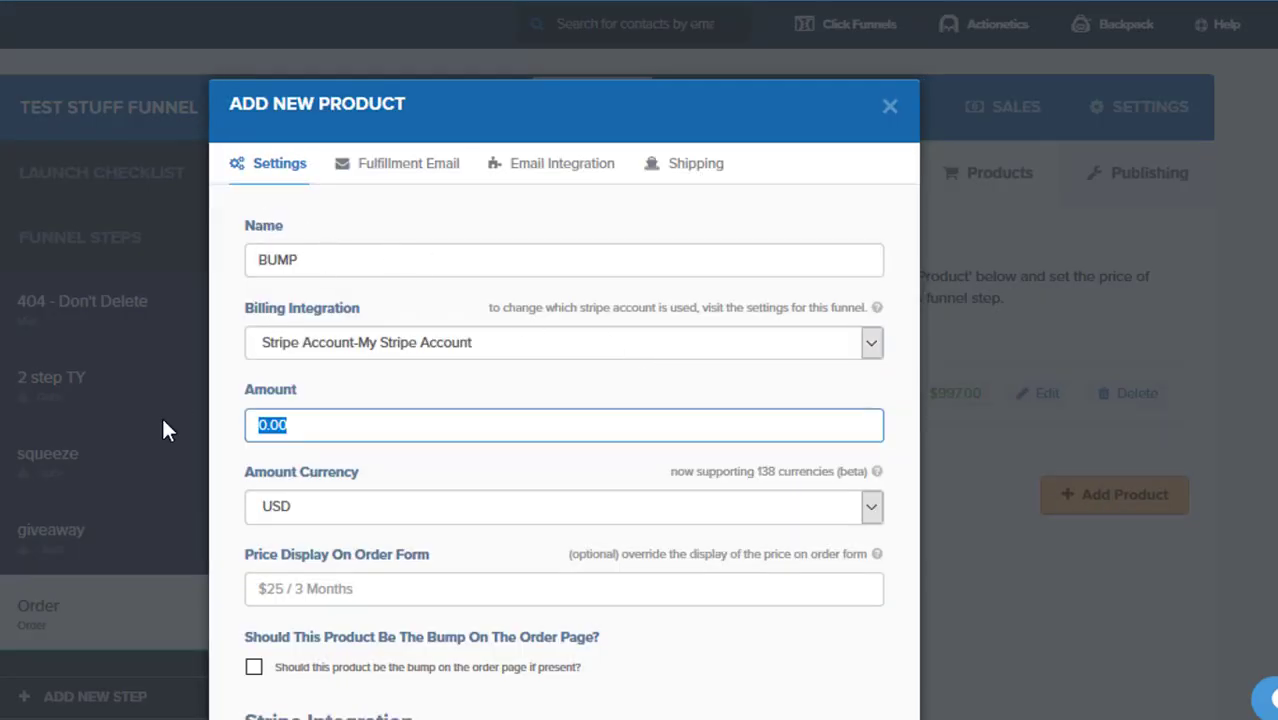
{"action": "type", "text": "77"}
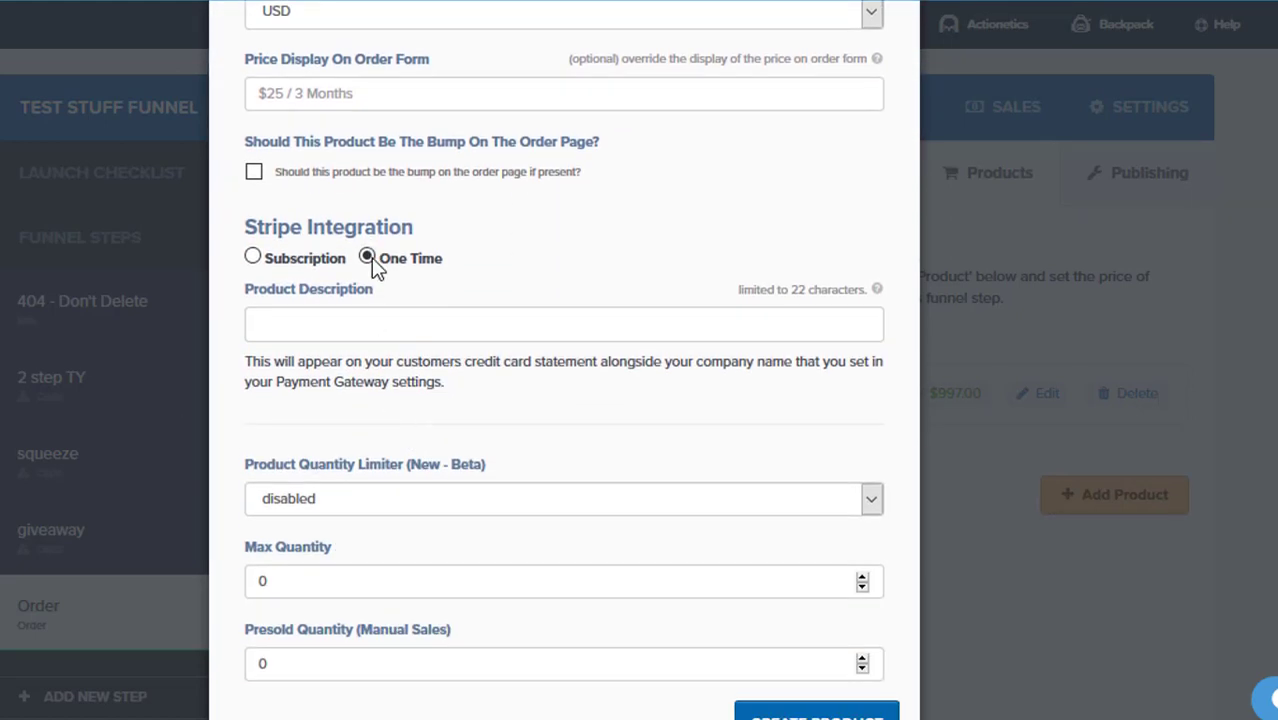
{"action": "left_click", "coordinate": [564, 324]}
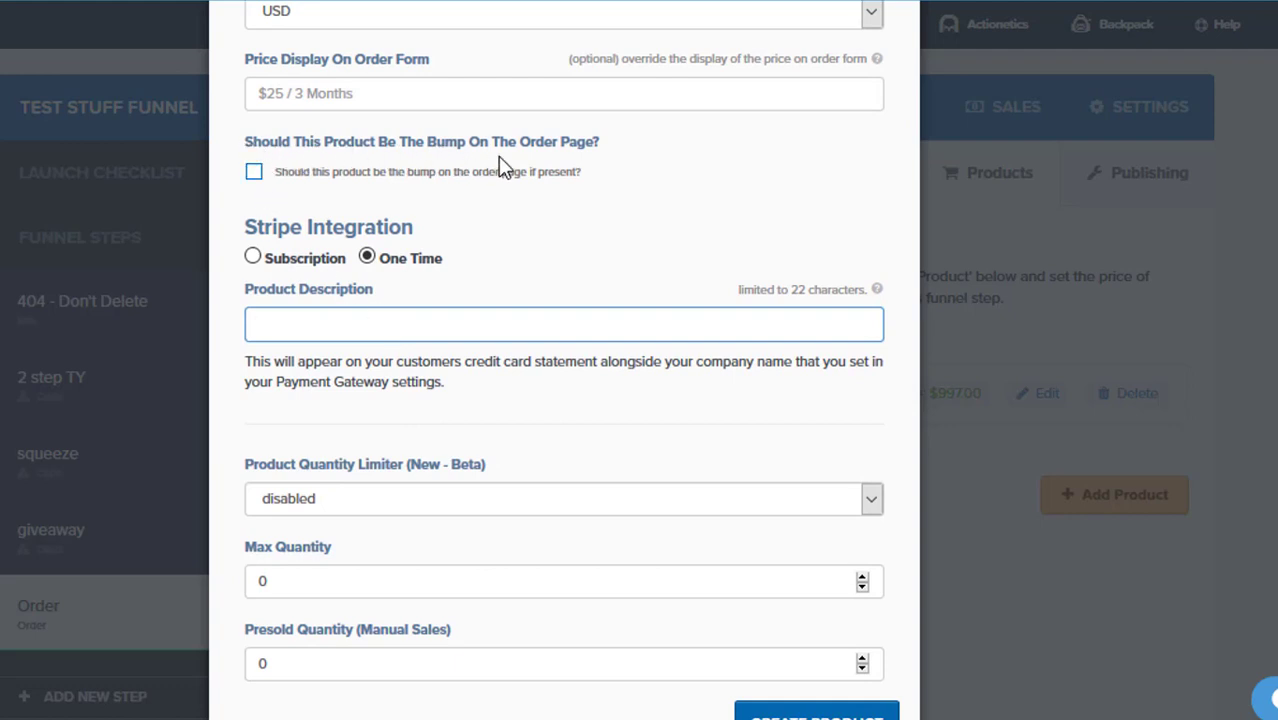
{"action": "left_click", "coordinate": [254, 172]}
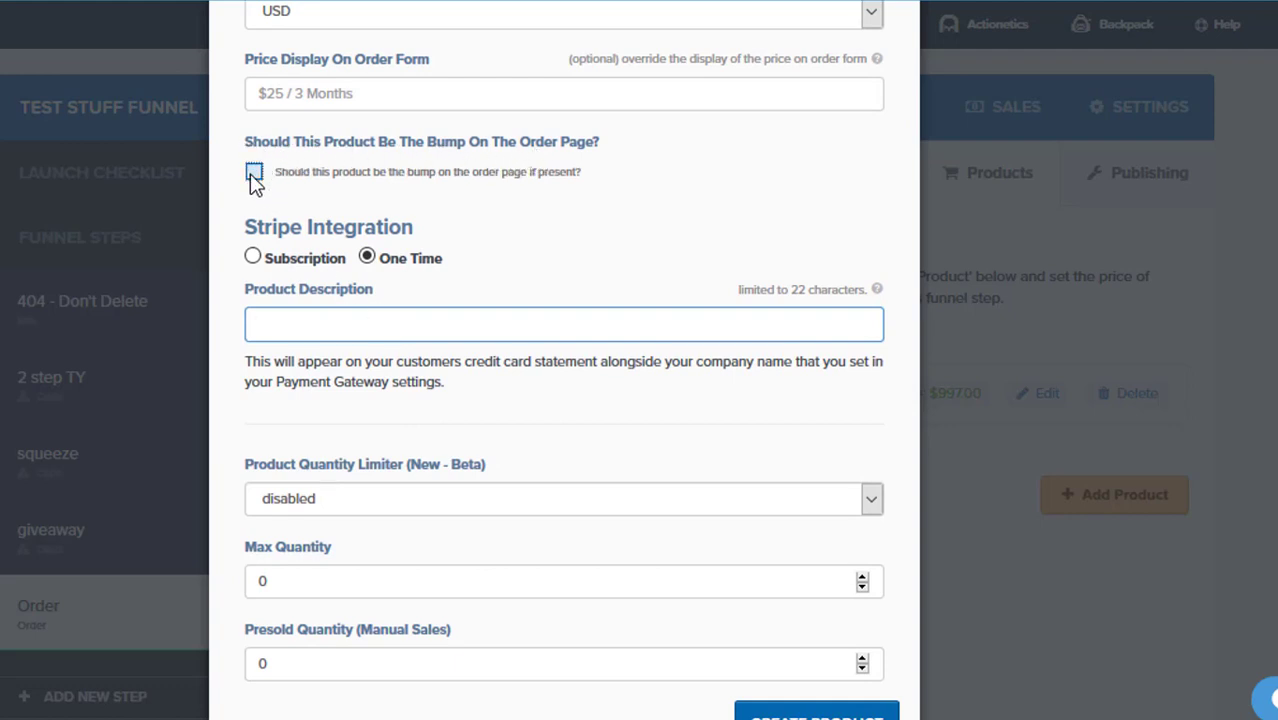
{"action": "left_click", "coordinate": [254, 172]}
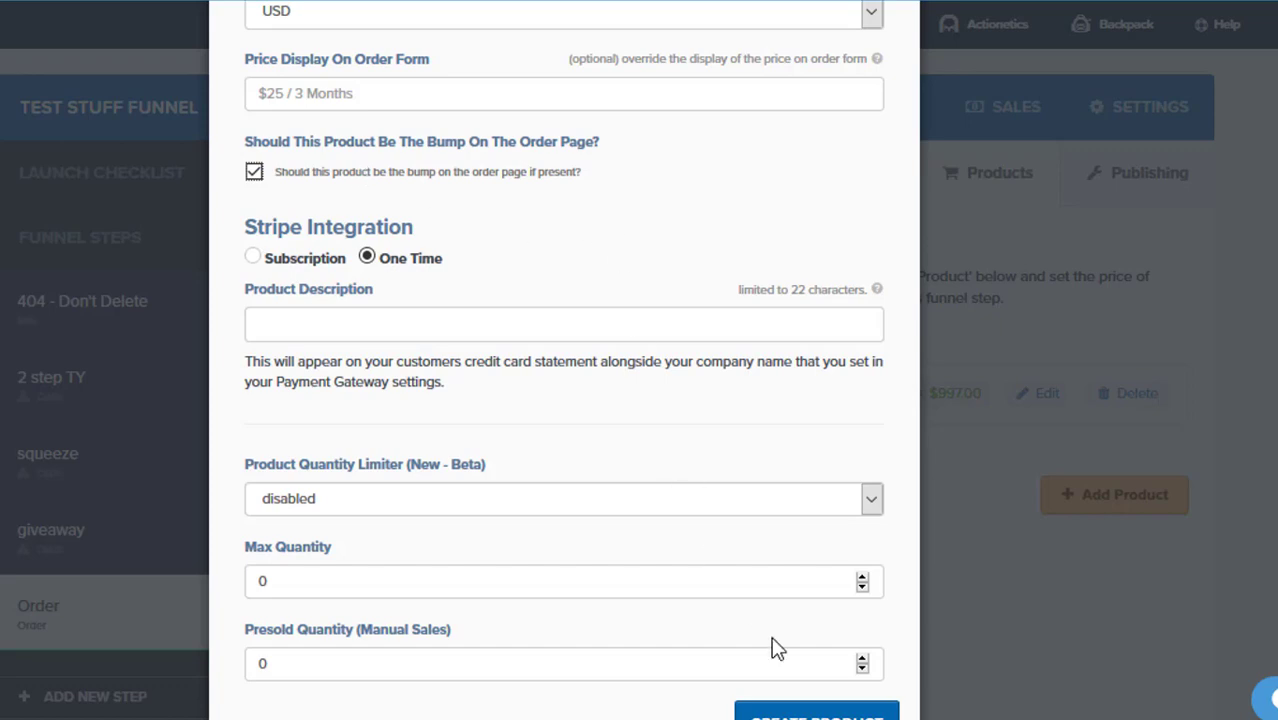
{"action": "left_click", "coordinate": [816, 710]}
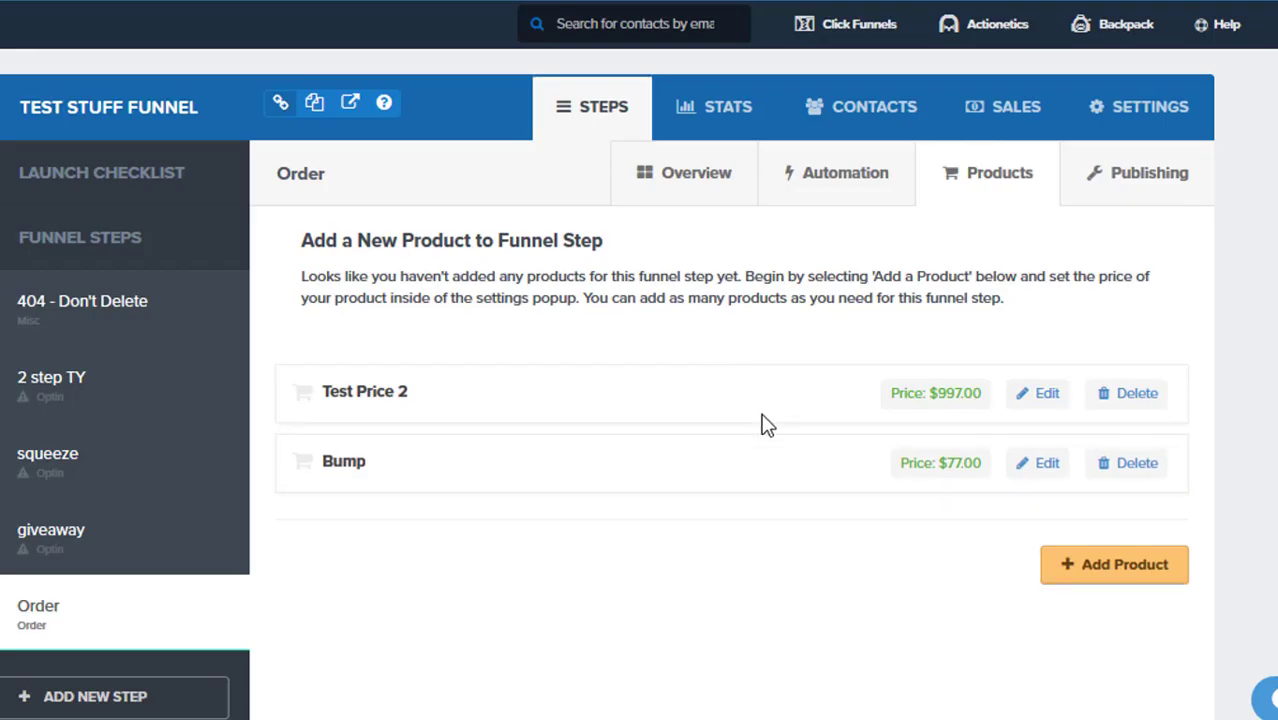
{"action": "mouse_move", "coordinate": [576, 480]}
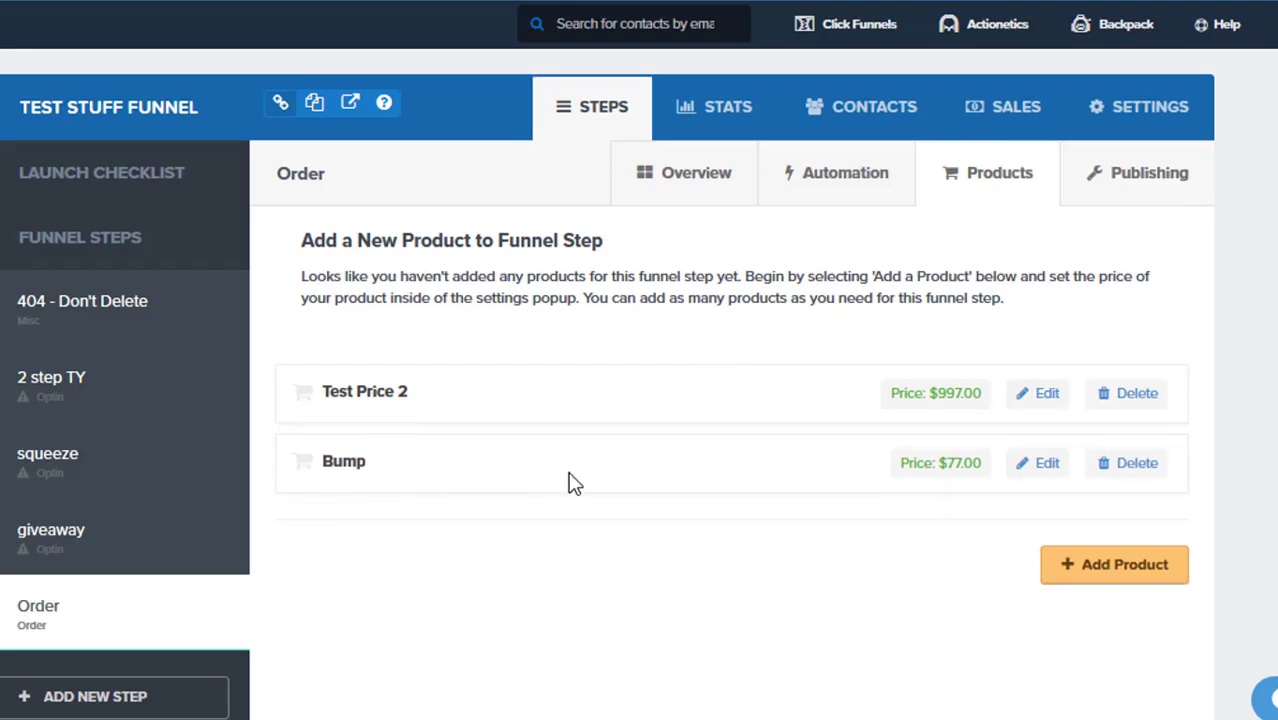
{"action": "mouse_move", "coordinate": [624, 428]}
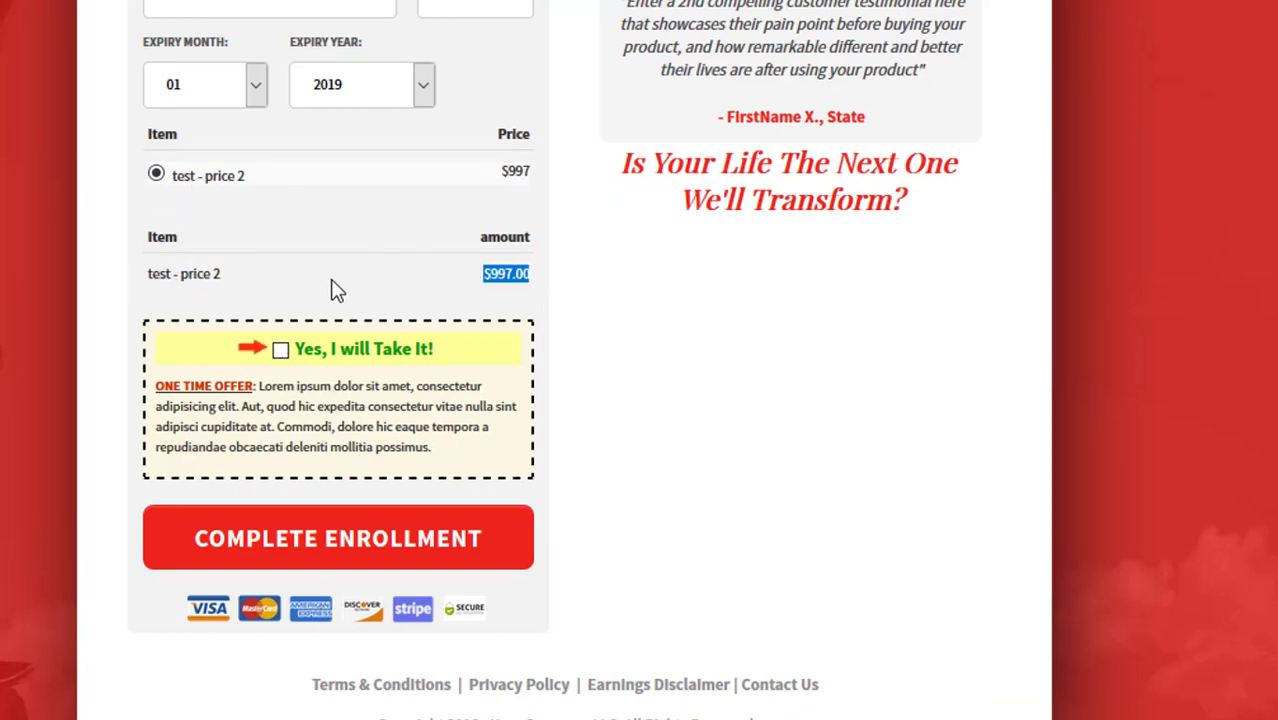
View the live order page with the $997 product and bump offer box.
{"action": "left_click", "coordinate": [280, 348]}
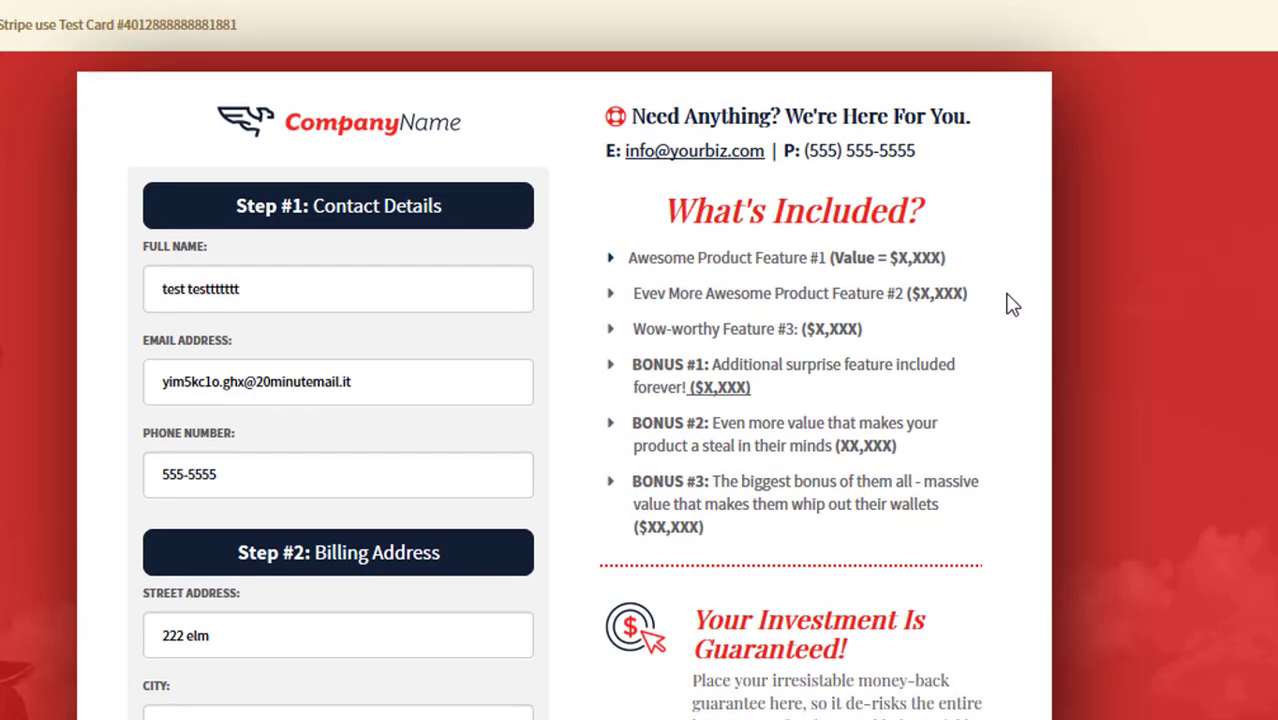
{"action": "mouse_move", "coordinate": [190, 222]}
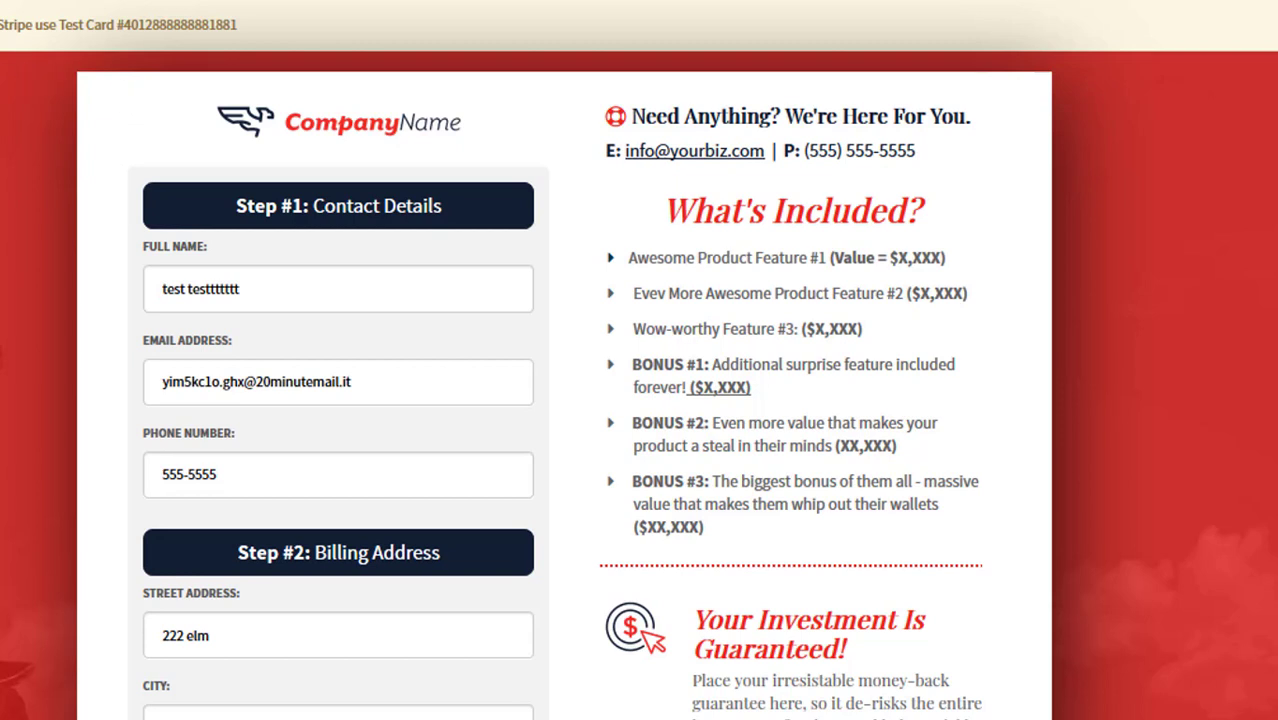
{"action": "mouse_move", "coordinate": [176, 24]}
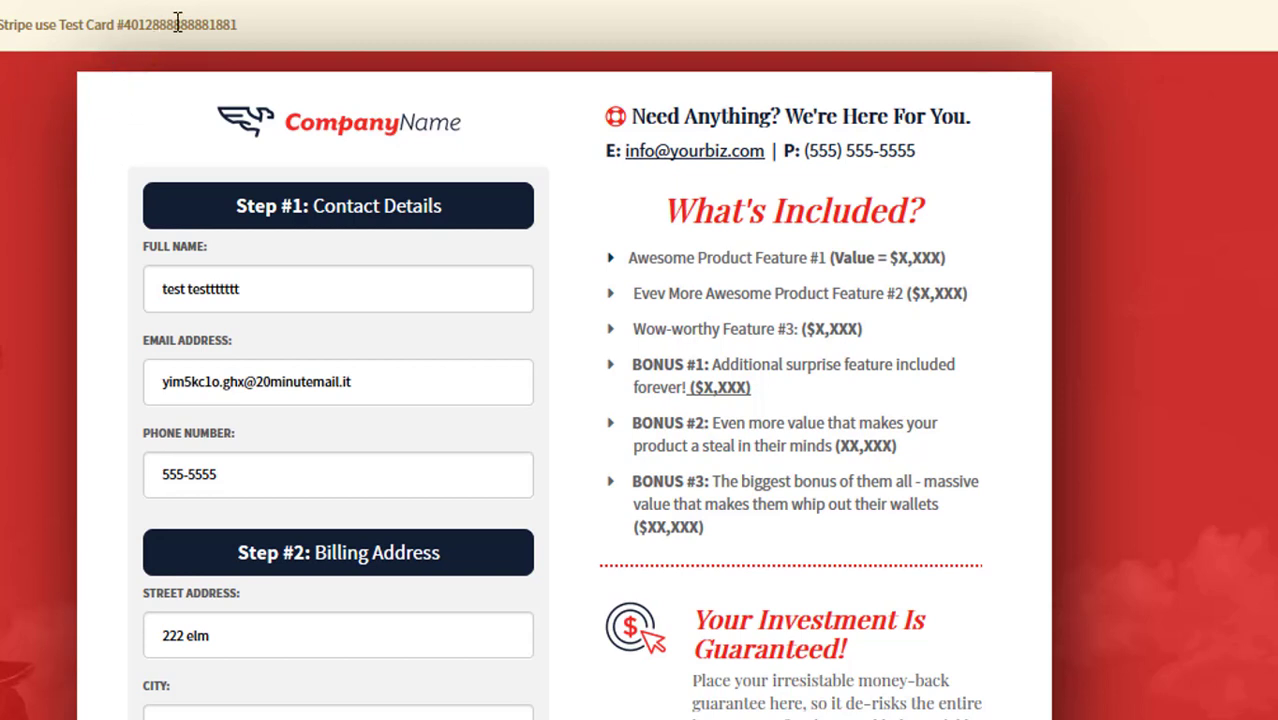
Enter the Stripe test card number, CVC 777 and expiry year 2021 in the payment section.
{"action": "double_click", "coordinate": [176, 24]}
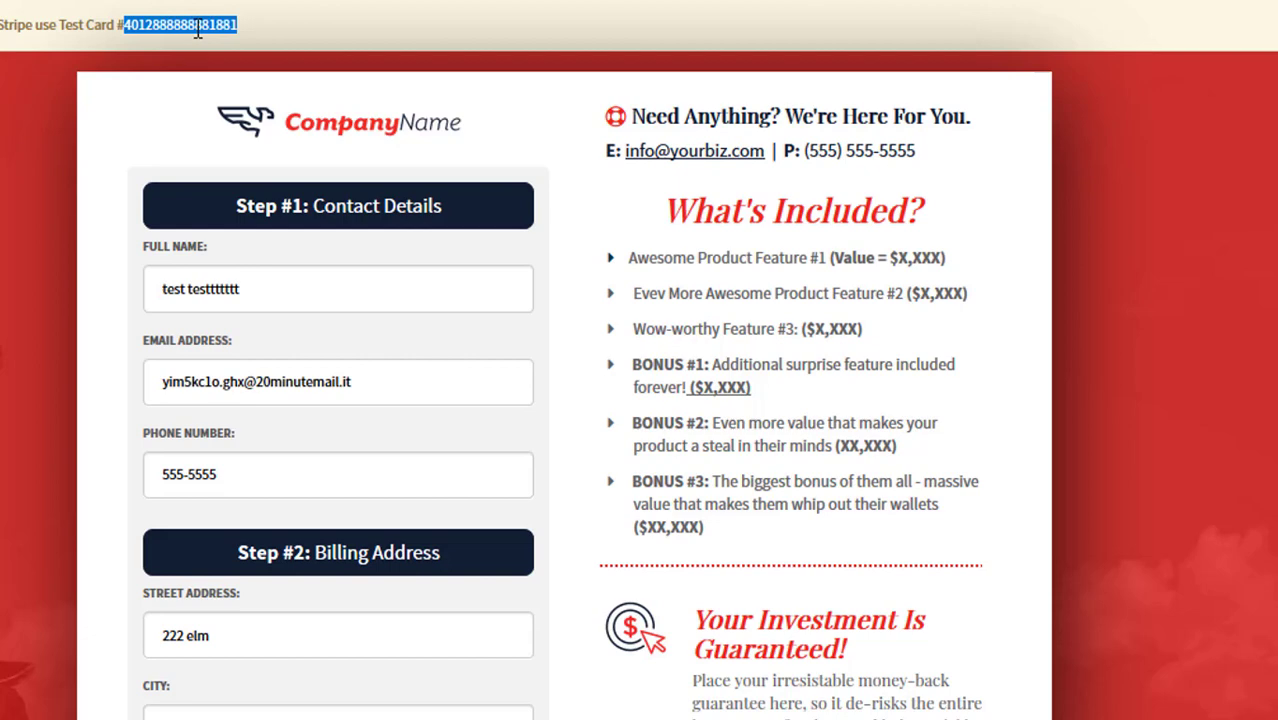
{"action": "scroll", "scroll_direction": "down", "scroll_amount": 3}
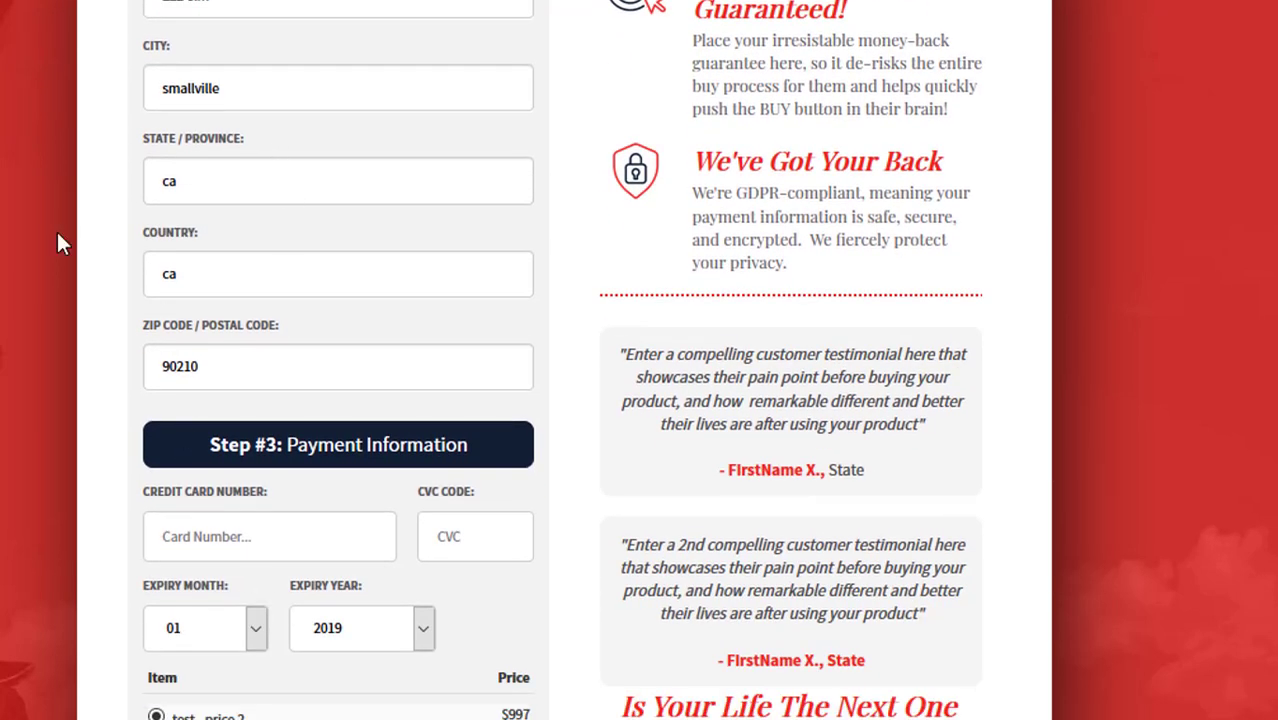
{"action": "right_click", "coordinate": [268, 216]}
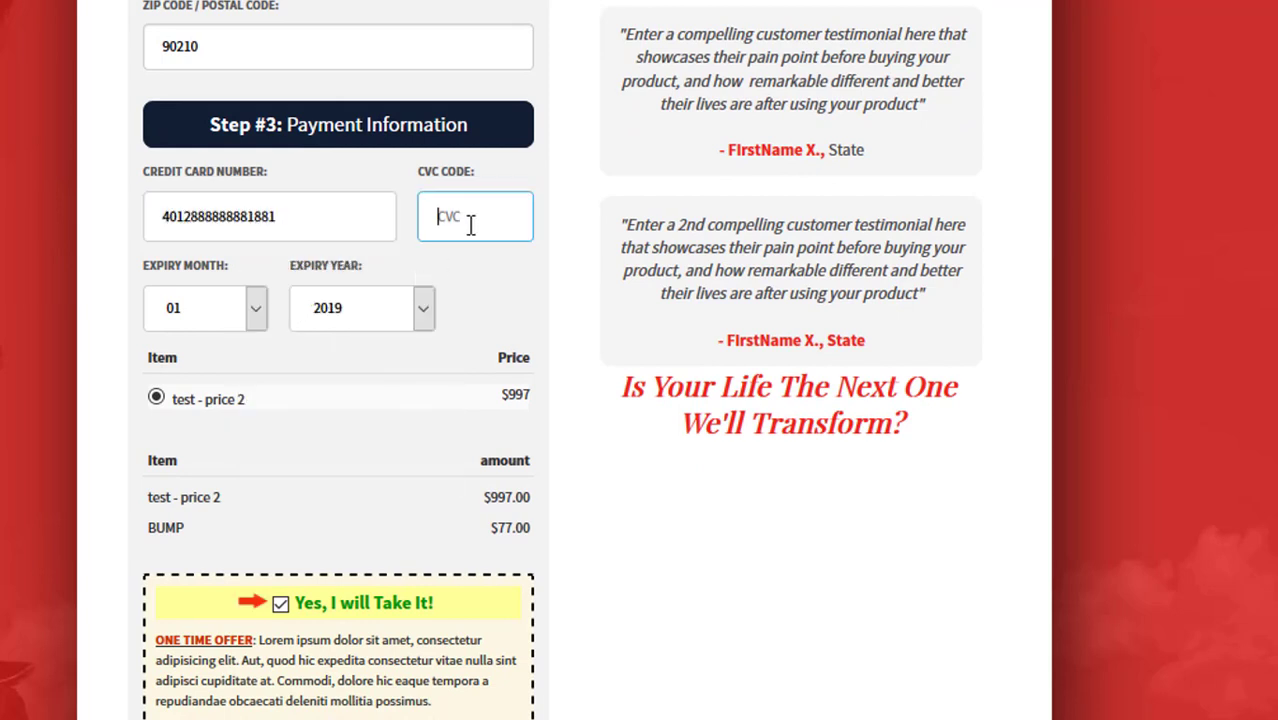
{"action": "type", "text": "777"}
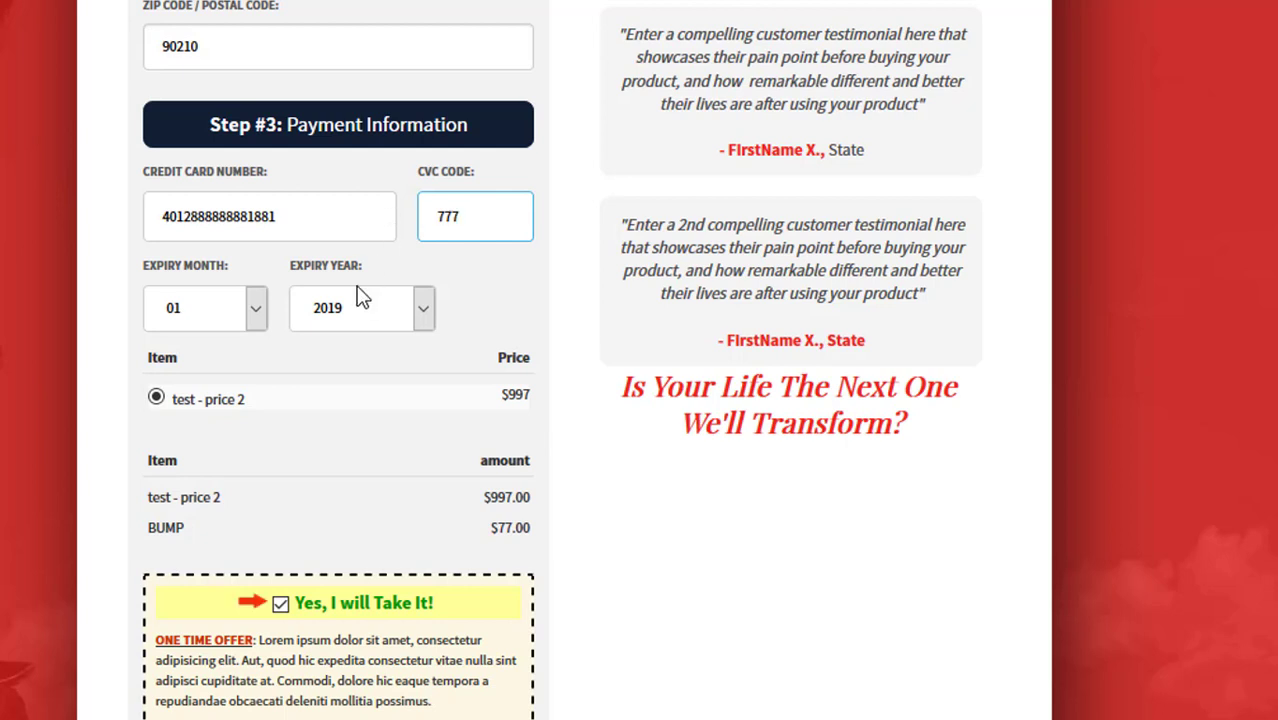
{"action": "left_click", "coordinate": [362, 308]}
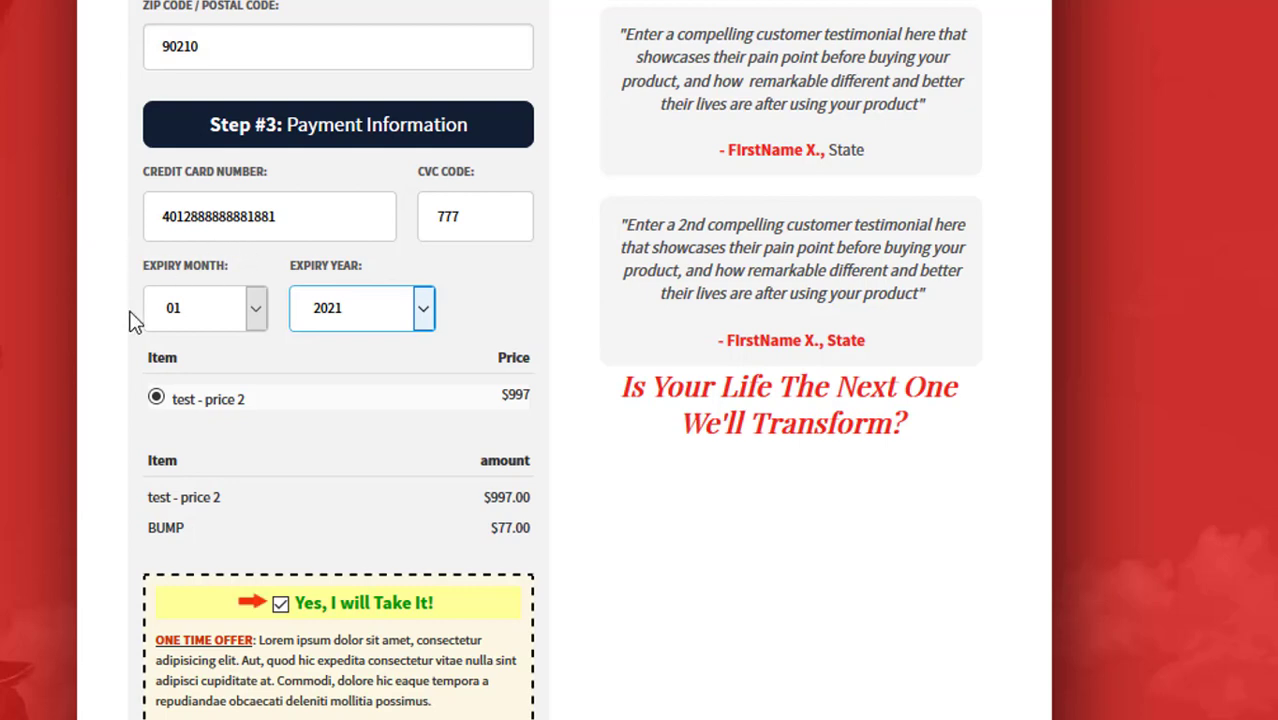
{"action": "scroll", "scroll_direction": "down", "scroll_amount": 3}
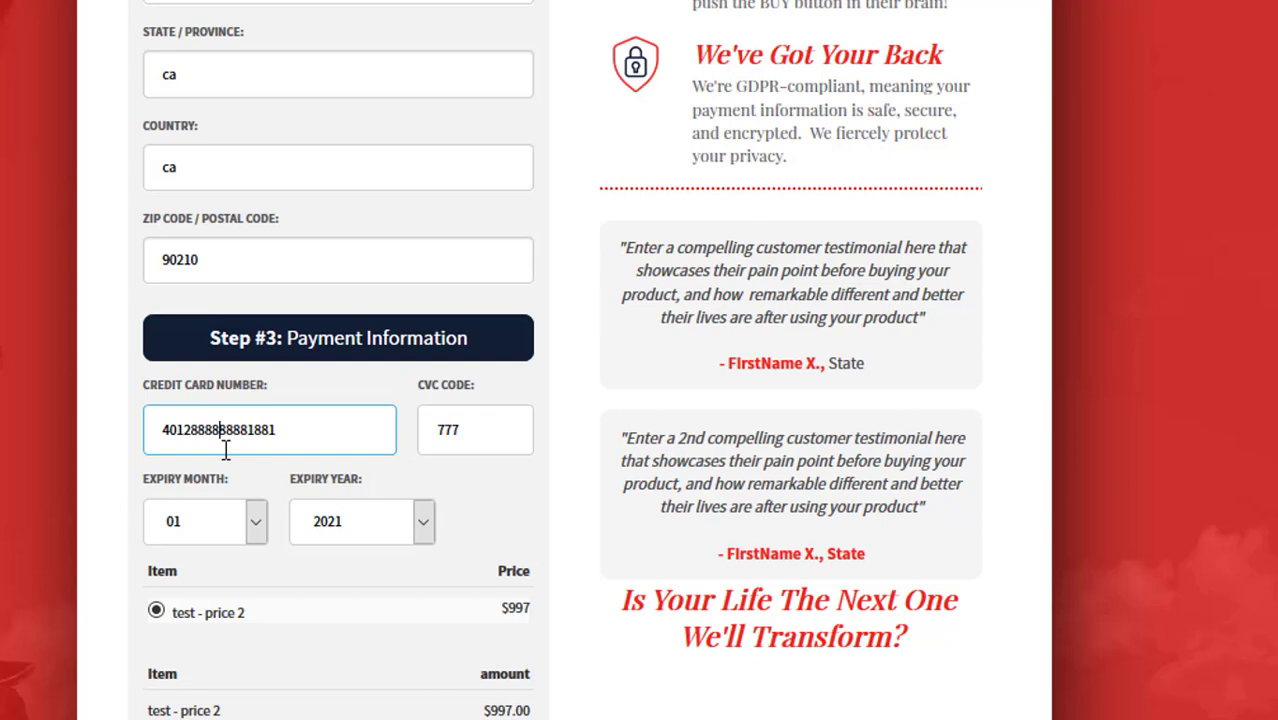
{"action": "mouse_move", "coordinate": [824, 284]}
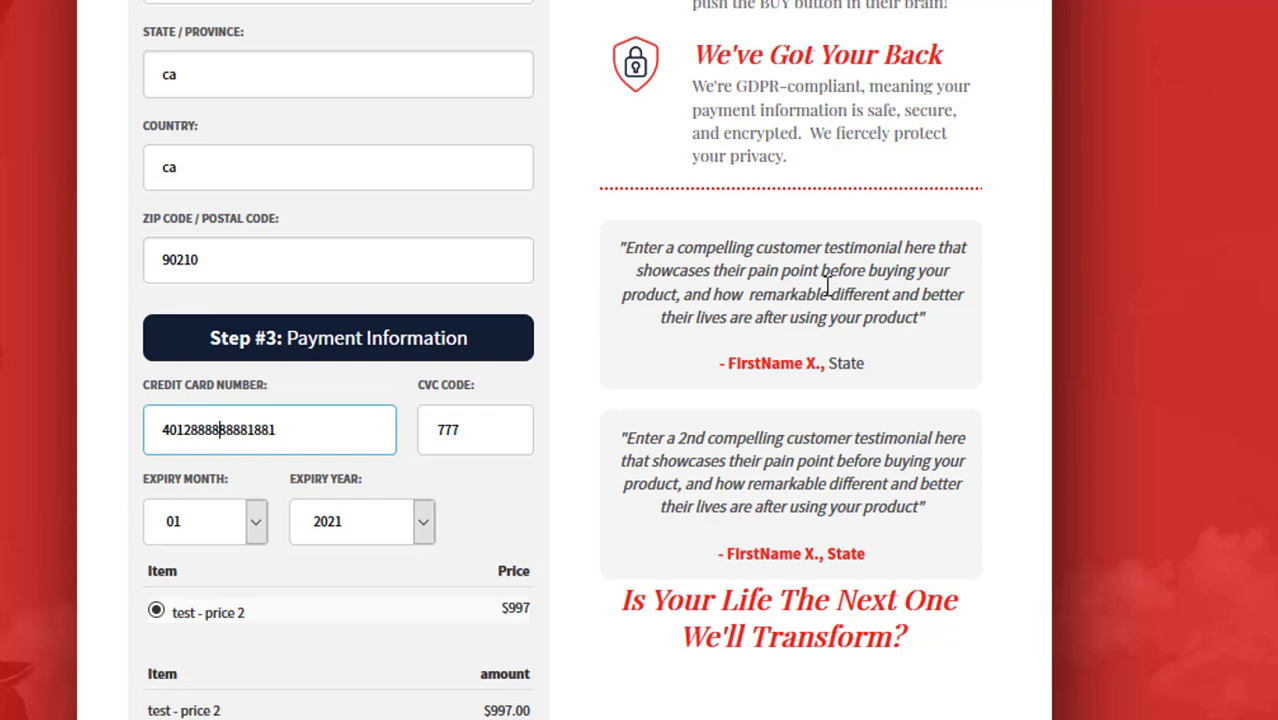